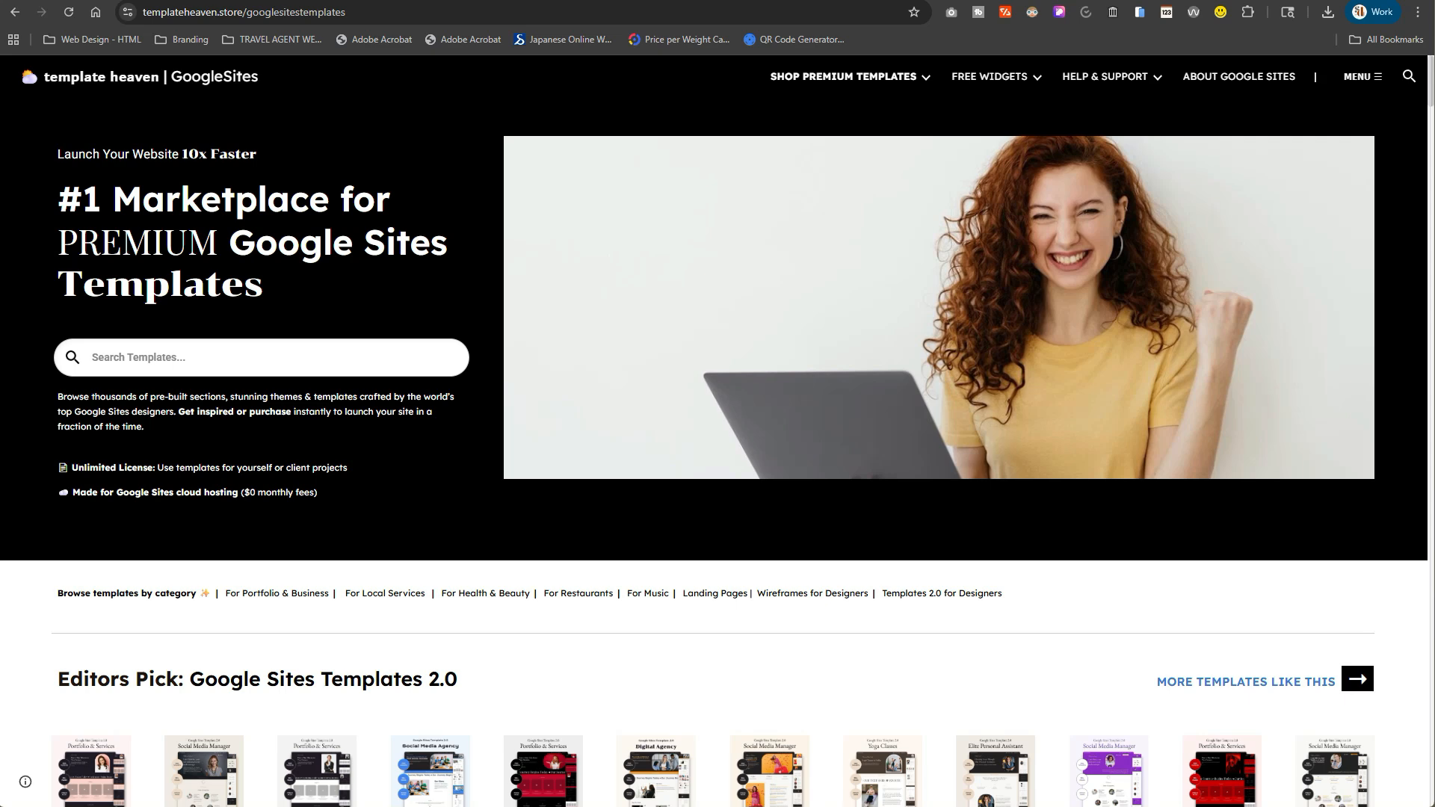
pyautogui.moveTo(1089, 501)
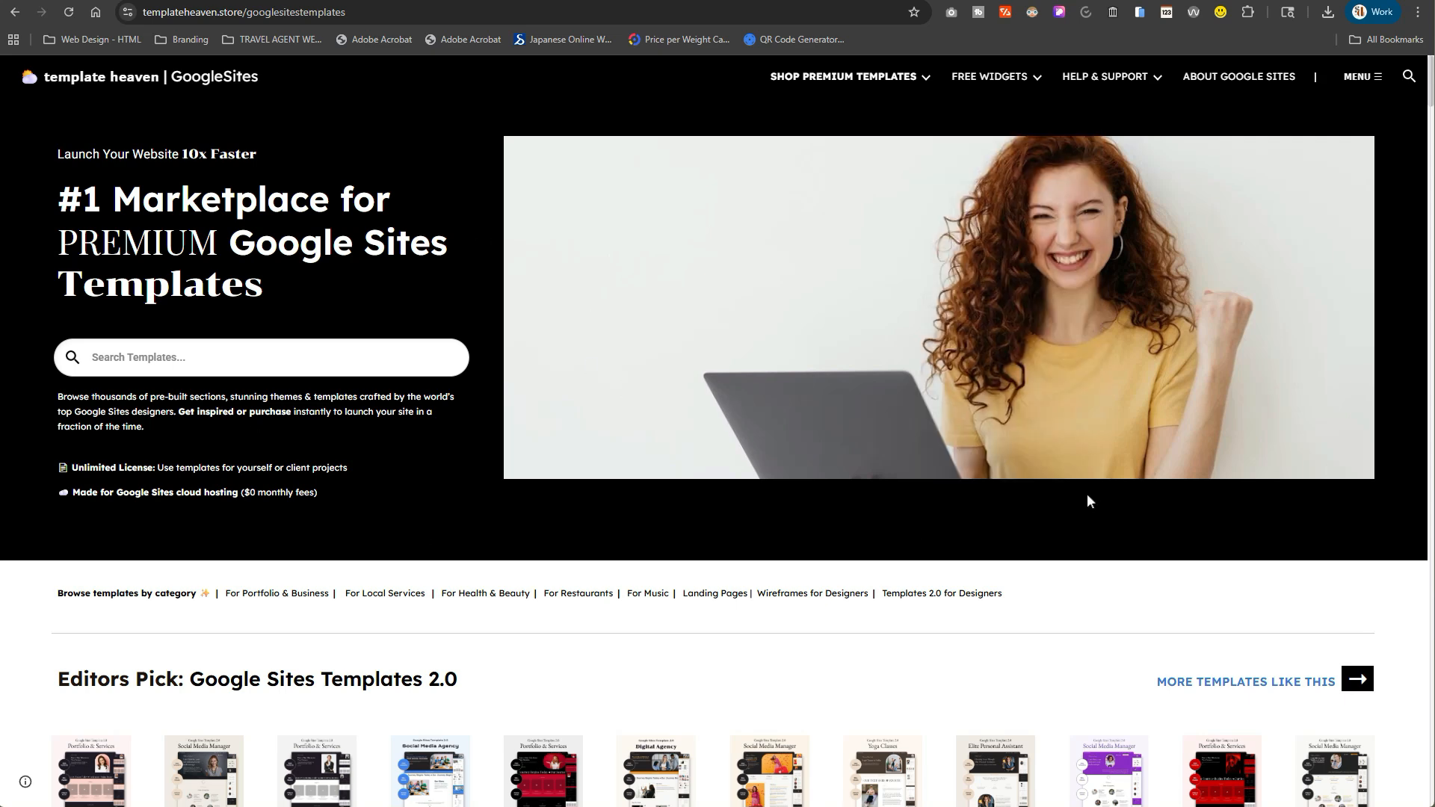
pyautogui.moveTo(1088, 510)
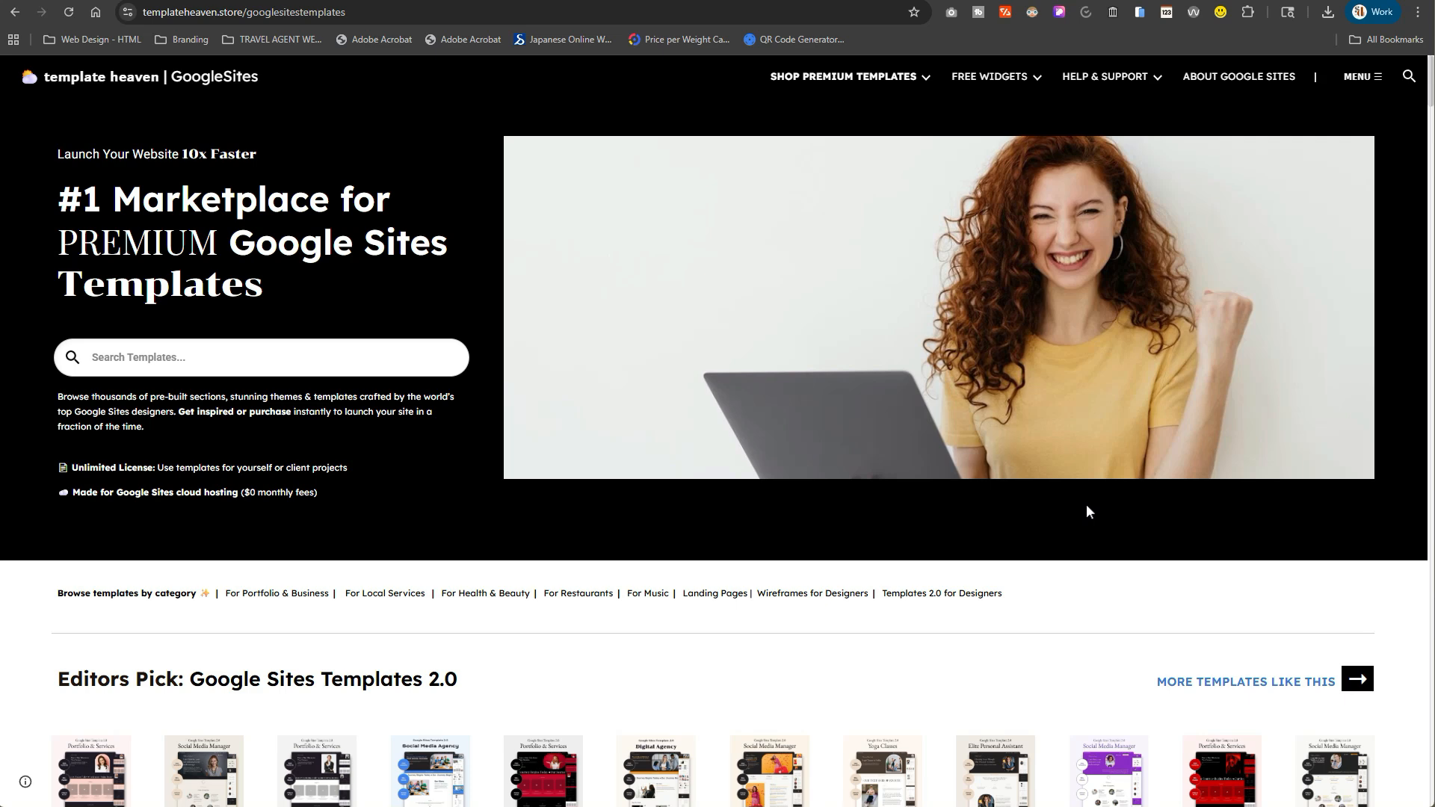
pyautogui.moveTo(1050, 533)
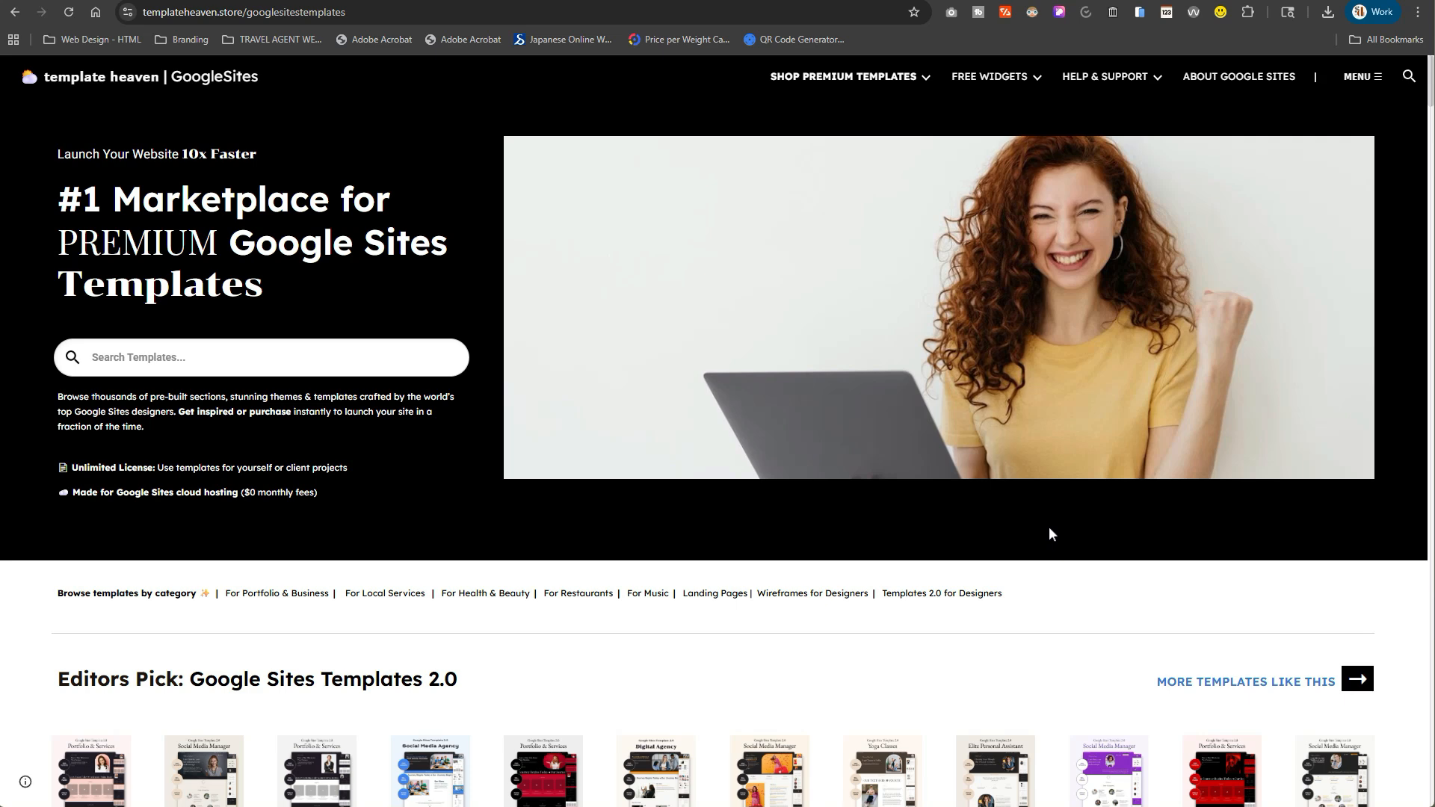
pyautogui.moveTo(1223, 40)
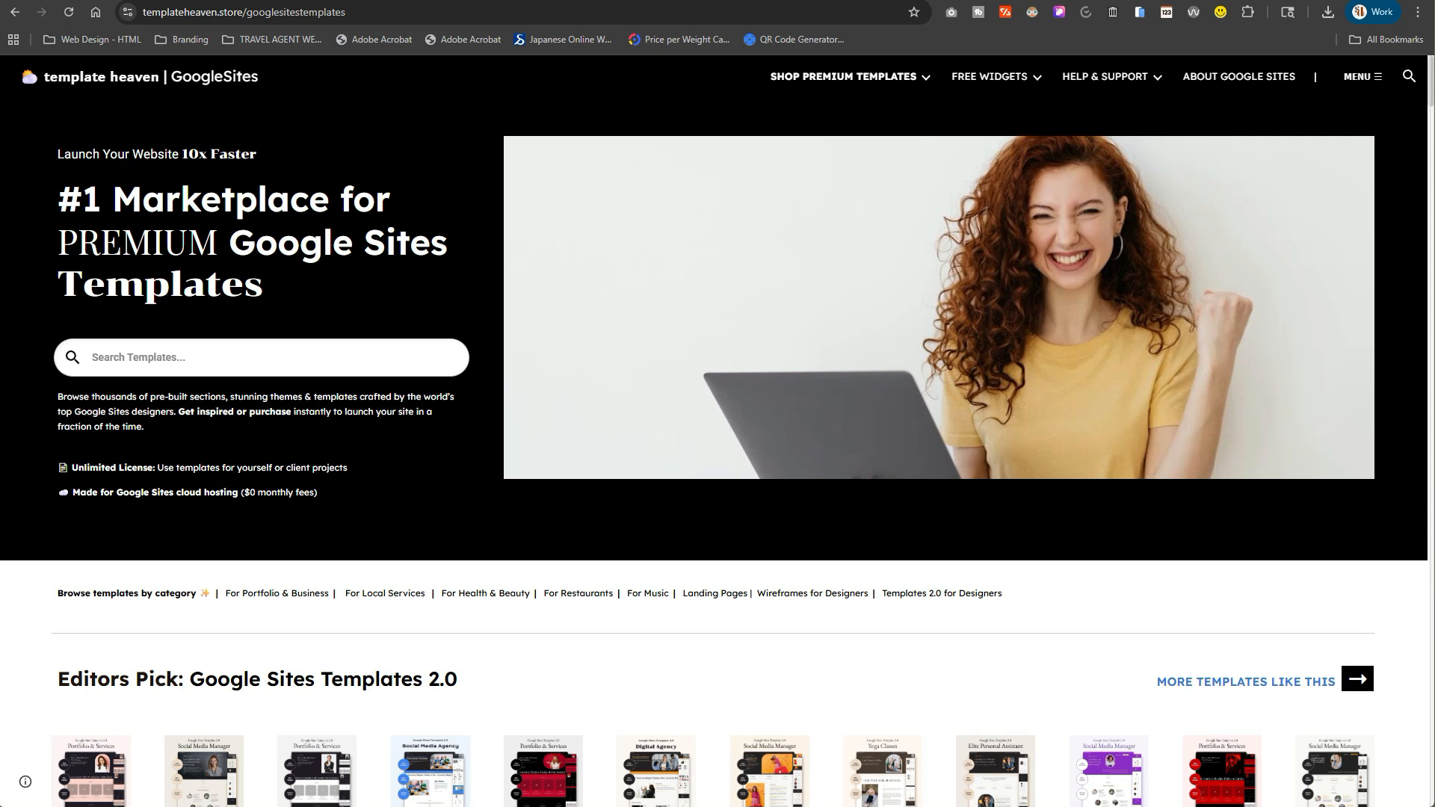
pyautogui.moveTo(365, 277)
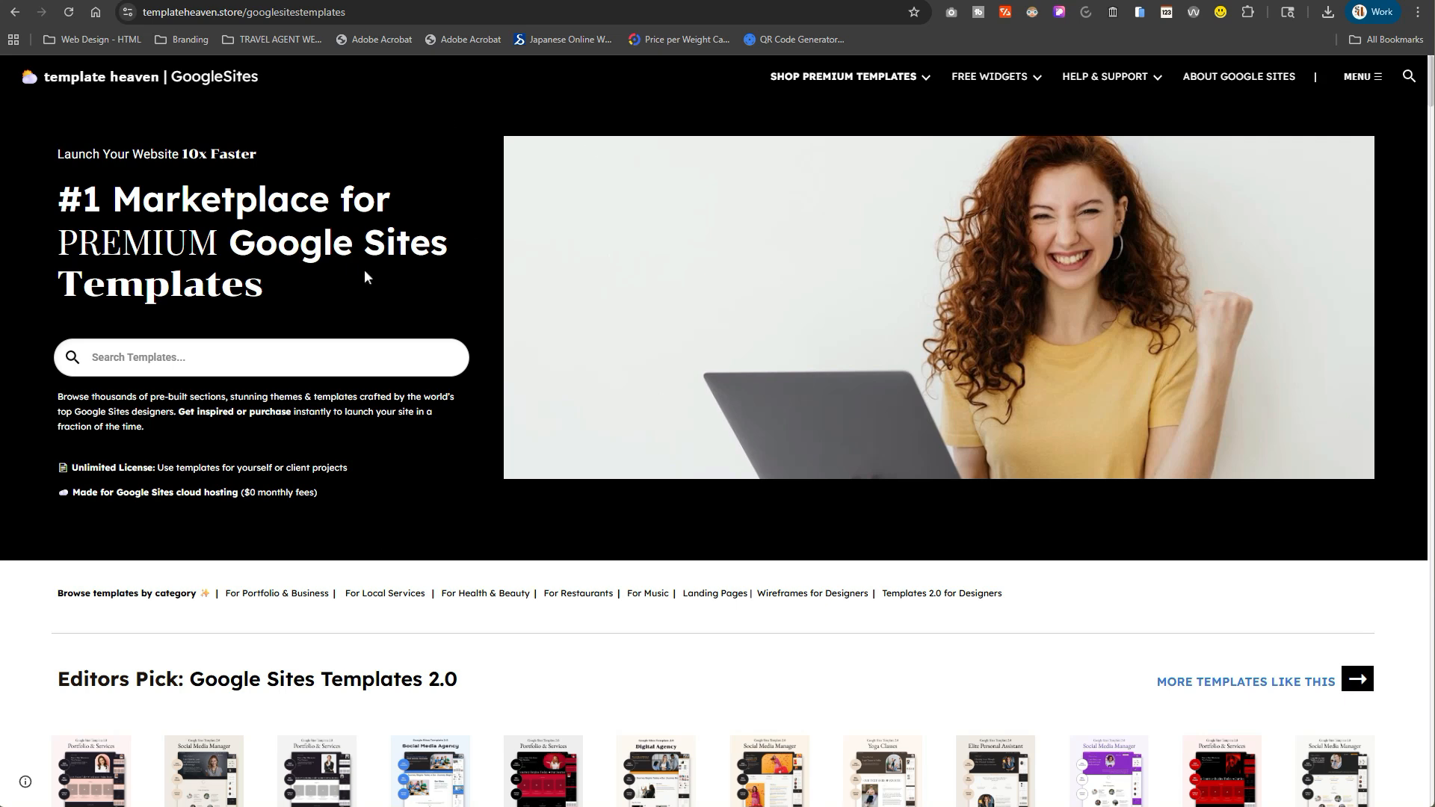
pyautogui.moveTo(637, 471)
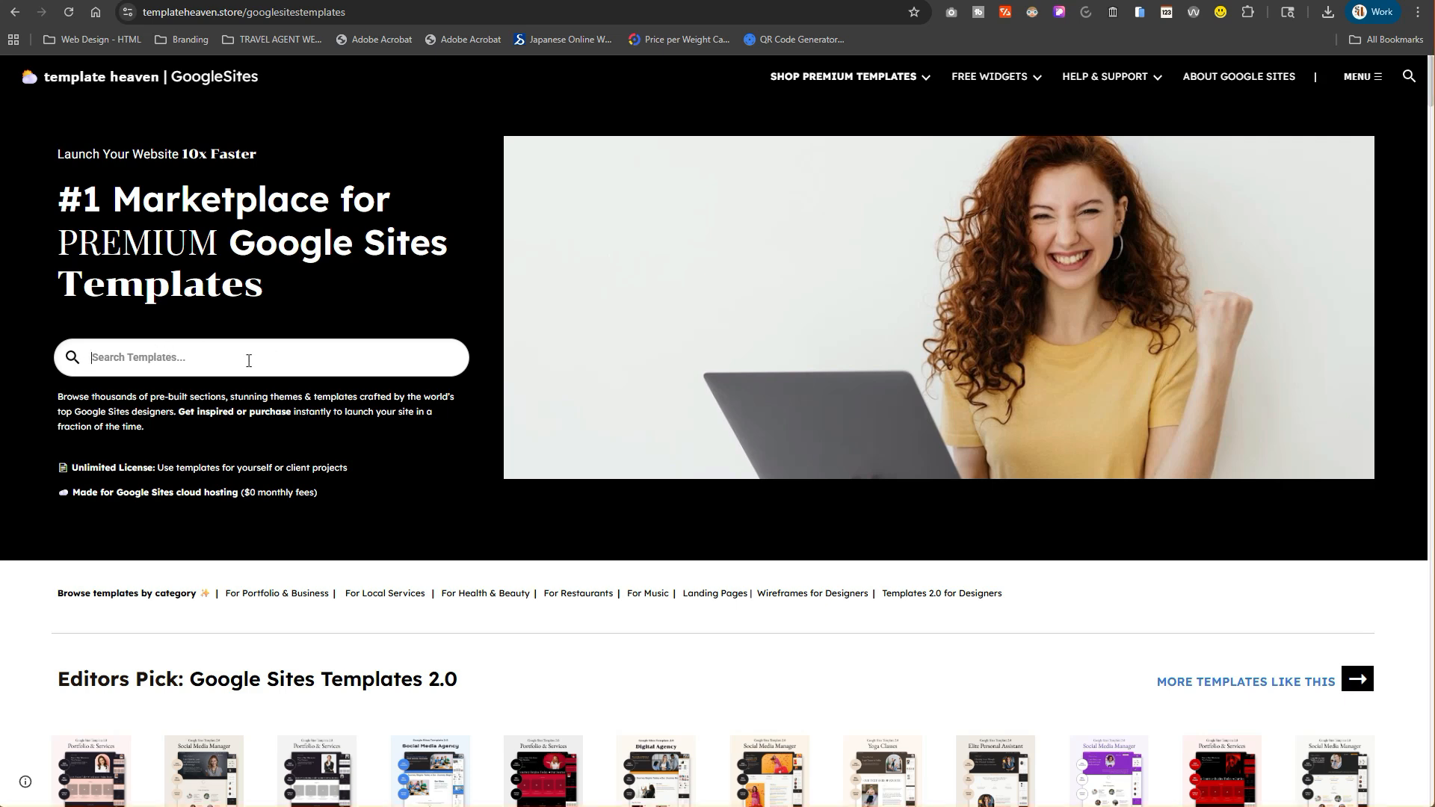
pyautogui.moveTo(285, 355)
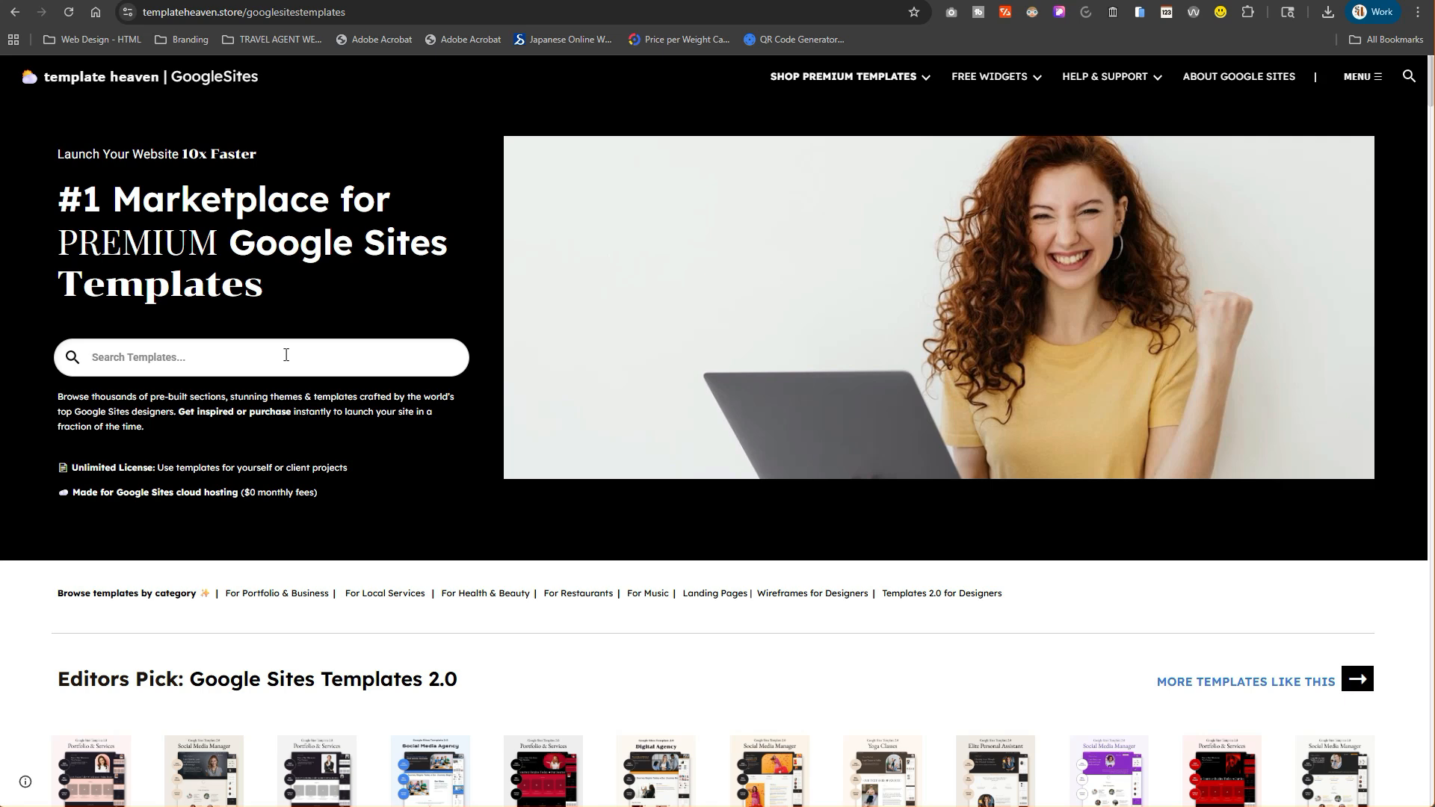
pyautogui.moveTo(283, 351)
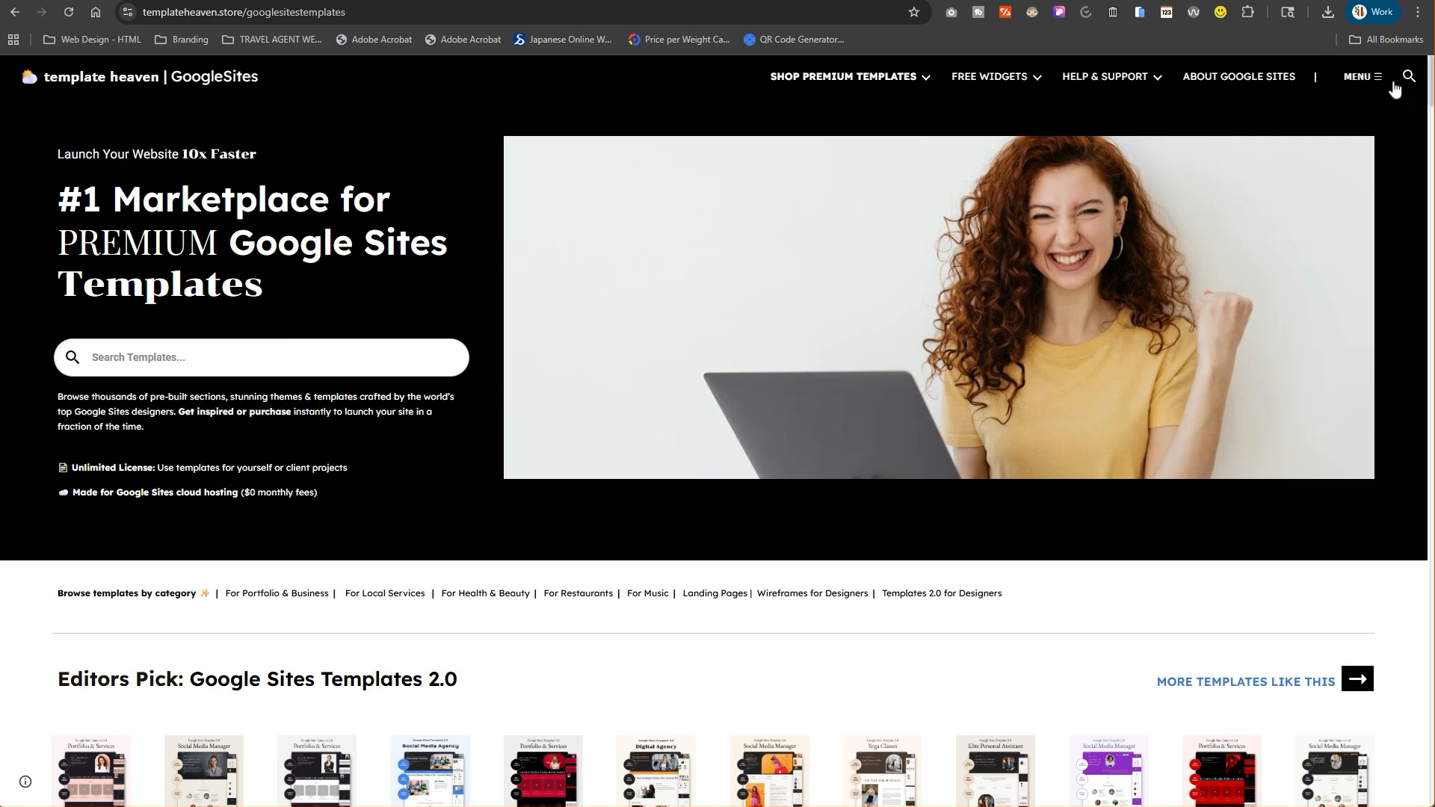
# Switch to the SitesBuddy Chrome extension landing page tab.
pyautogui.click(262, 358)
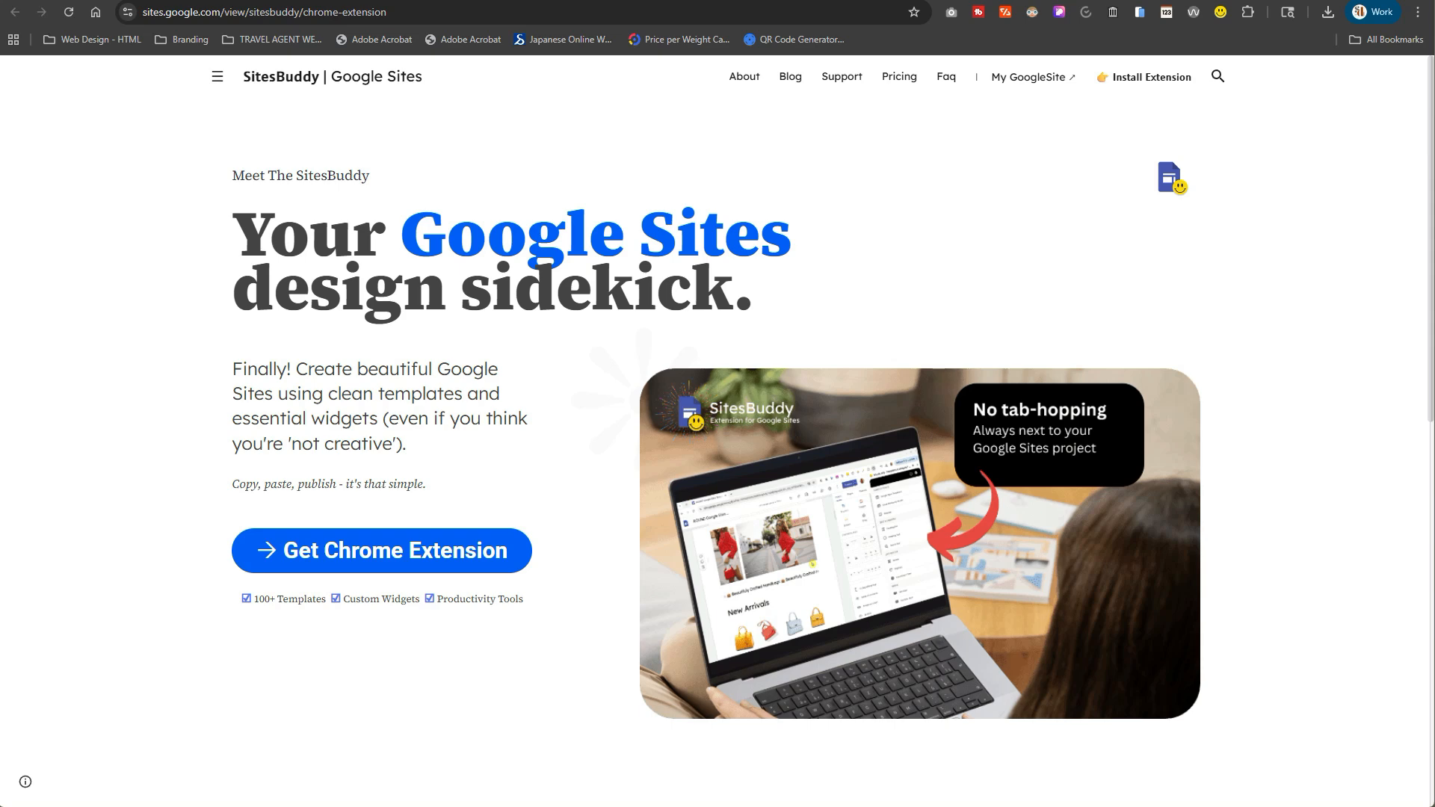
pyautogui.moveTo(1032, 244)
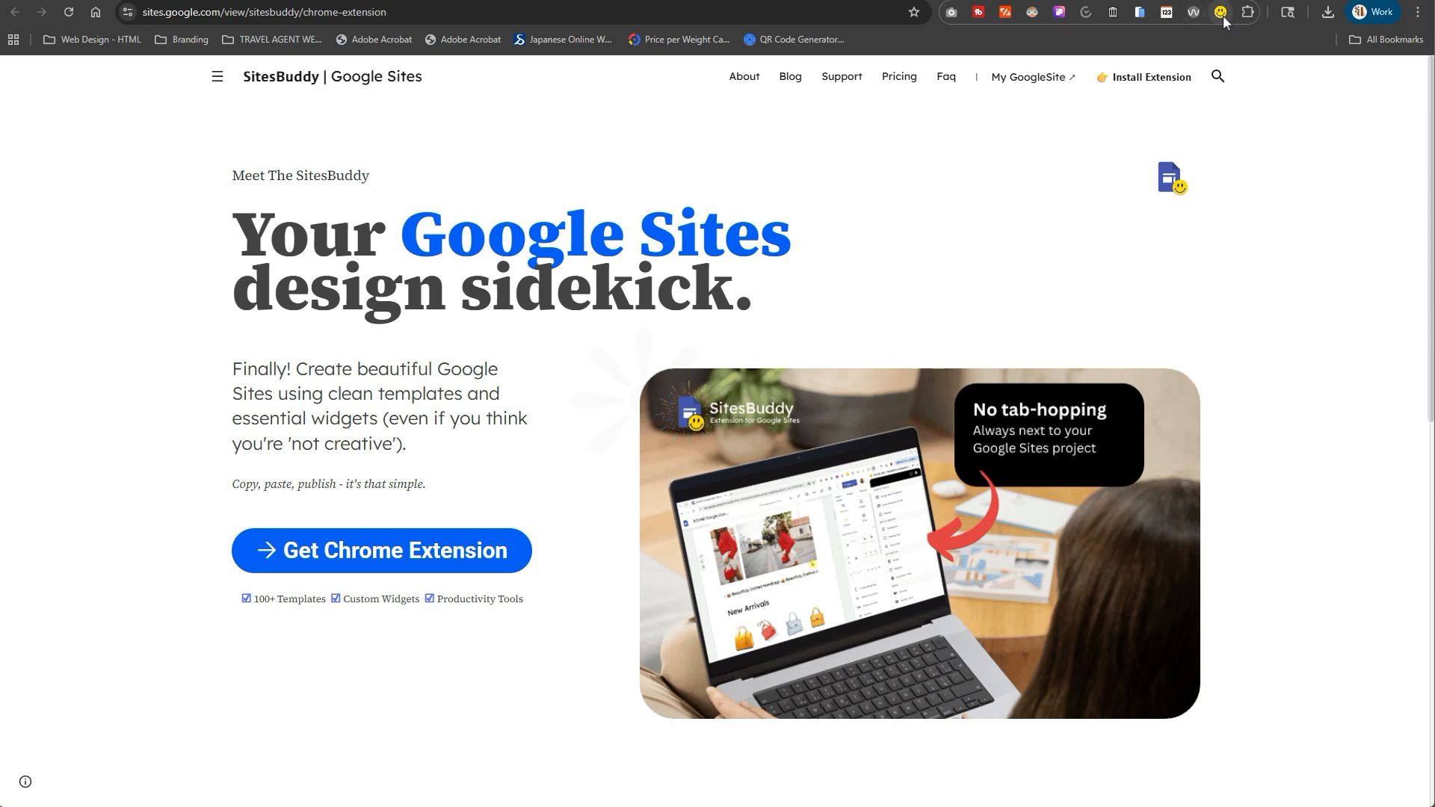
pyautogui.moveTo(1220, 12)
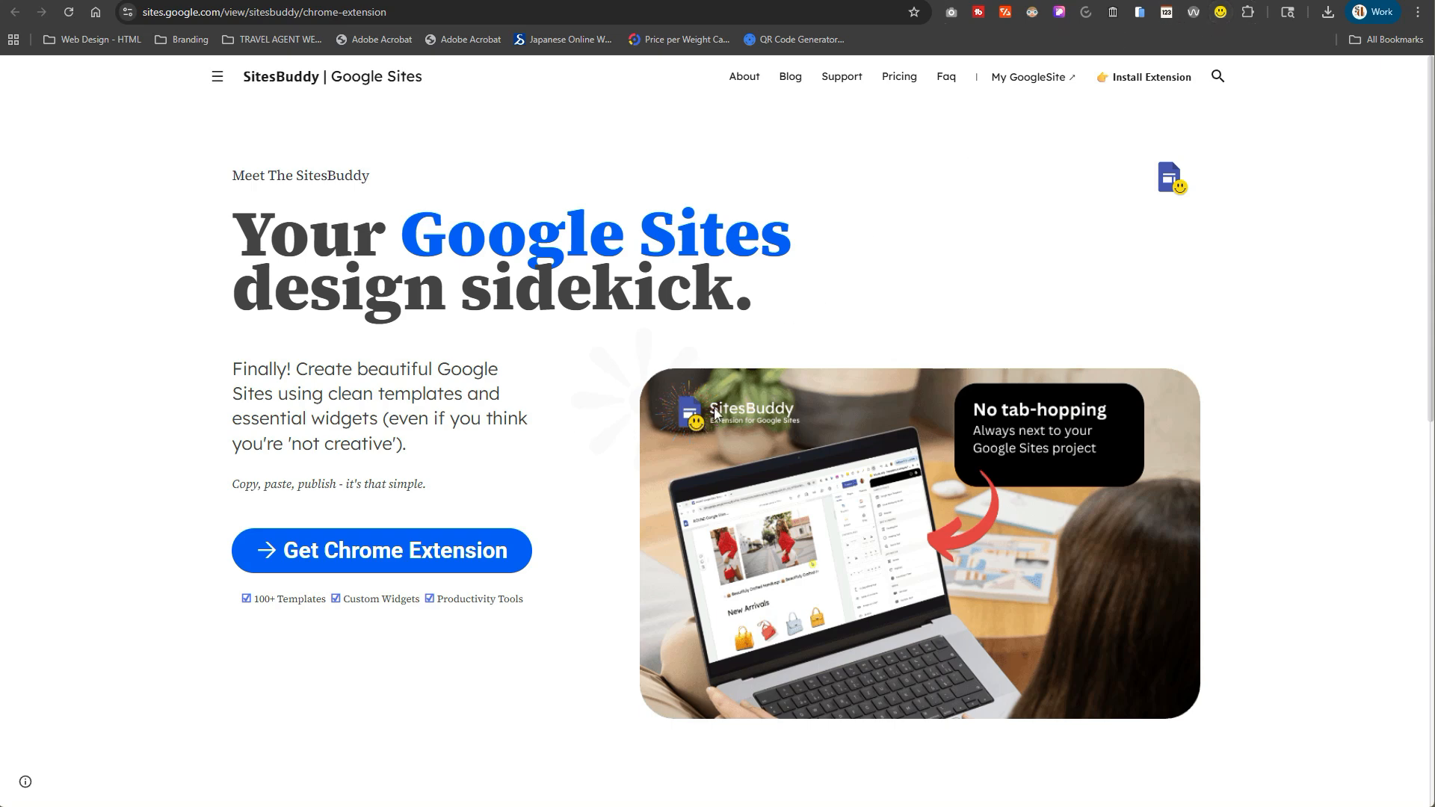
# Scroll down to SitesBuddy's starter tools, text, interactive, media, social and icon widget list.
pyautogui.scroll(-3)
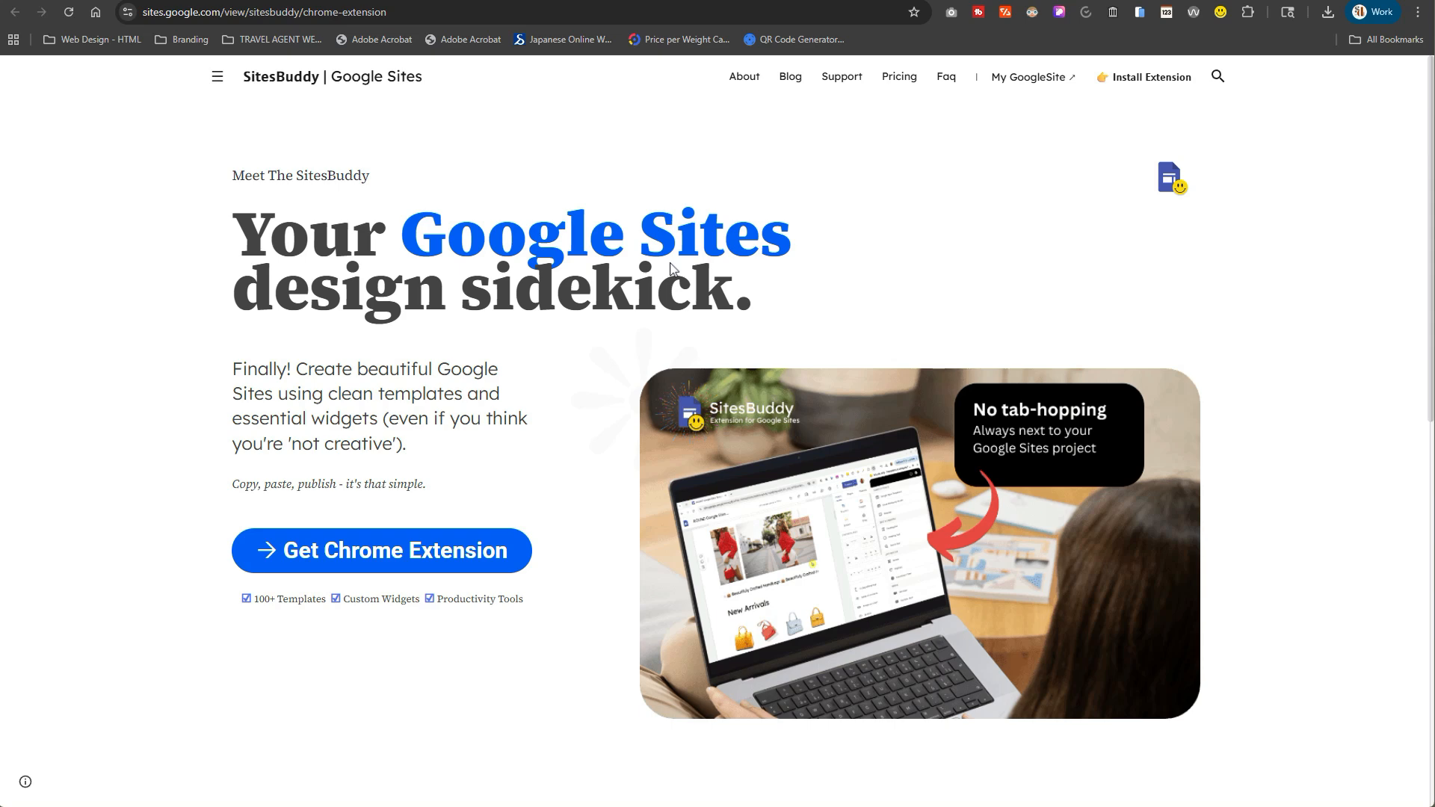
pyautogui.moveTo(1153, 77)
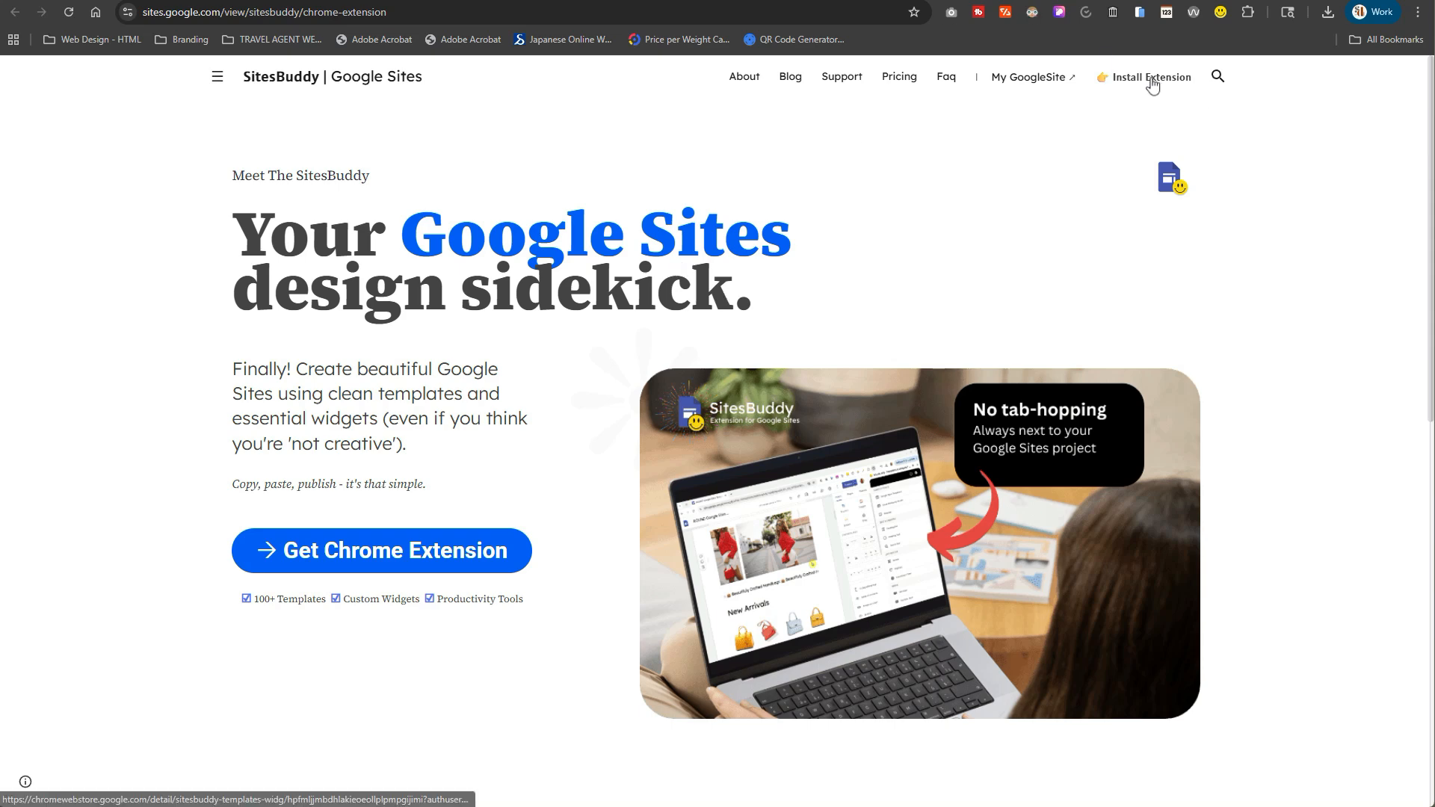
pyautogui.moveTo(1149, 107)
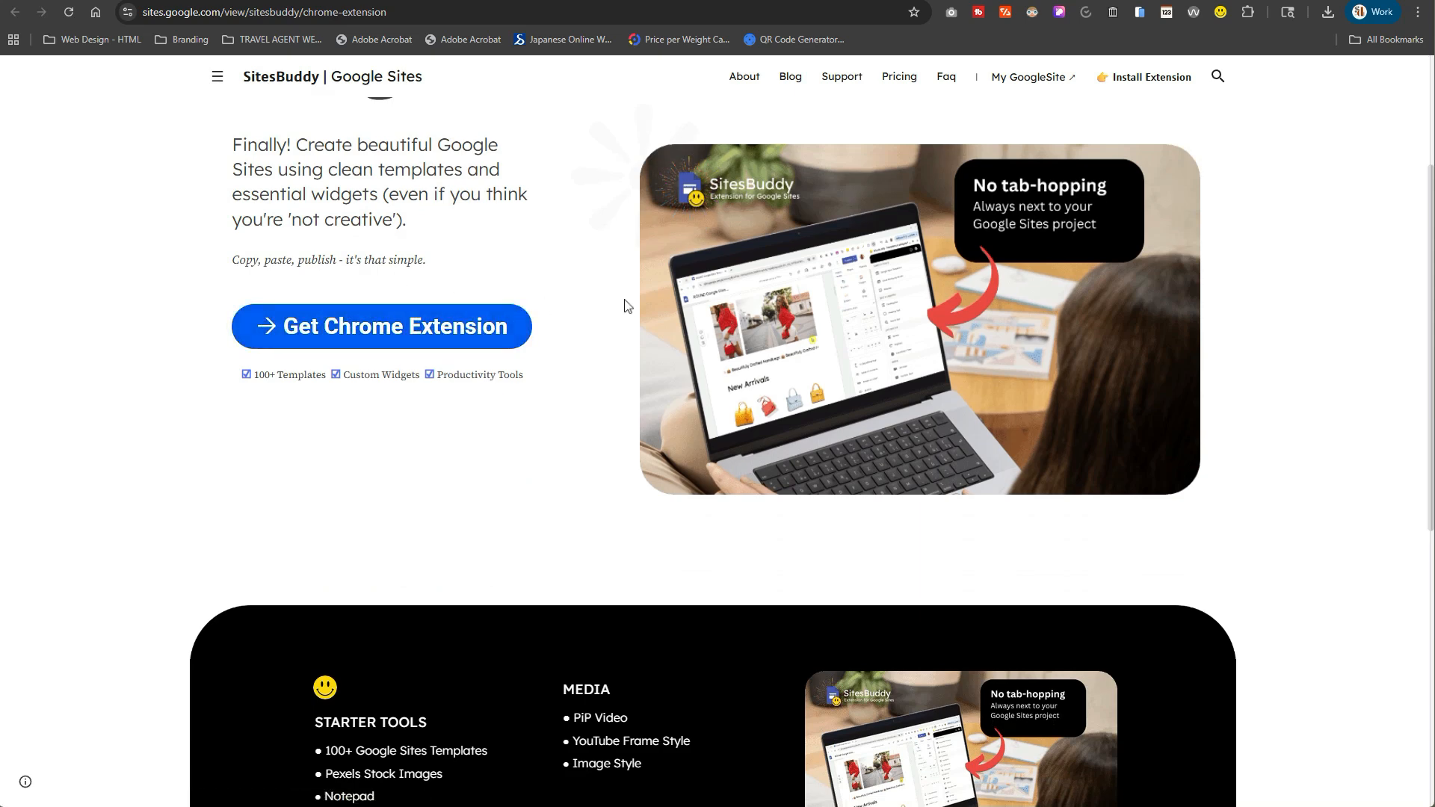
pyautogui.scroll(-3)
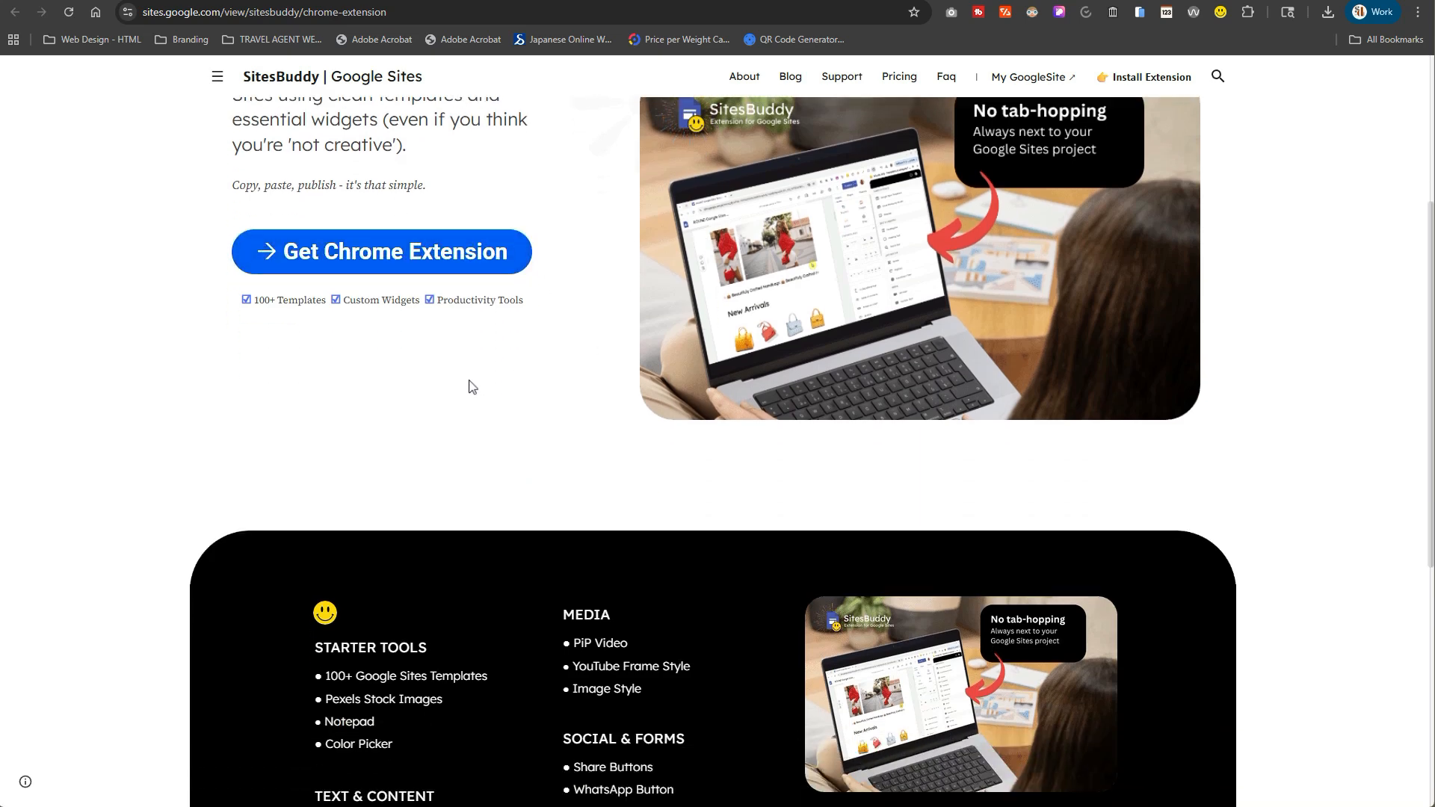
pyautogui.scroll(-3)
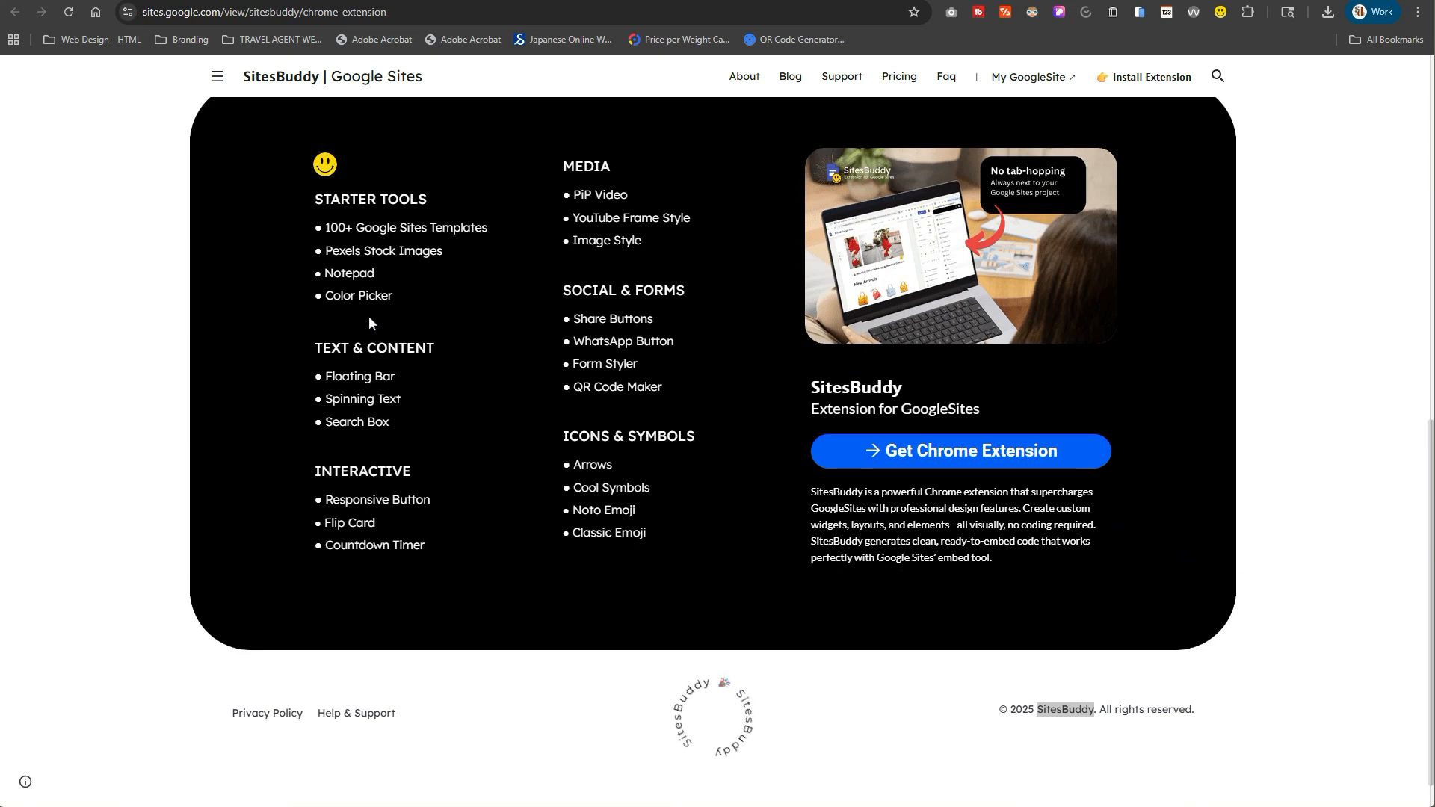
pyautogui.moveTo(308, 331)
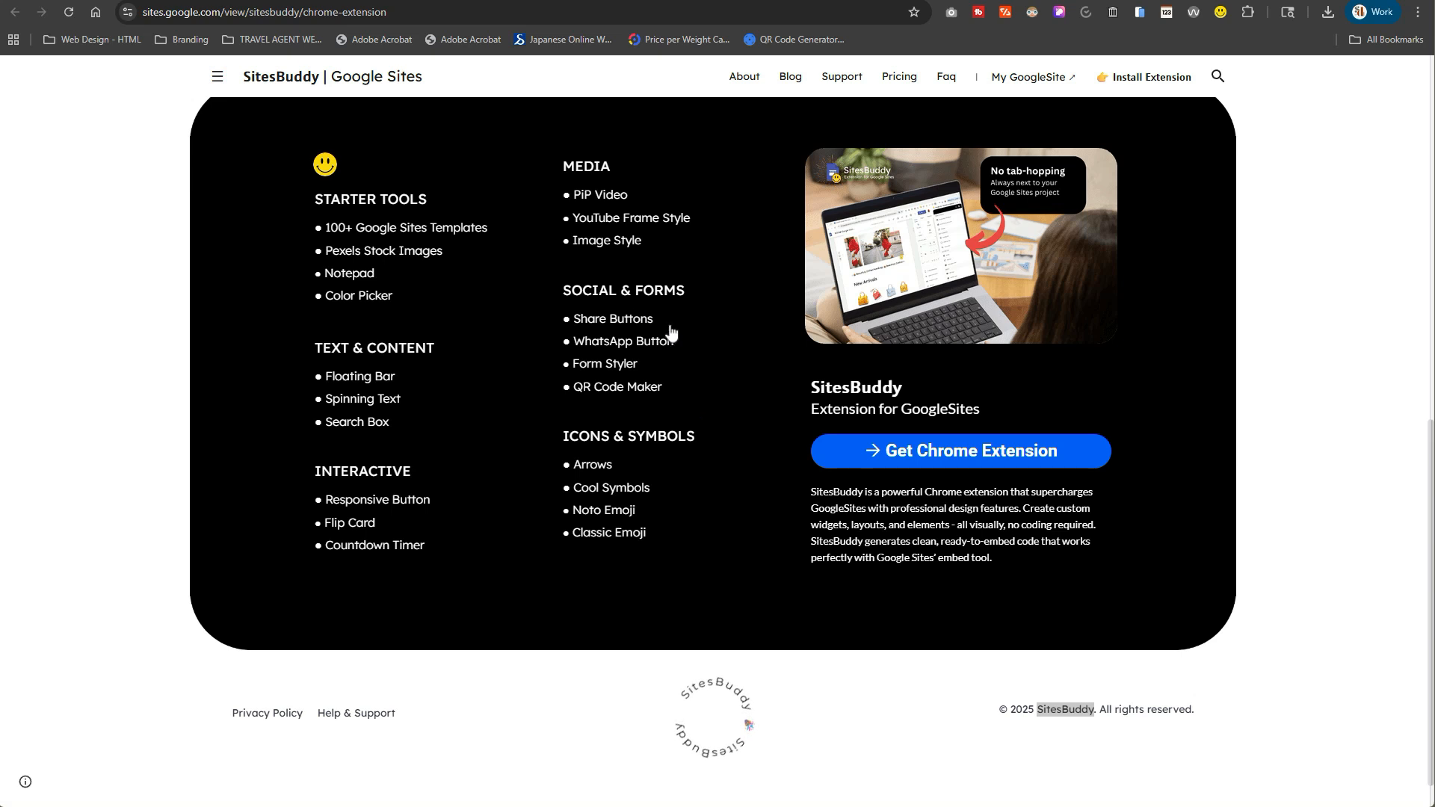
pyautogui.moveTo(575, 321)
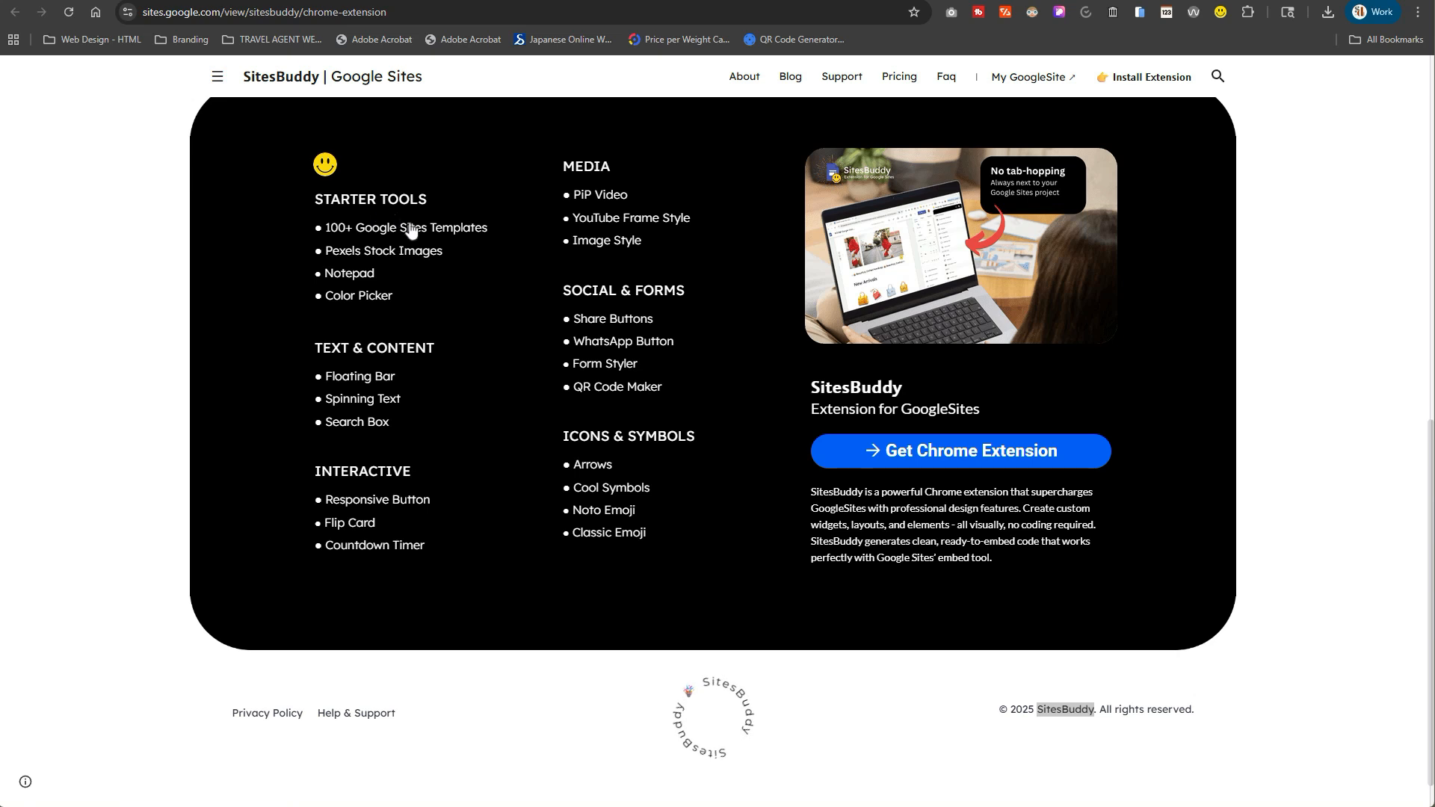
pyautogui.moveTo(417, 236)
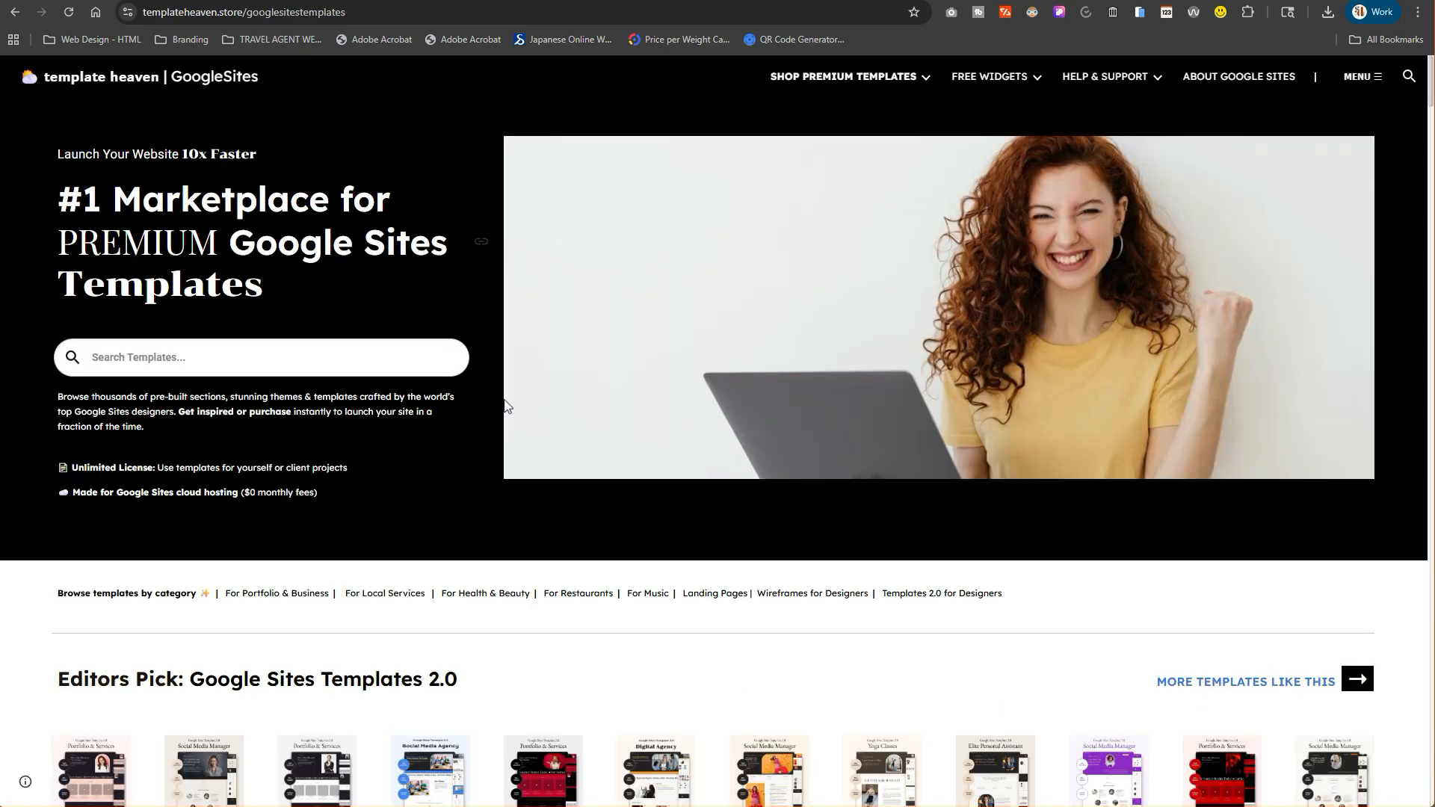
pyautogui.moveTo(912, 379)
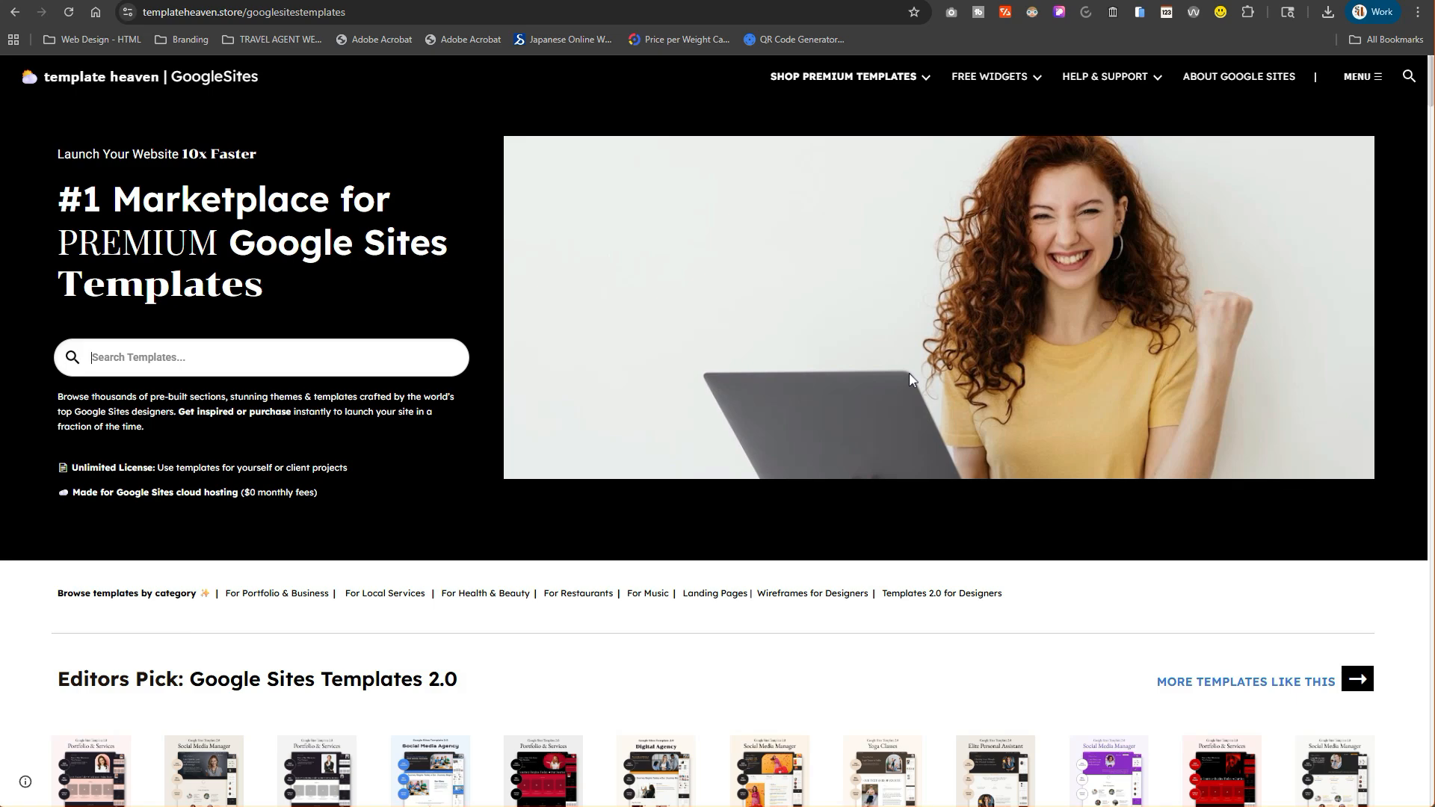
# Scroll through Template Heaven's template categories down toward Music Google Sites Templates.
pyautogui.scroll(-3)
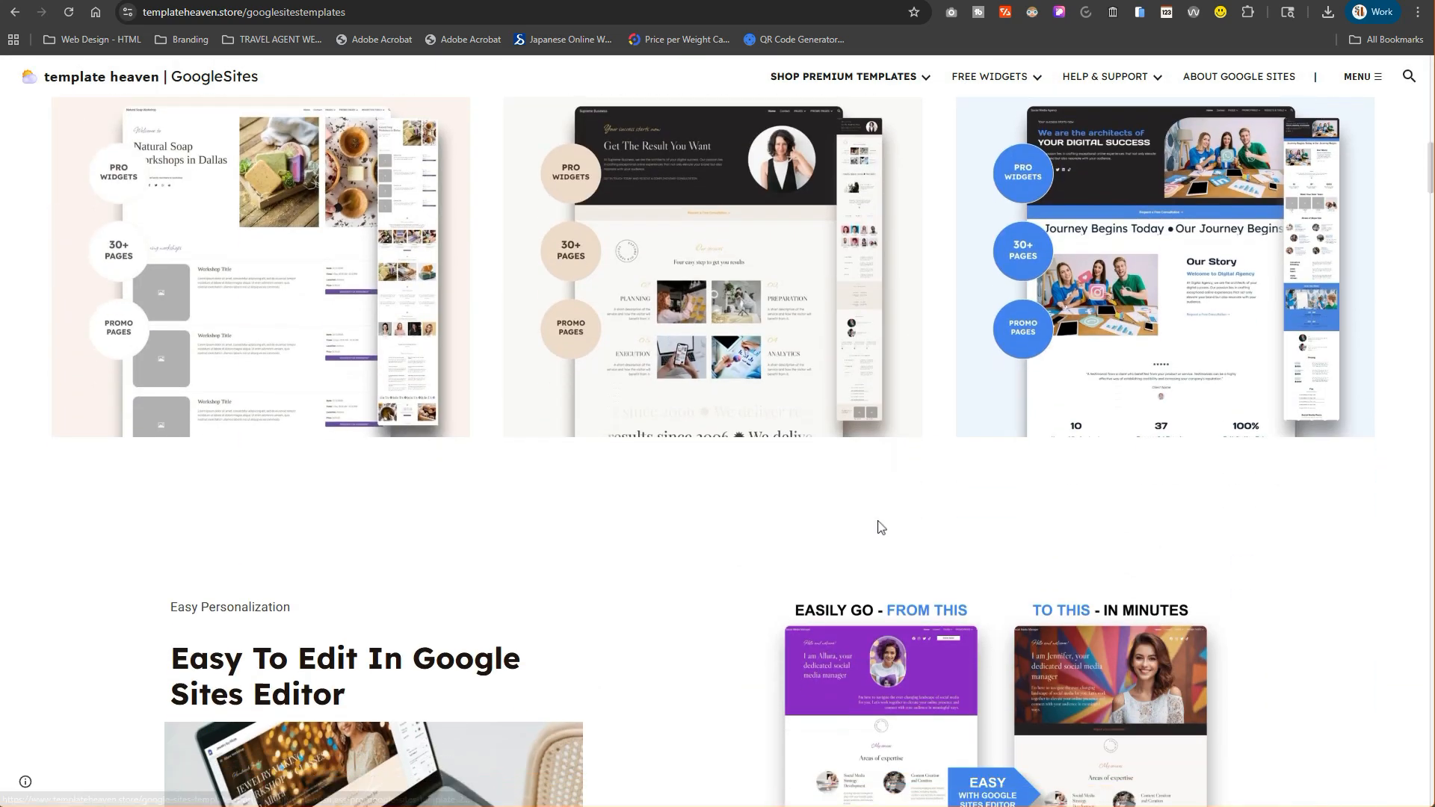
pyautogui.scroll(-3)
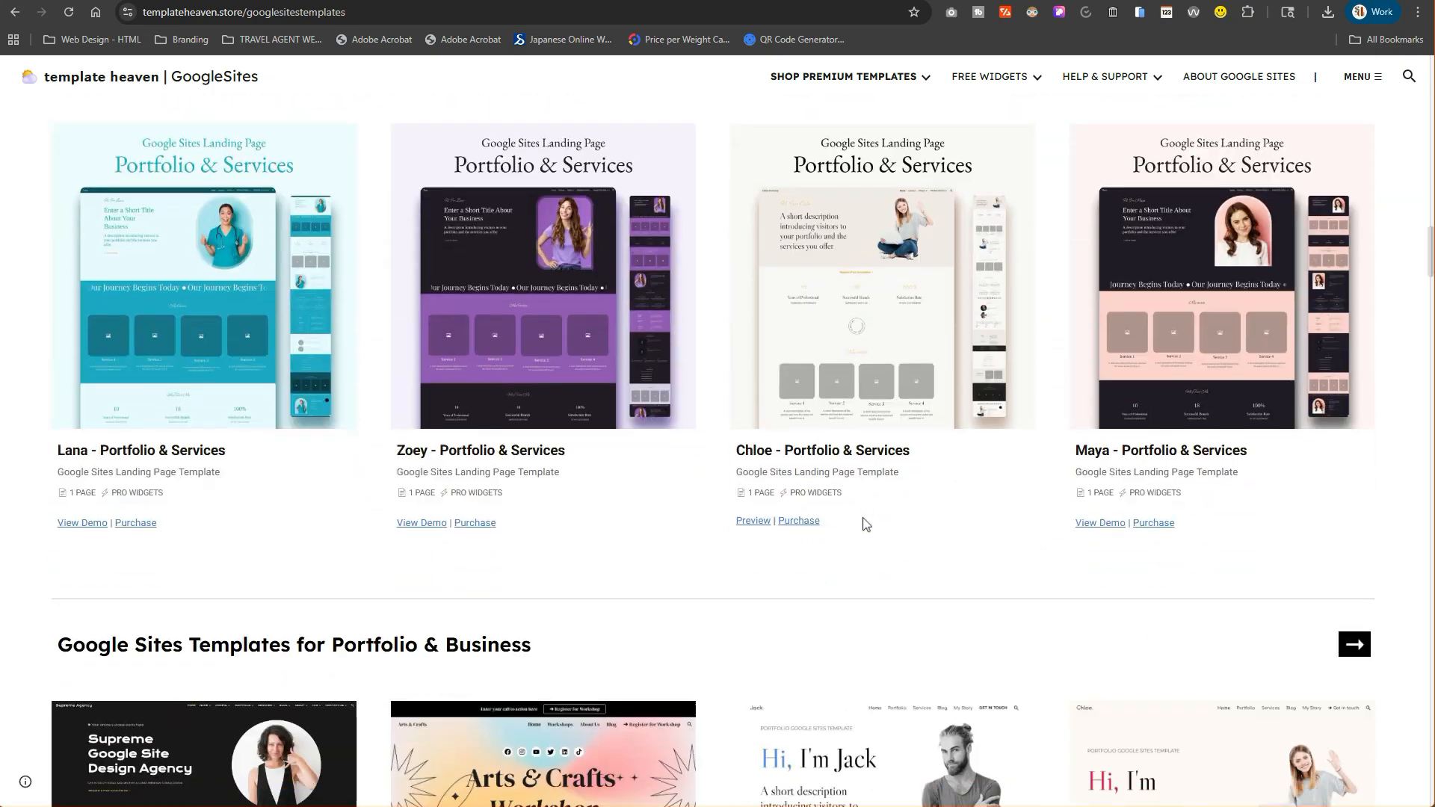
pyautogui.scroll(-3)
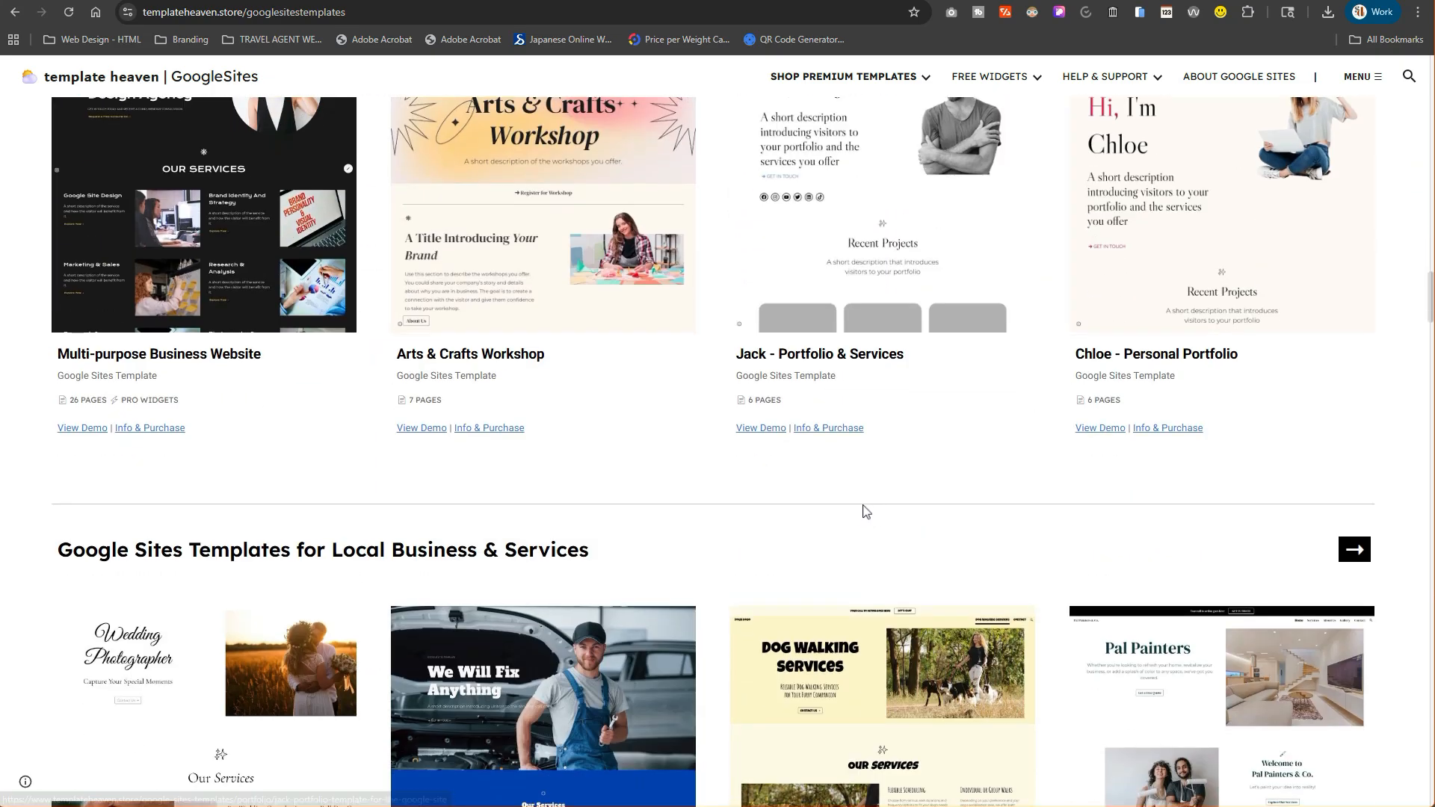
pyautogui.scroll(-3)
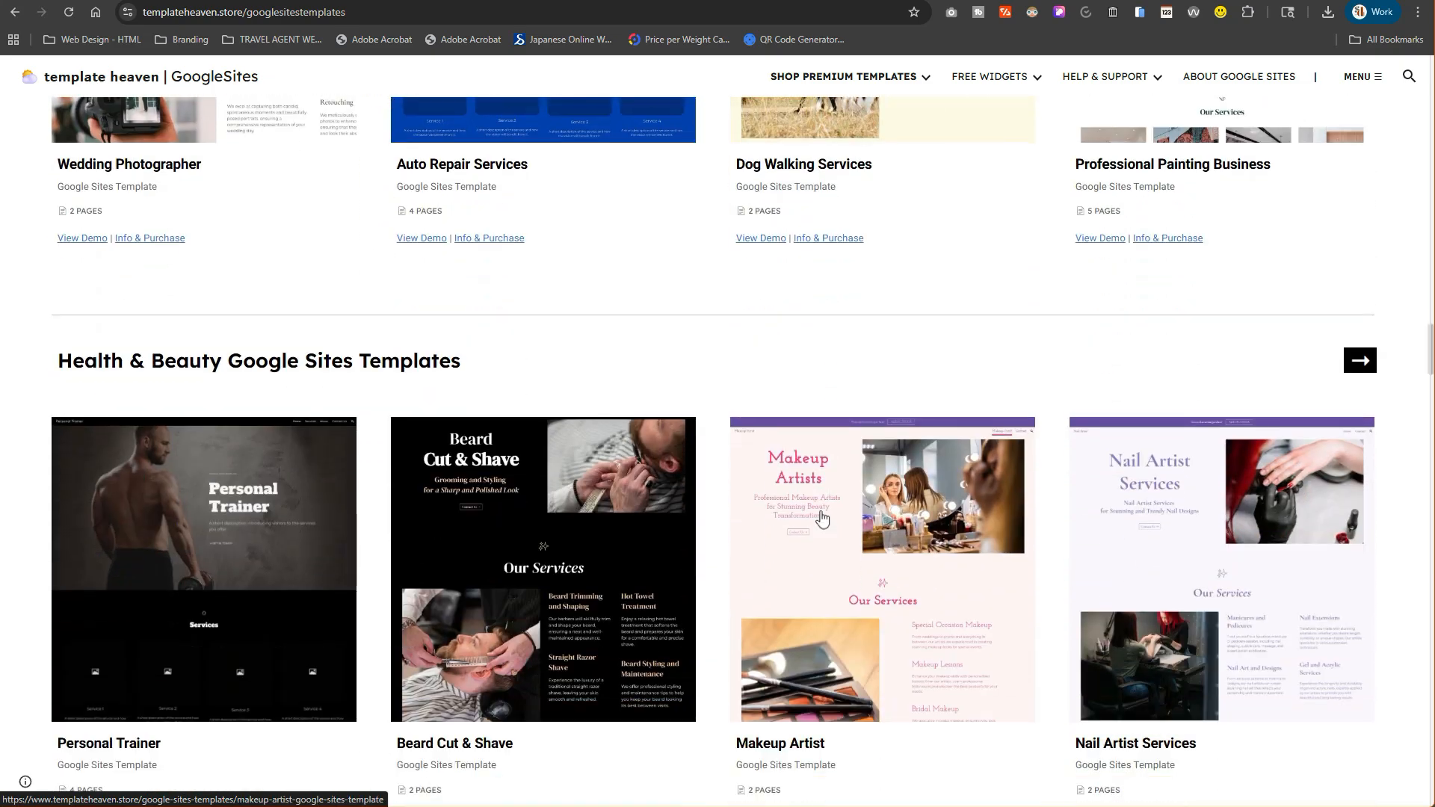
pyautogui.scroll(-3)
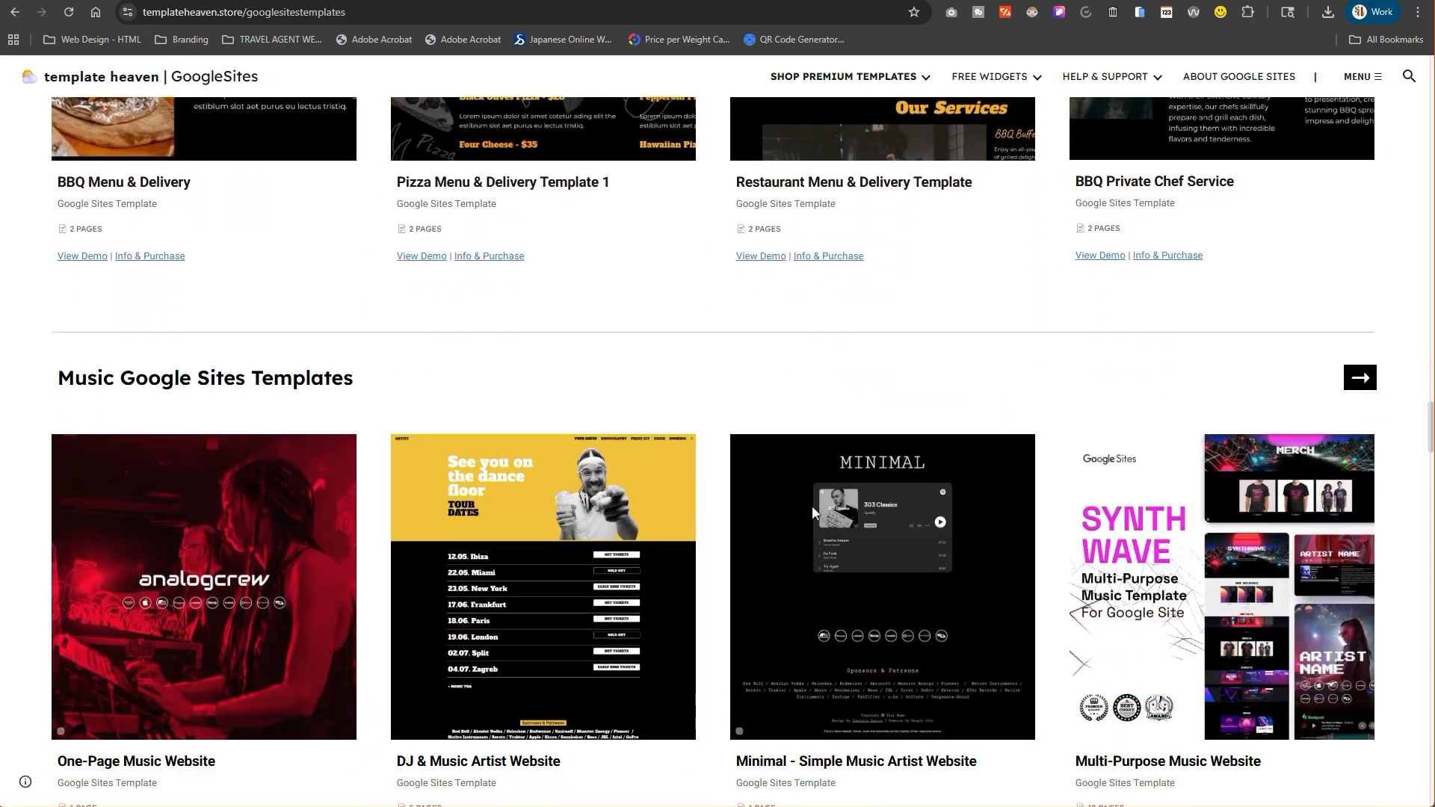
pyautogui.scroll(-3)
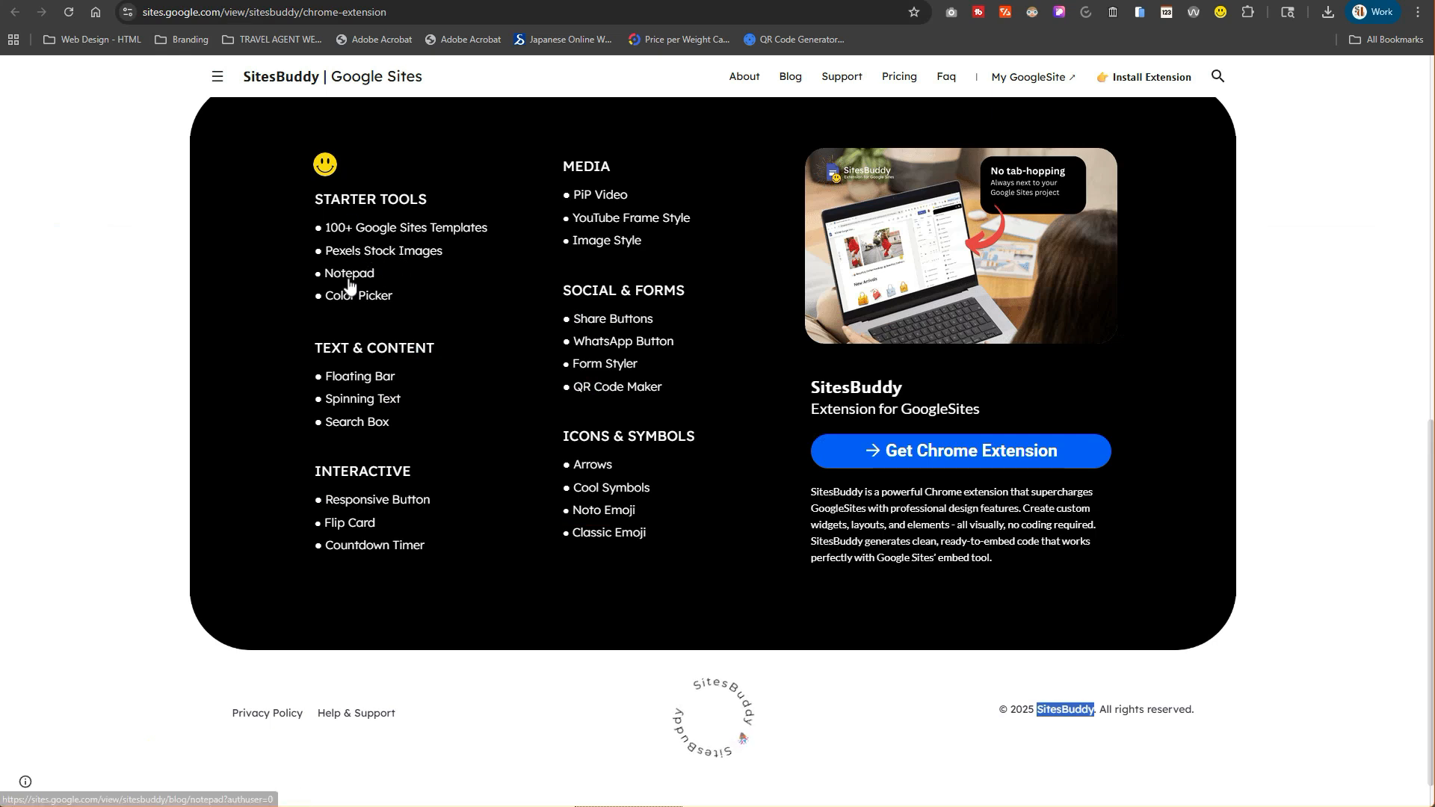
pyautogui.moveTo(938, 109)
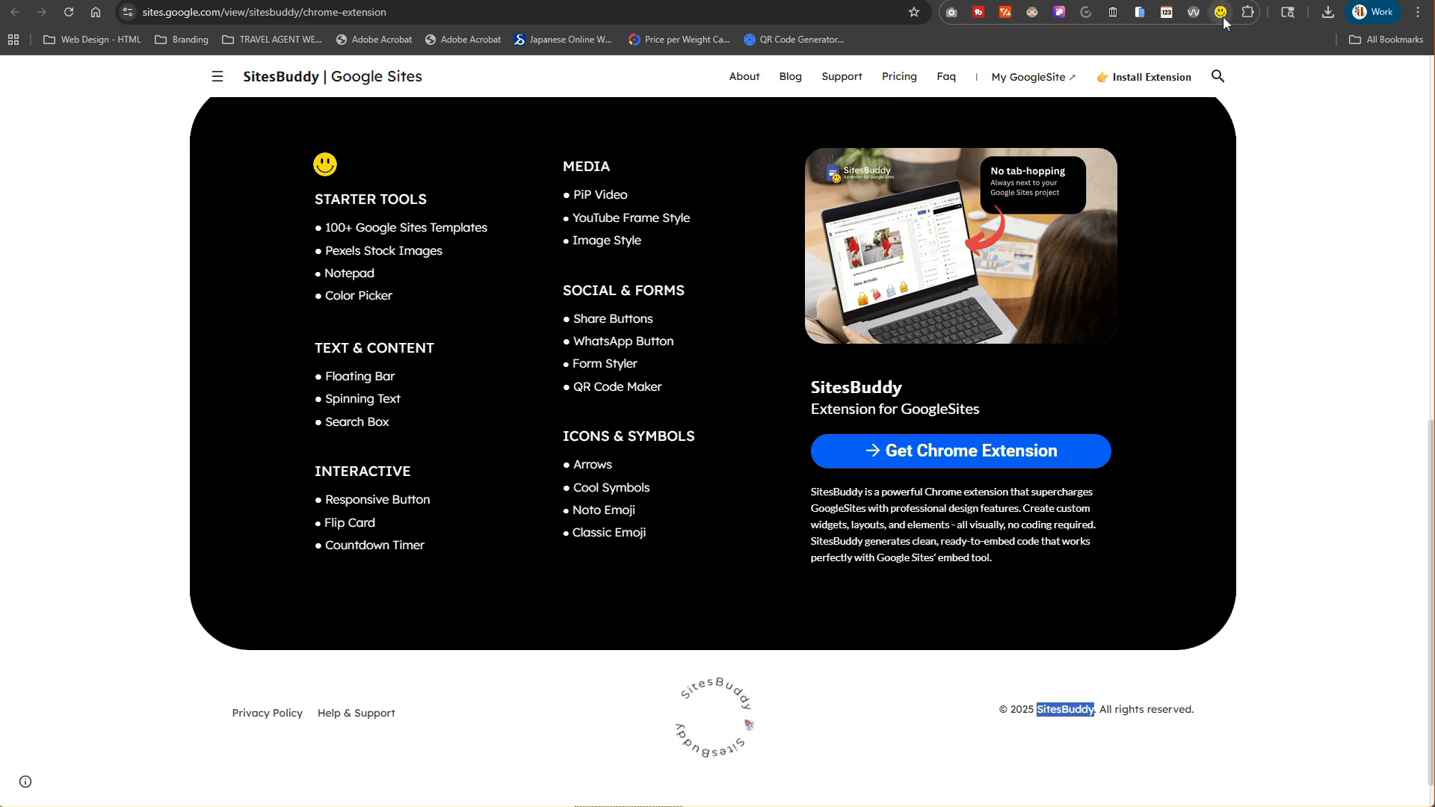
# Open the SitesBuddy side panel from the toolbar and scroll its tool list.
pyautogui.click(1244, 12)
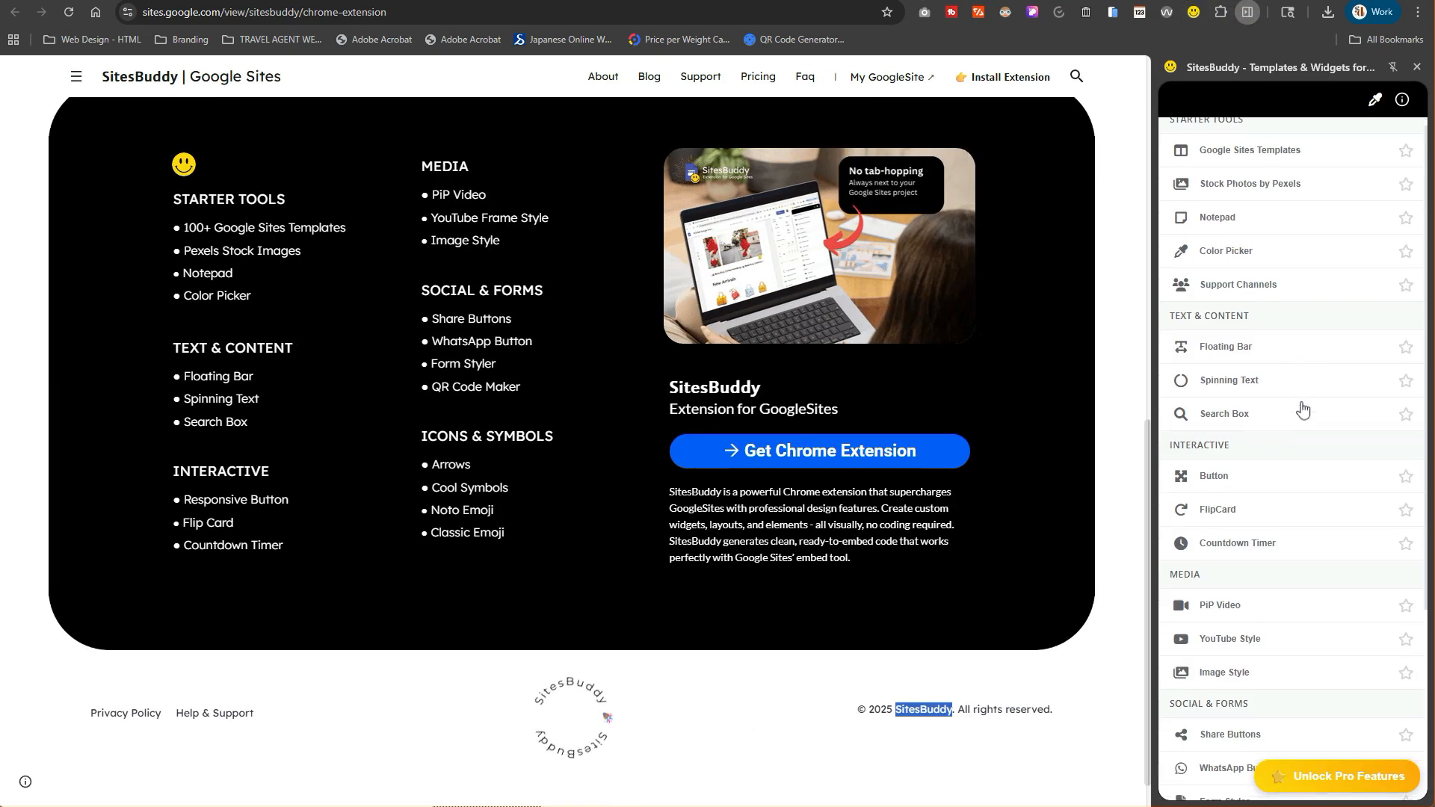
pyautogui.scroll(-3)
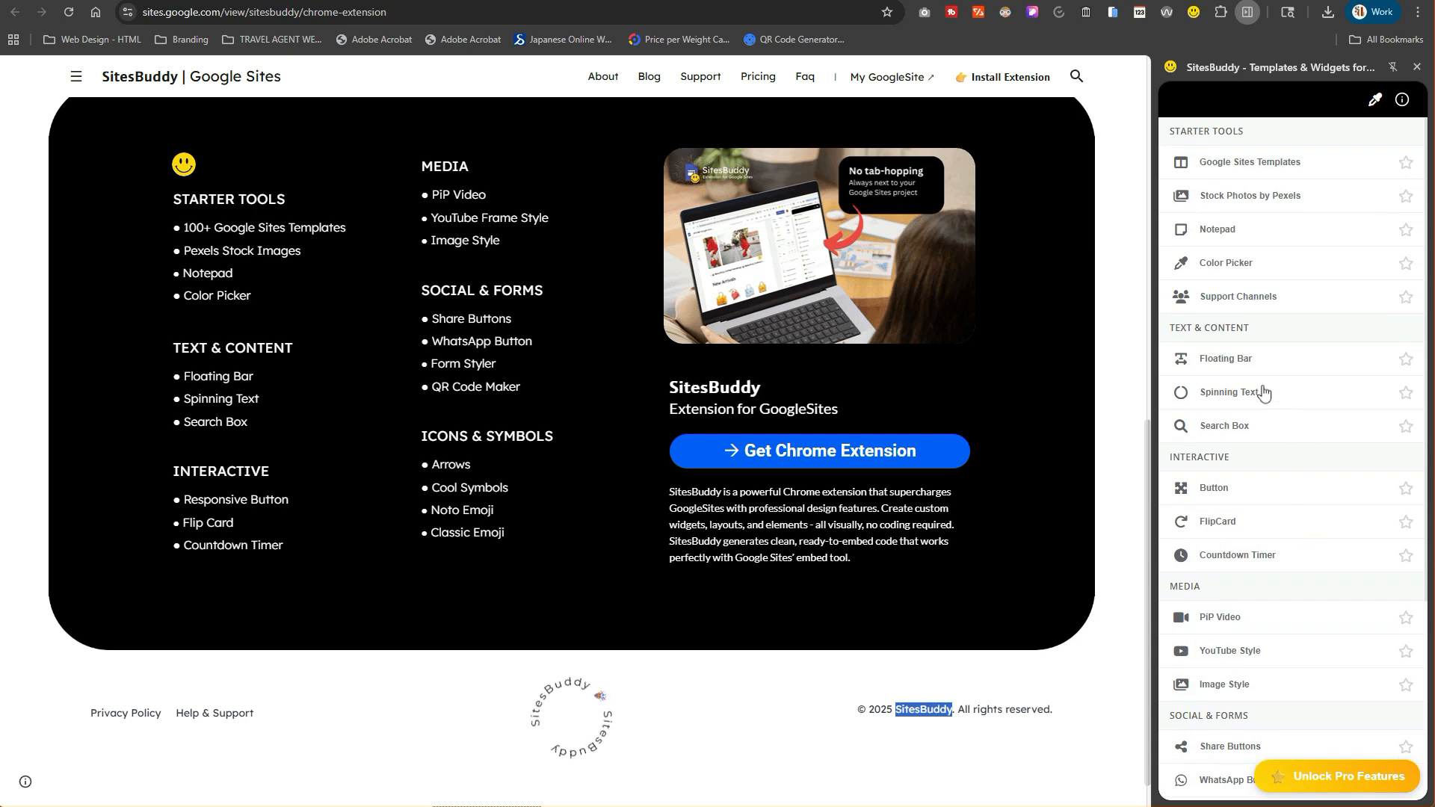
pyautogui.moveTo(733, 274)
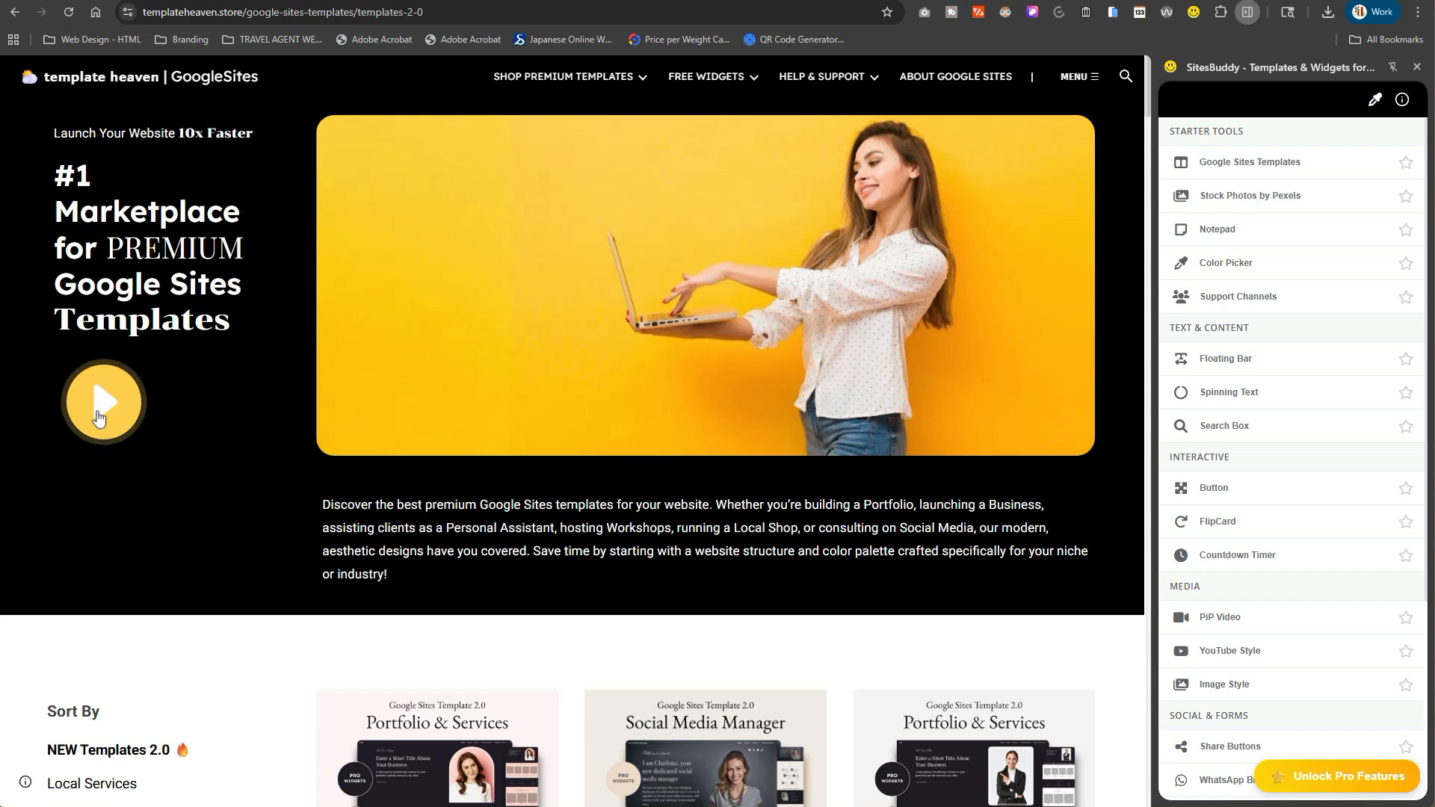
pyautogui.moveTo(108, 409)
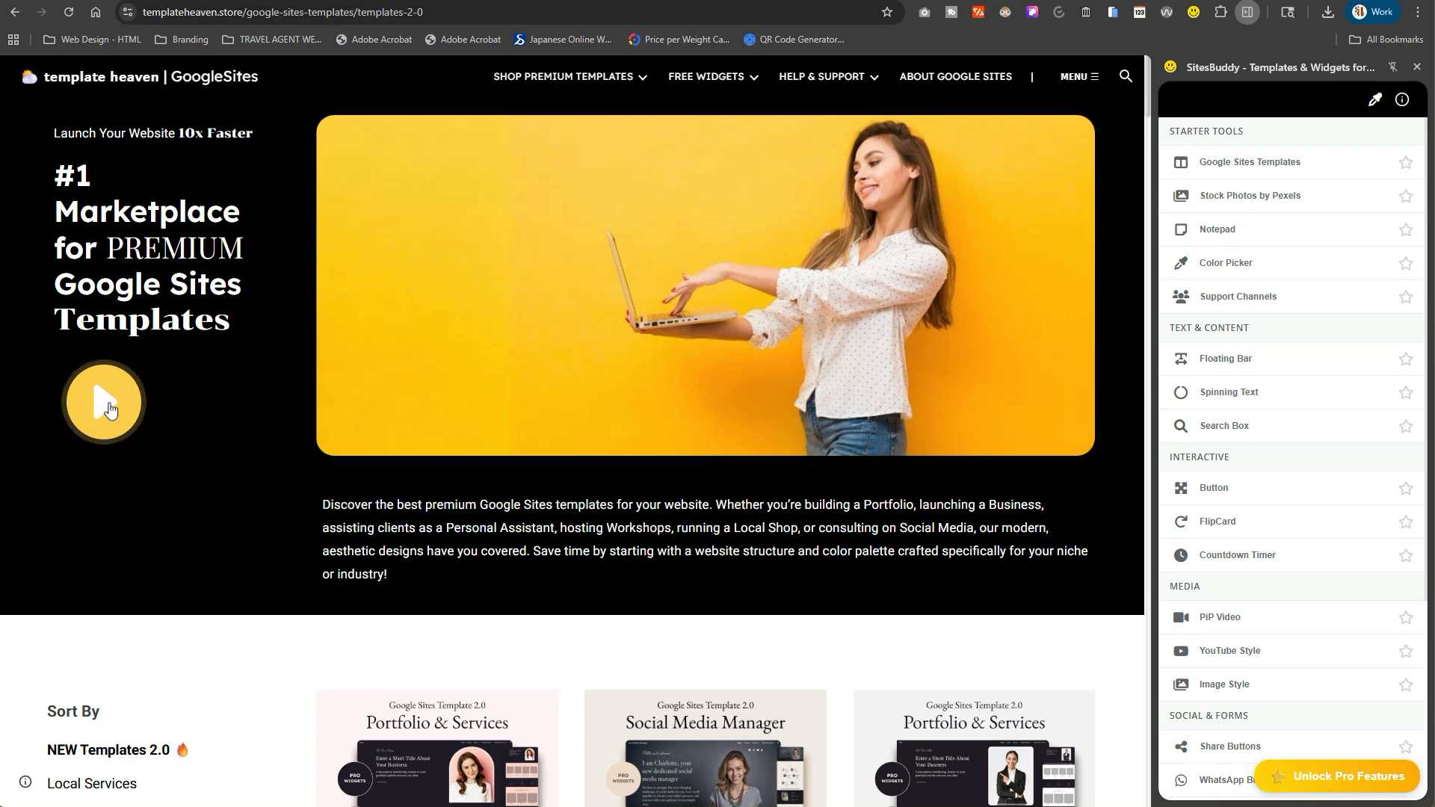
pyautogui.click(103, 402)
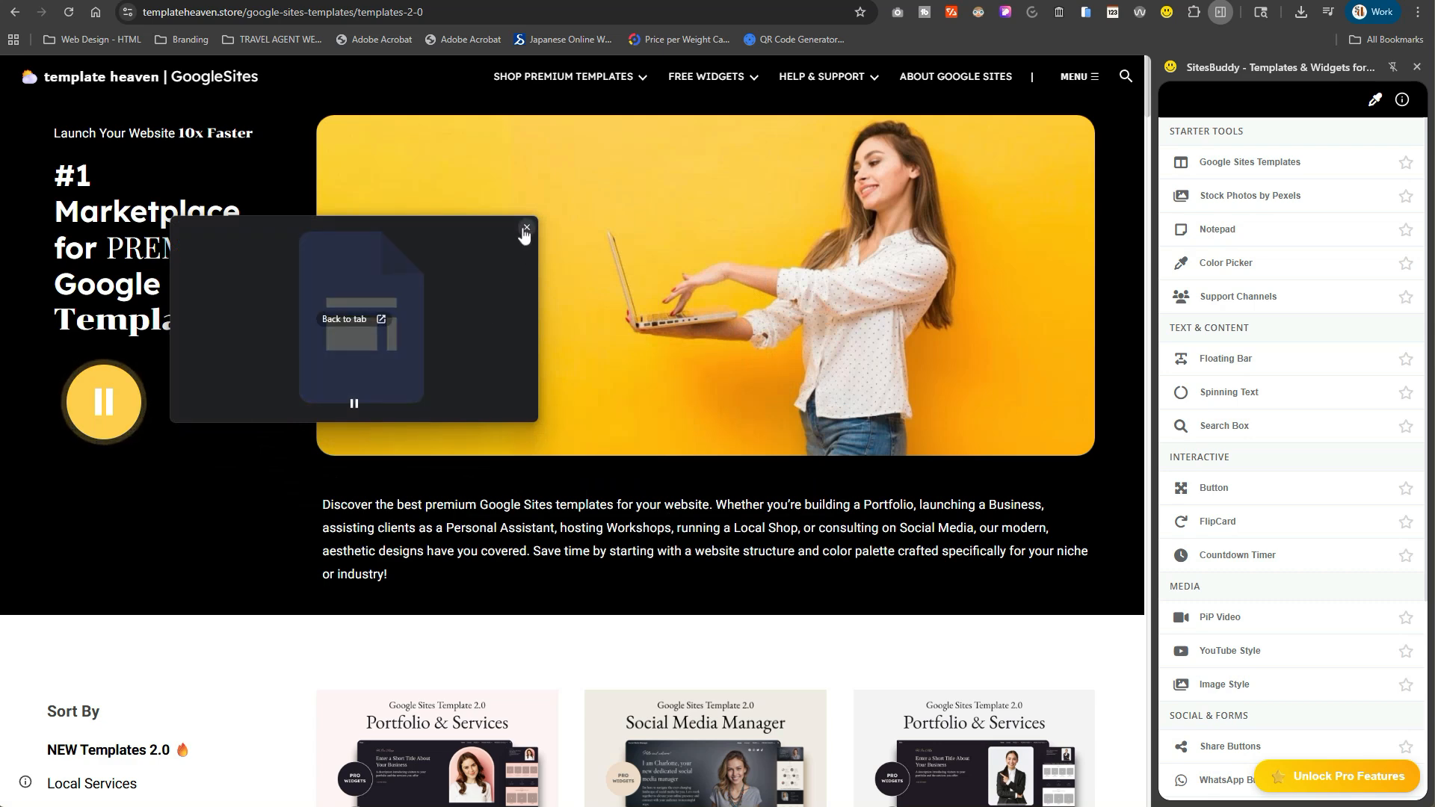
pyautogui.click(525, 227)
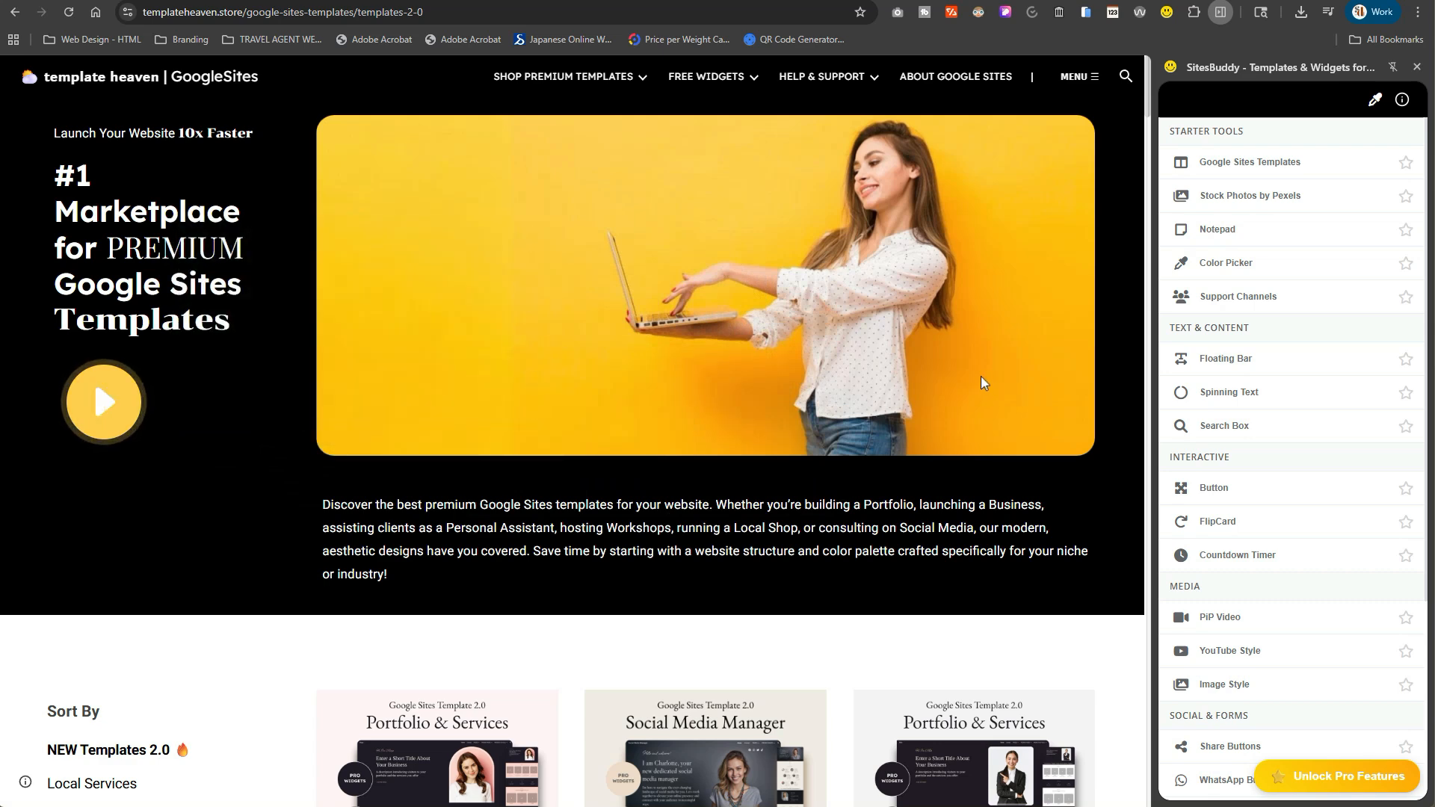
pyautogui.moveTo(1272, 268)
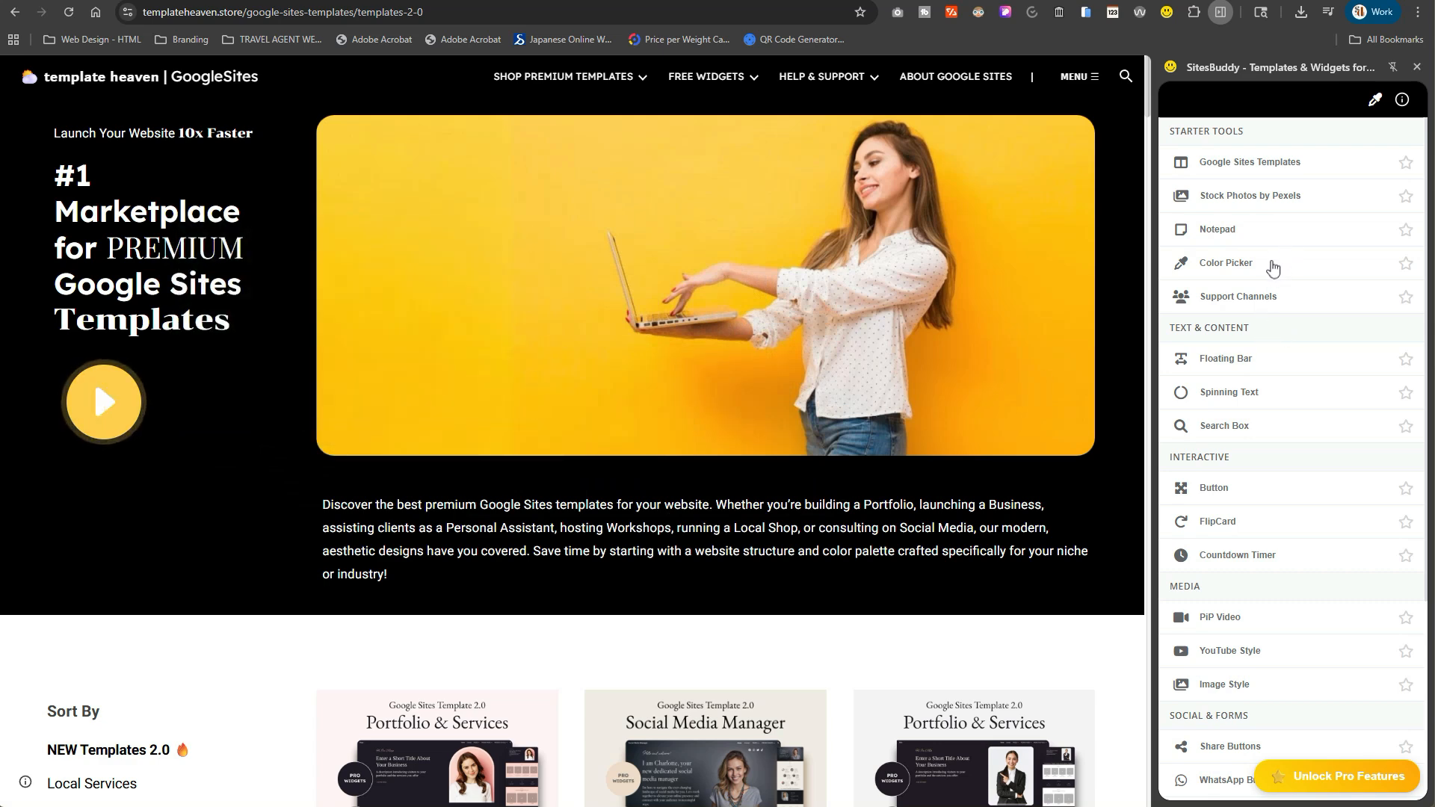
pyautogui.moveTo(1122, 376)
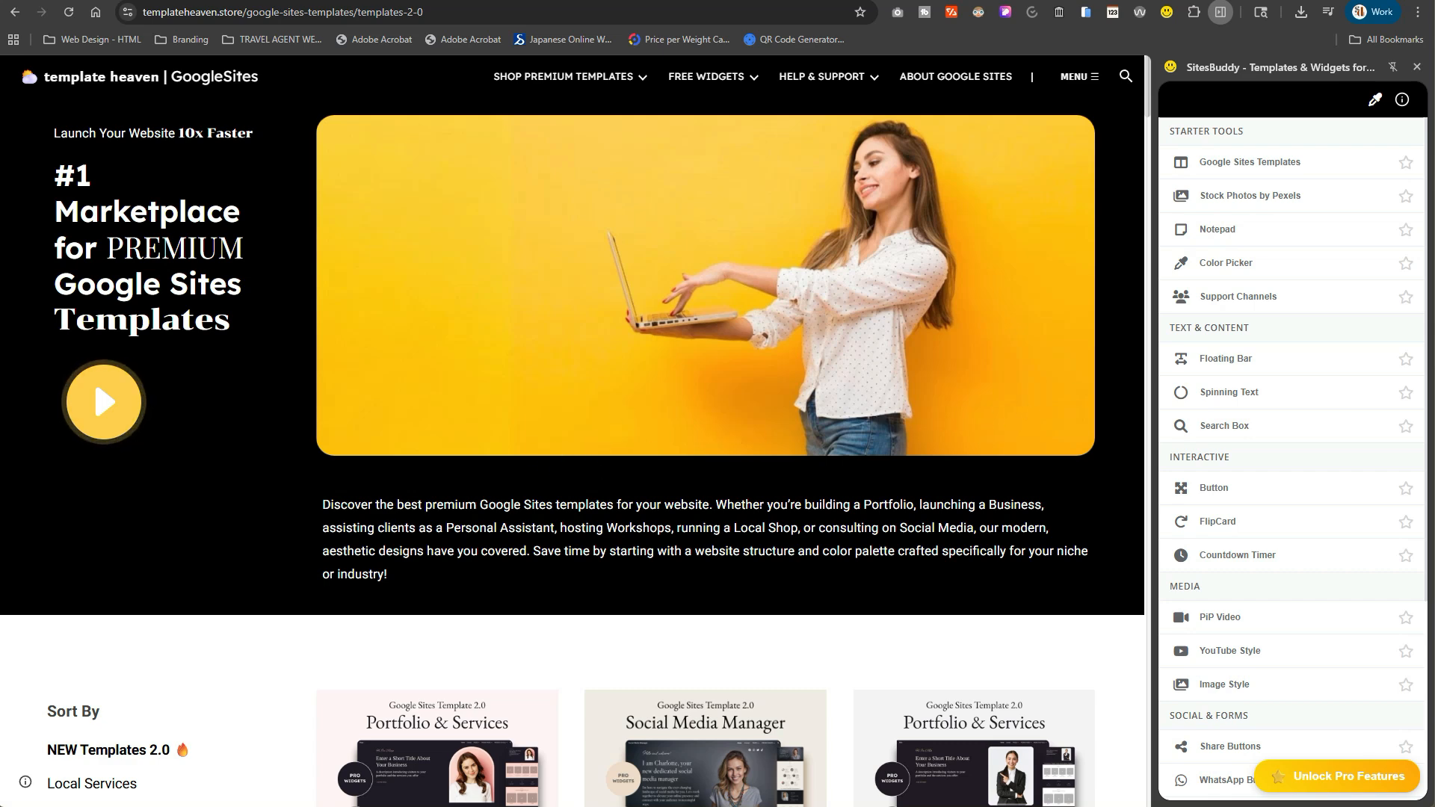
pyautogui.moveTo(930, 493)
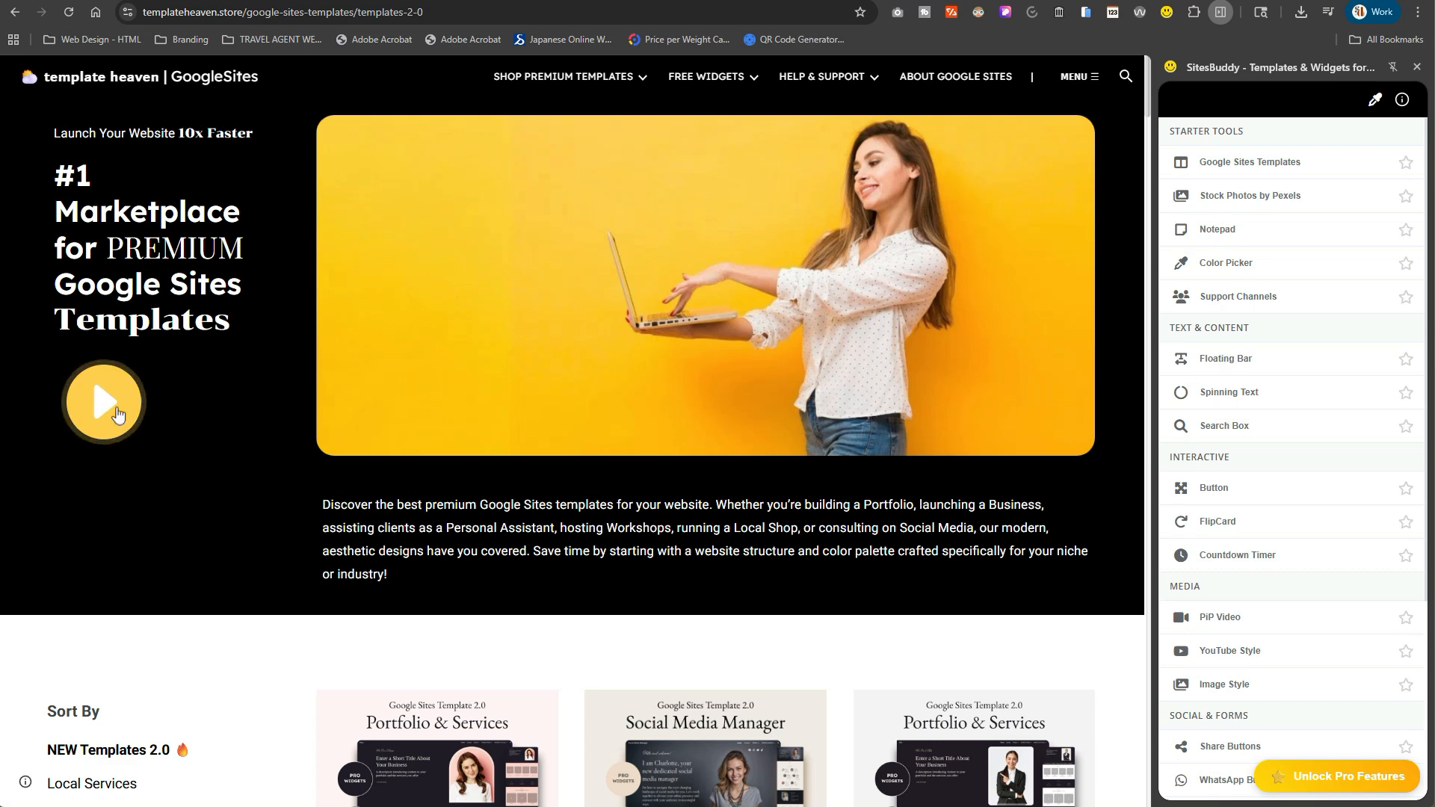
pyautogui.moveTo(106, 413)
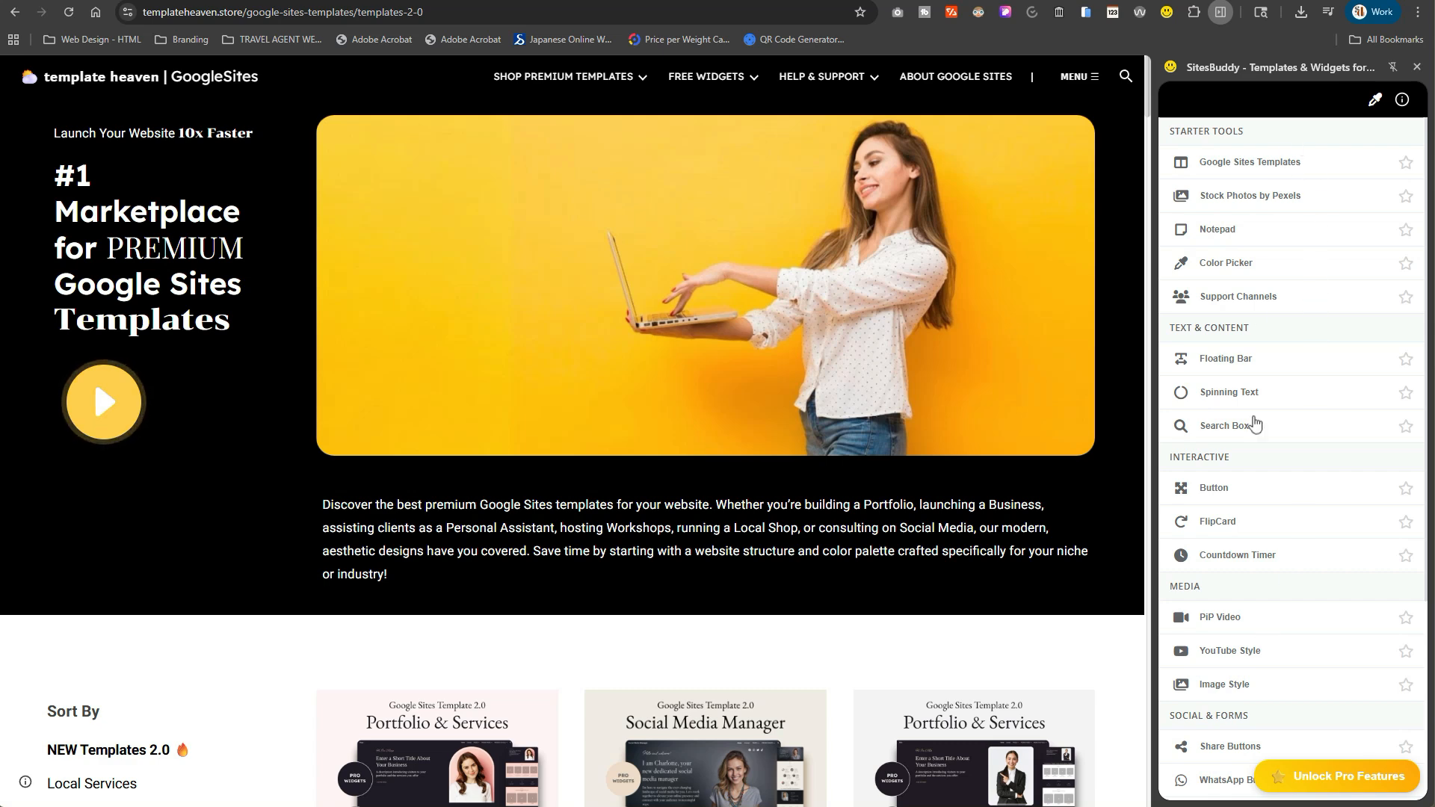
pyautogui.moveTo(1208, 622)
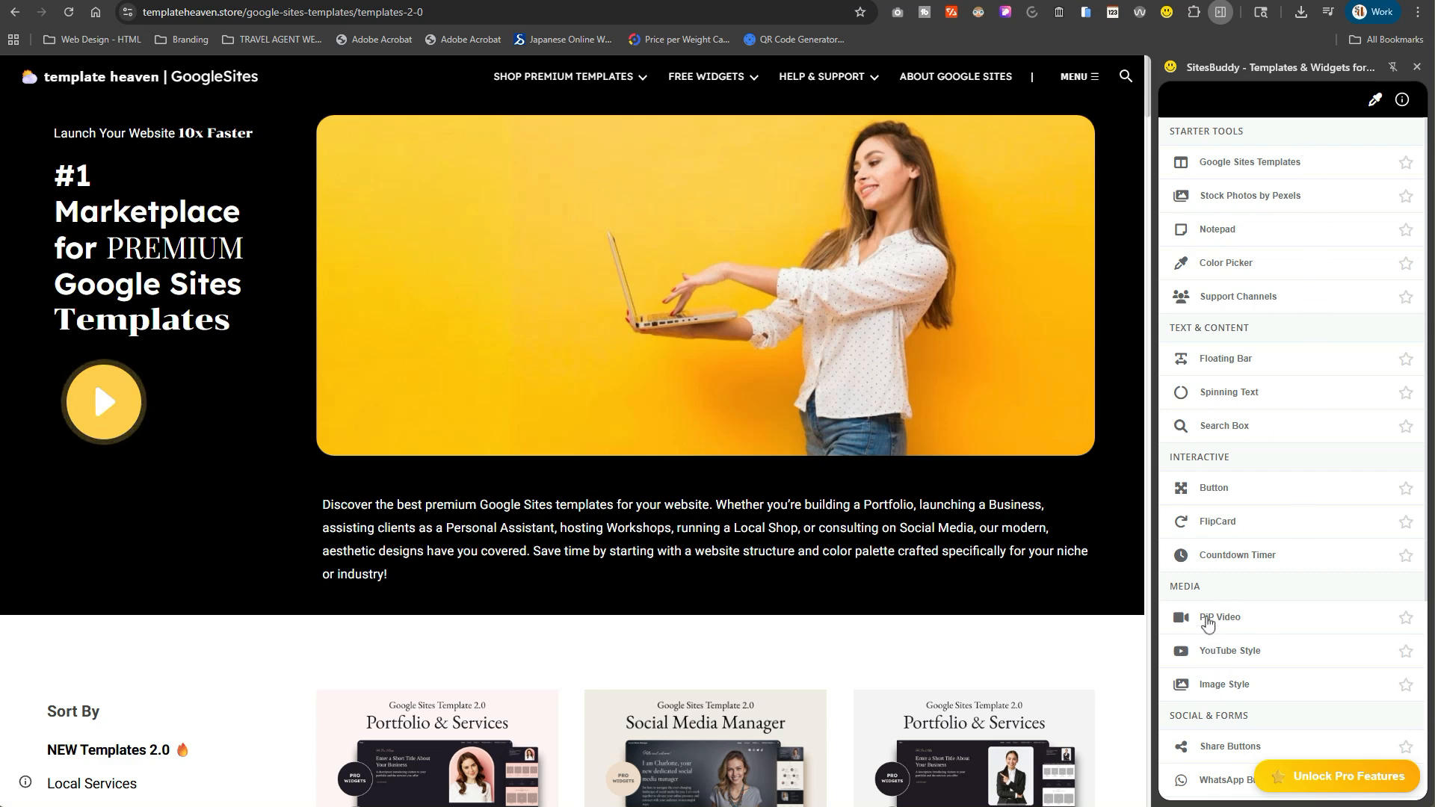
pyautogui.moveTo(895, 616)
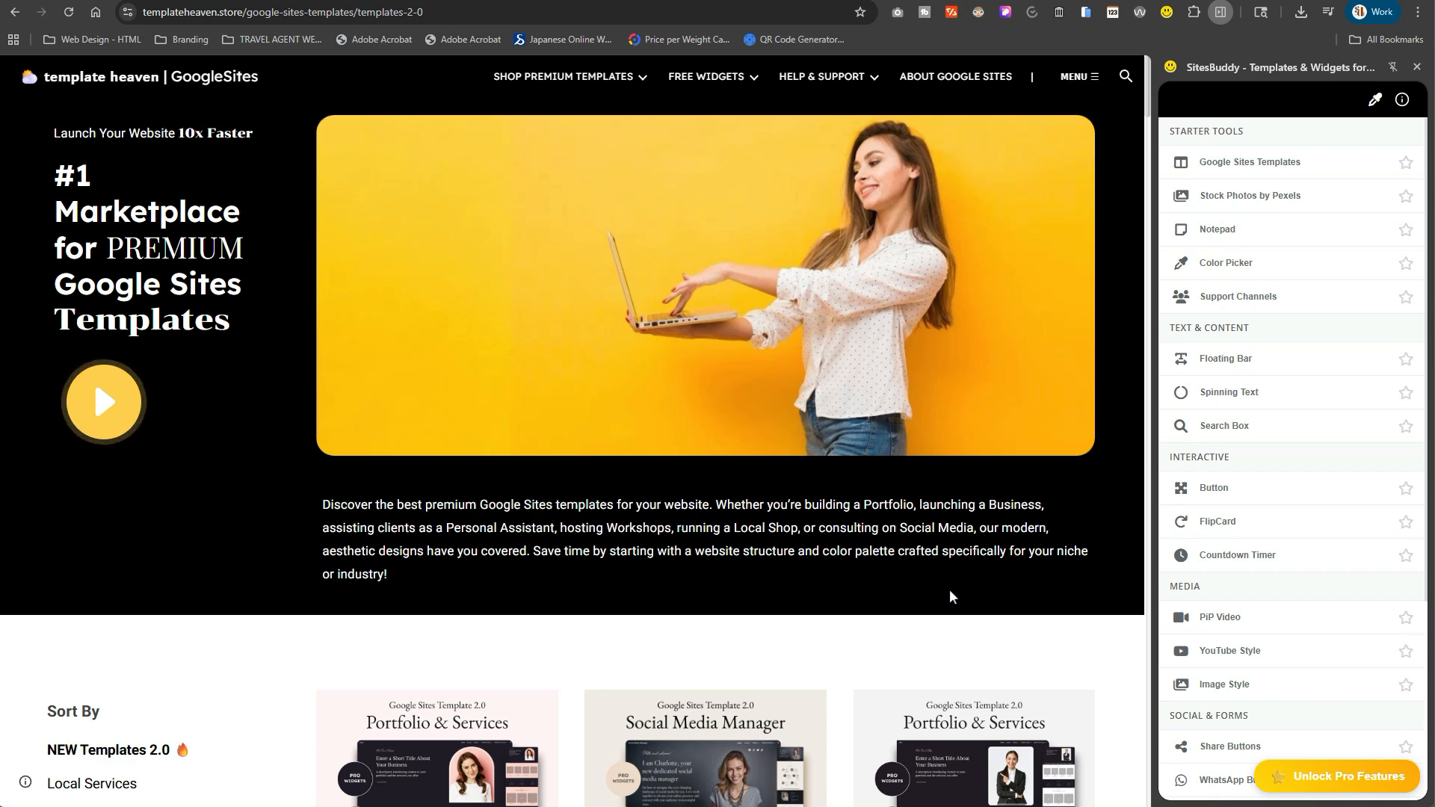
pyautogui.moveTo(979, 594)
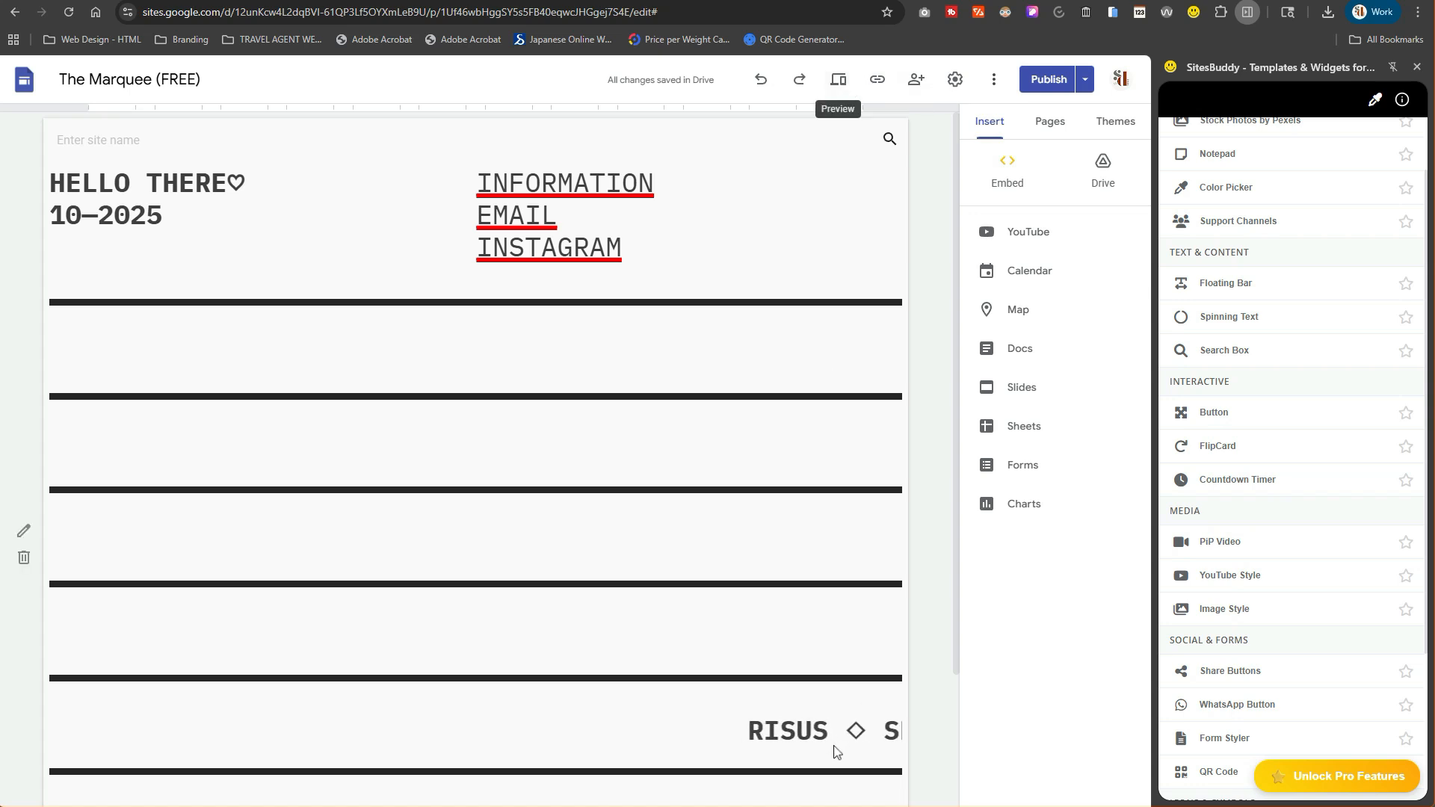
# Scroll the Arts & Crafts Workshop demo page to its scrolling Join Us banner.
pyautogui.scroll(-3)
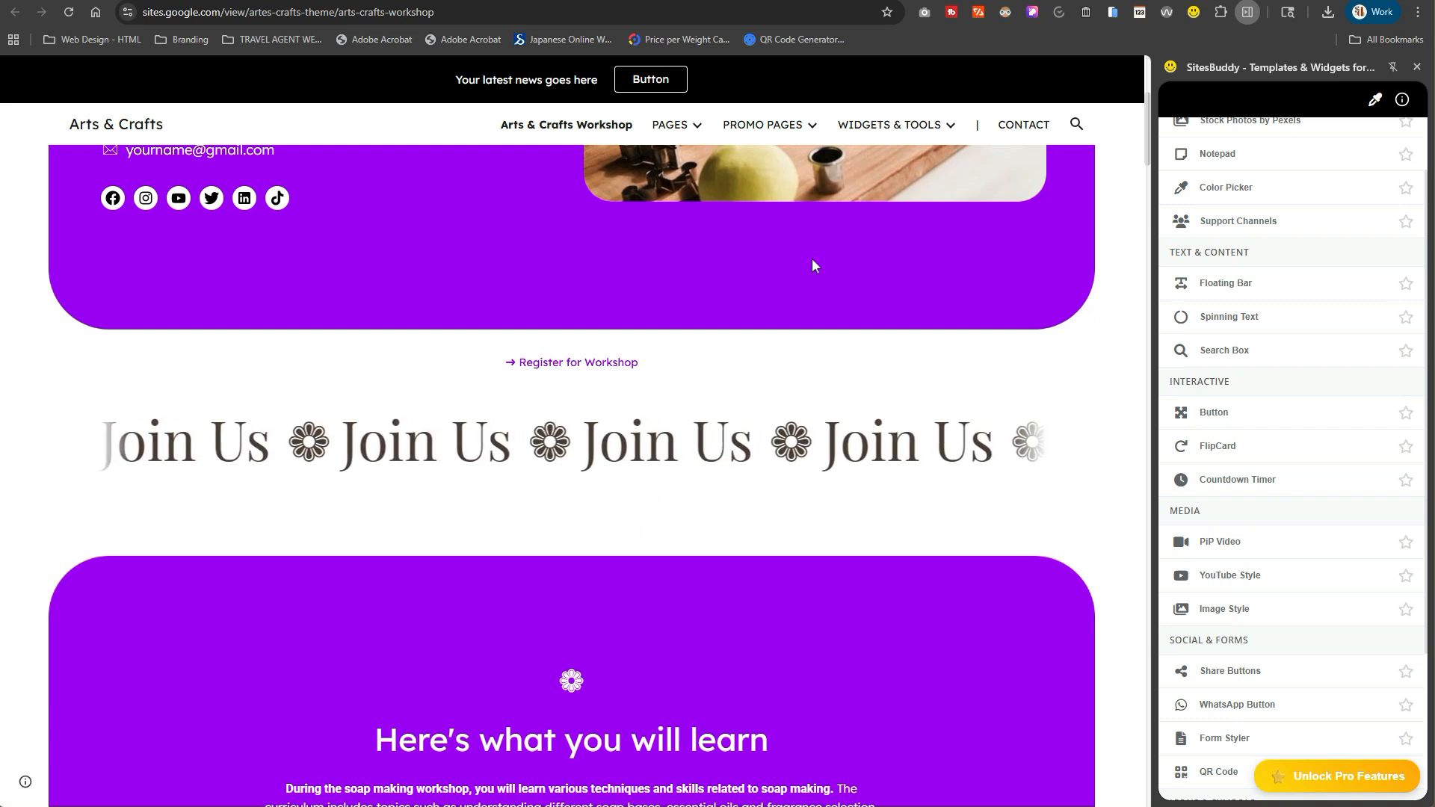
# Go back to the Health & Beauty templates and scroll through the premium template cards.
pyautogui.click(670, 125)
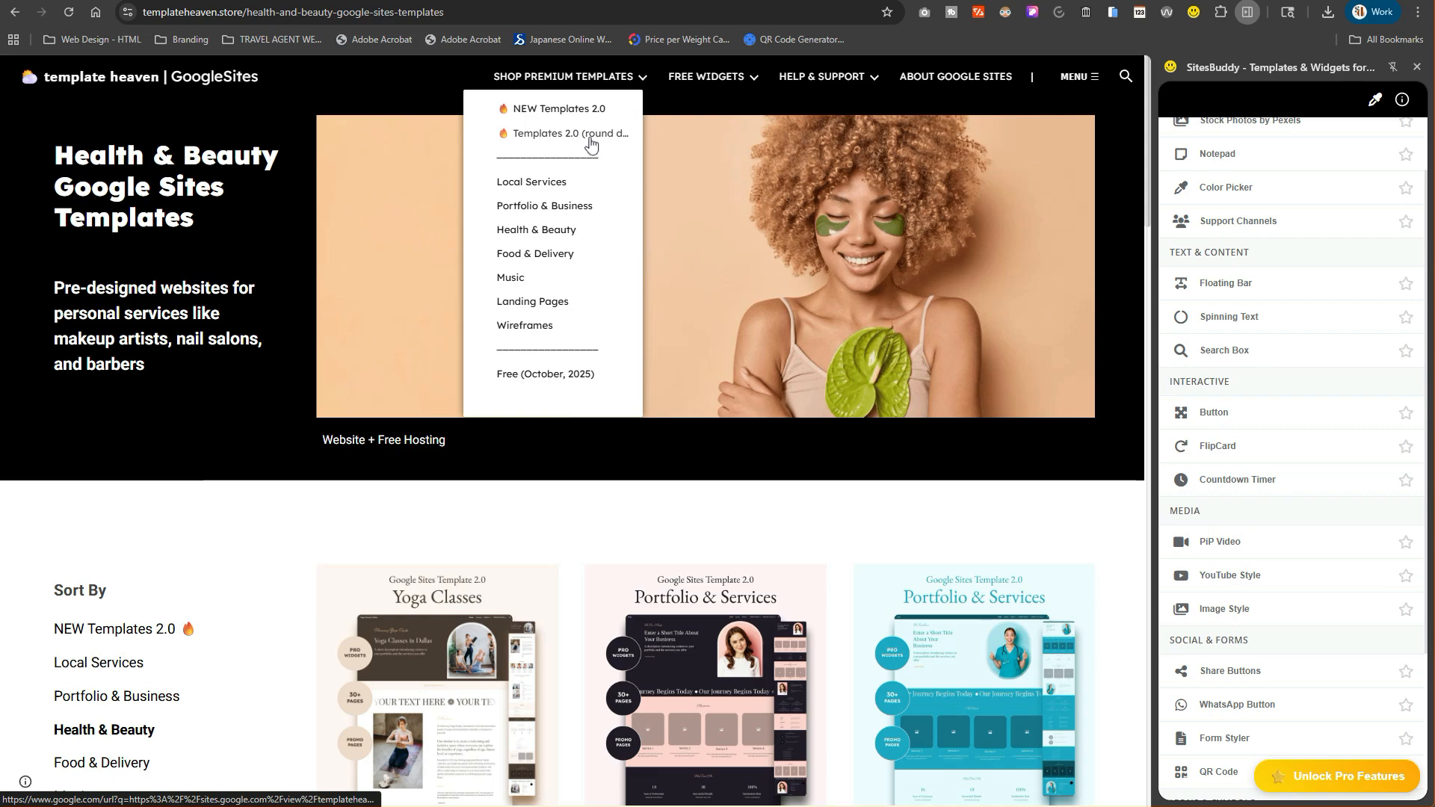
pyautogui.scroll(-3)
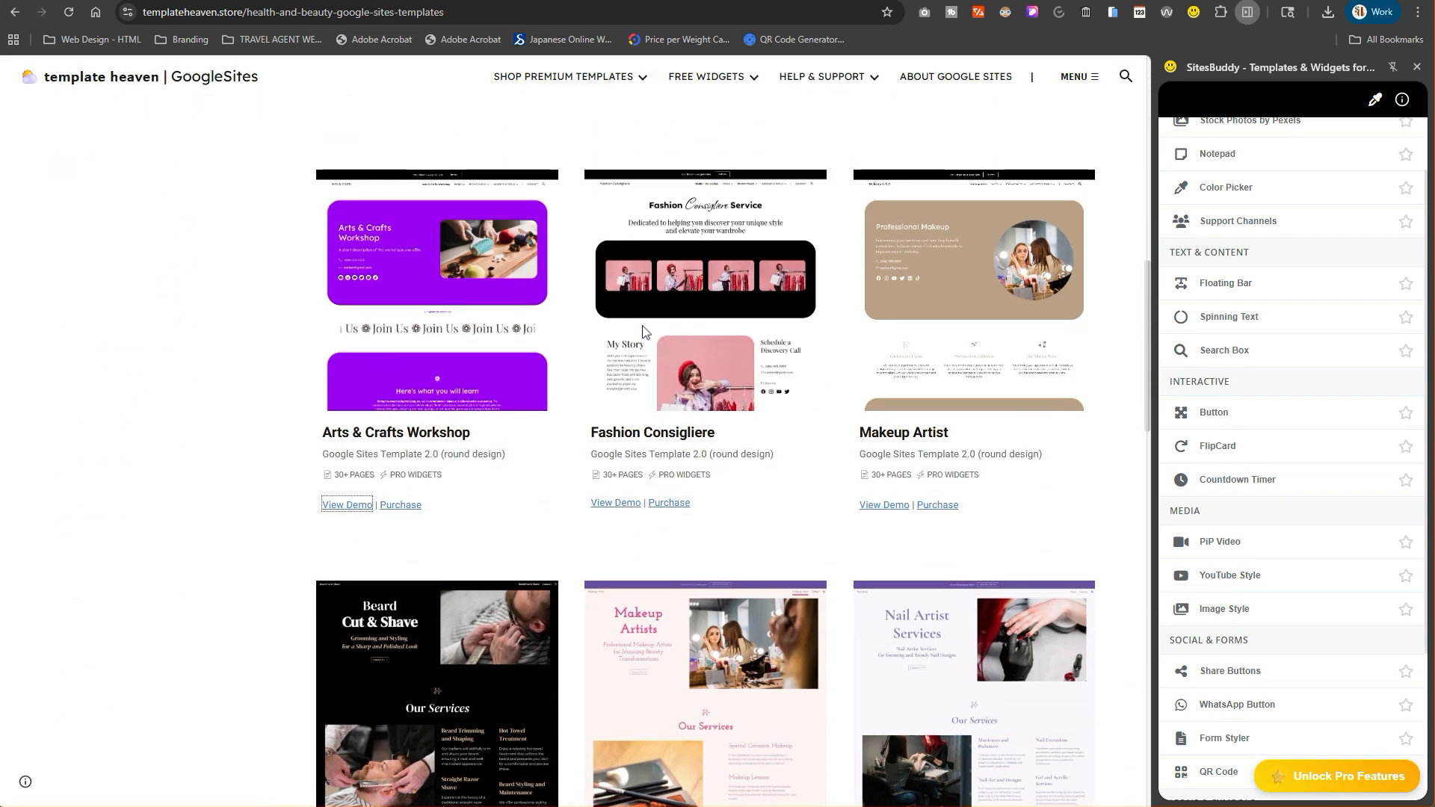
pyautogui.scroll(-3)
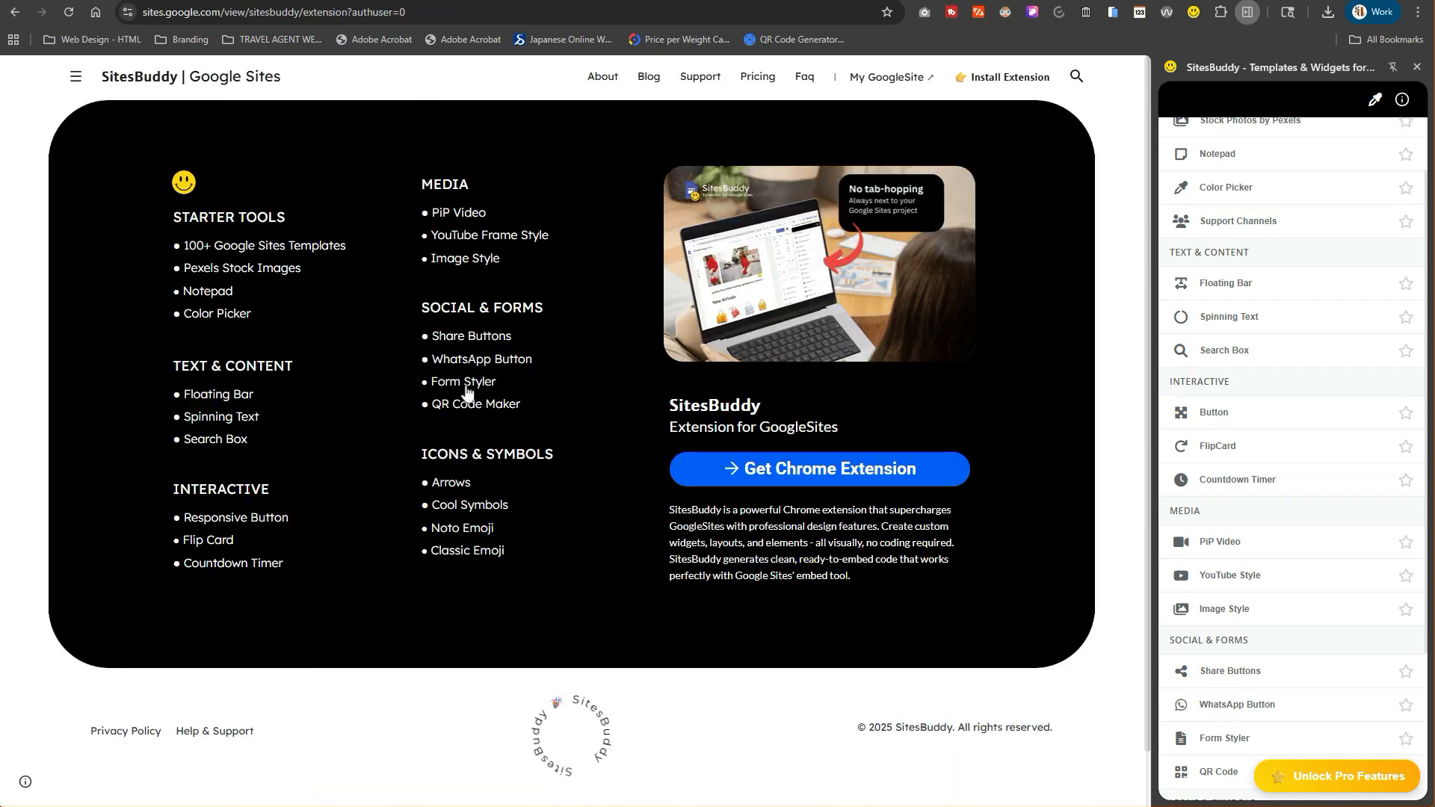
# Open Form Styler and scroll to its standard-versus-styled contact form comparison.
pyautogui.click(463, 382)
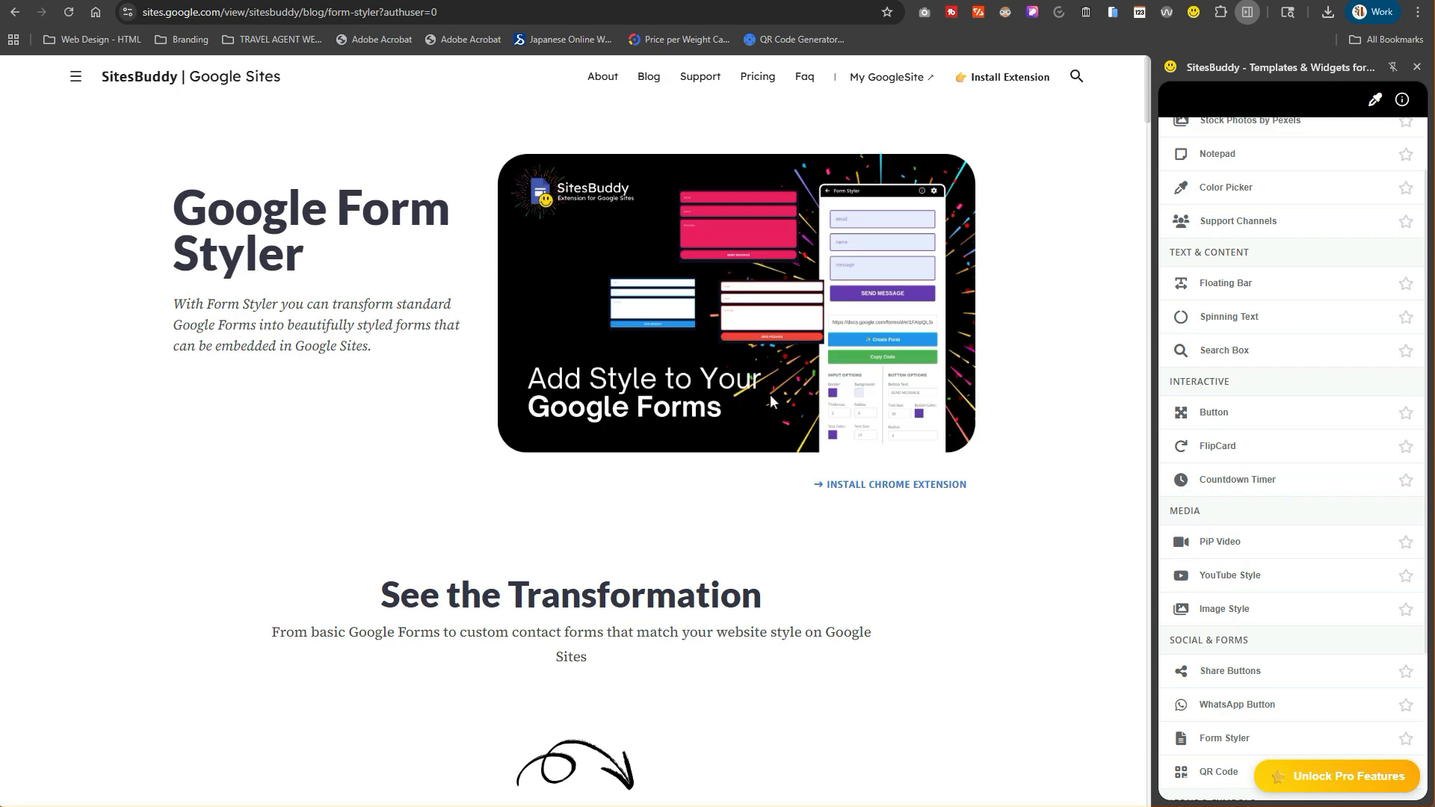
pyautogui.scroll(-3)
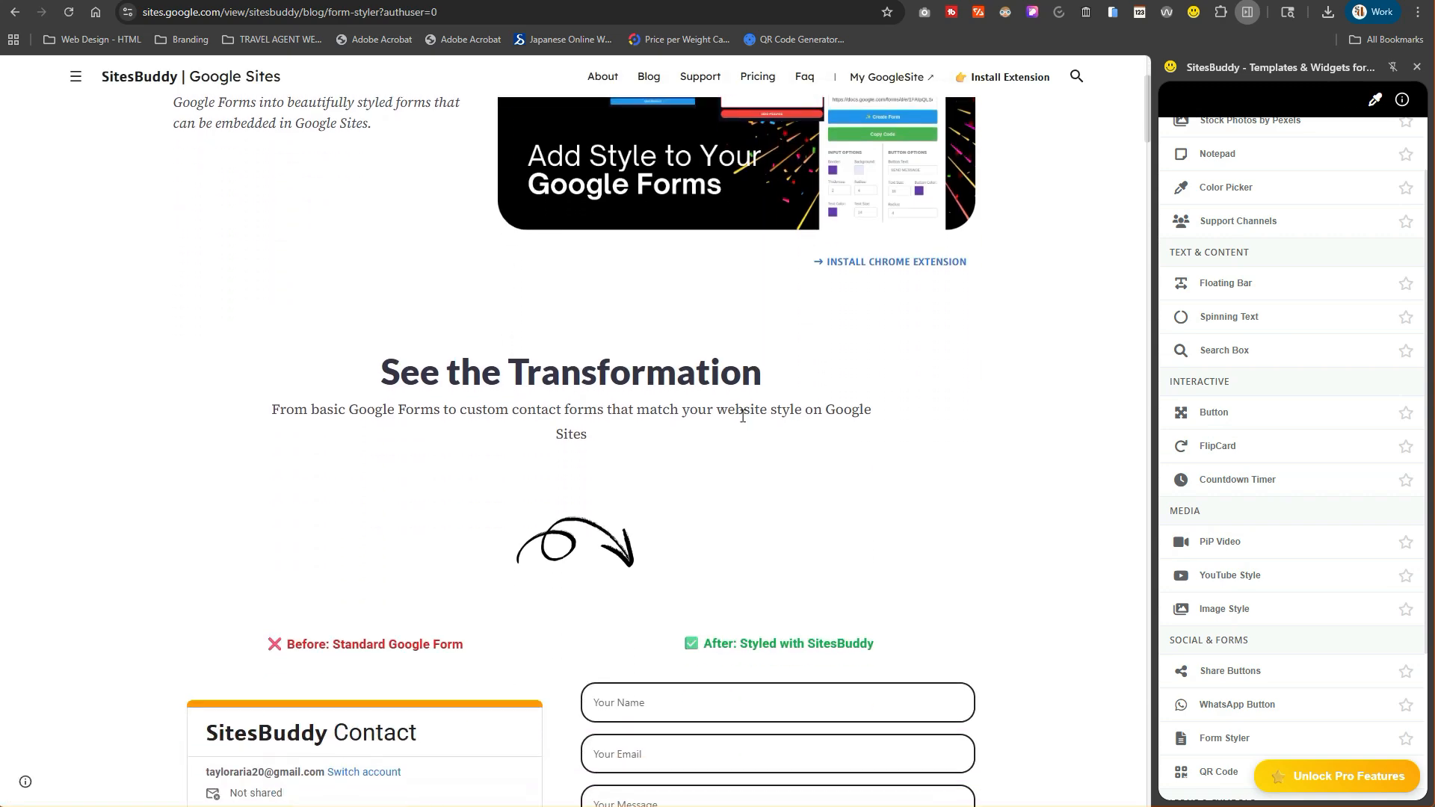
pyautogui.scroll(-3)
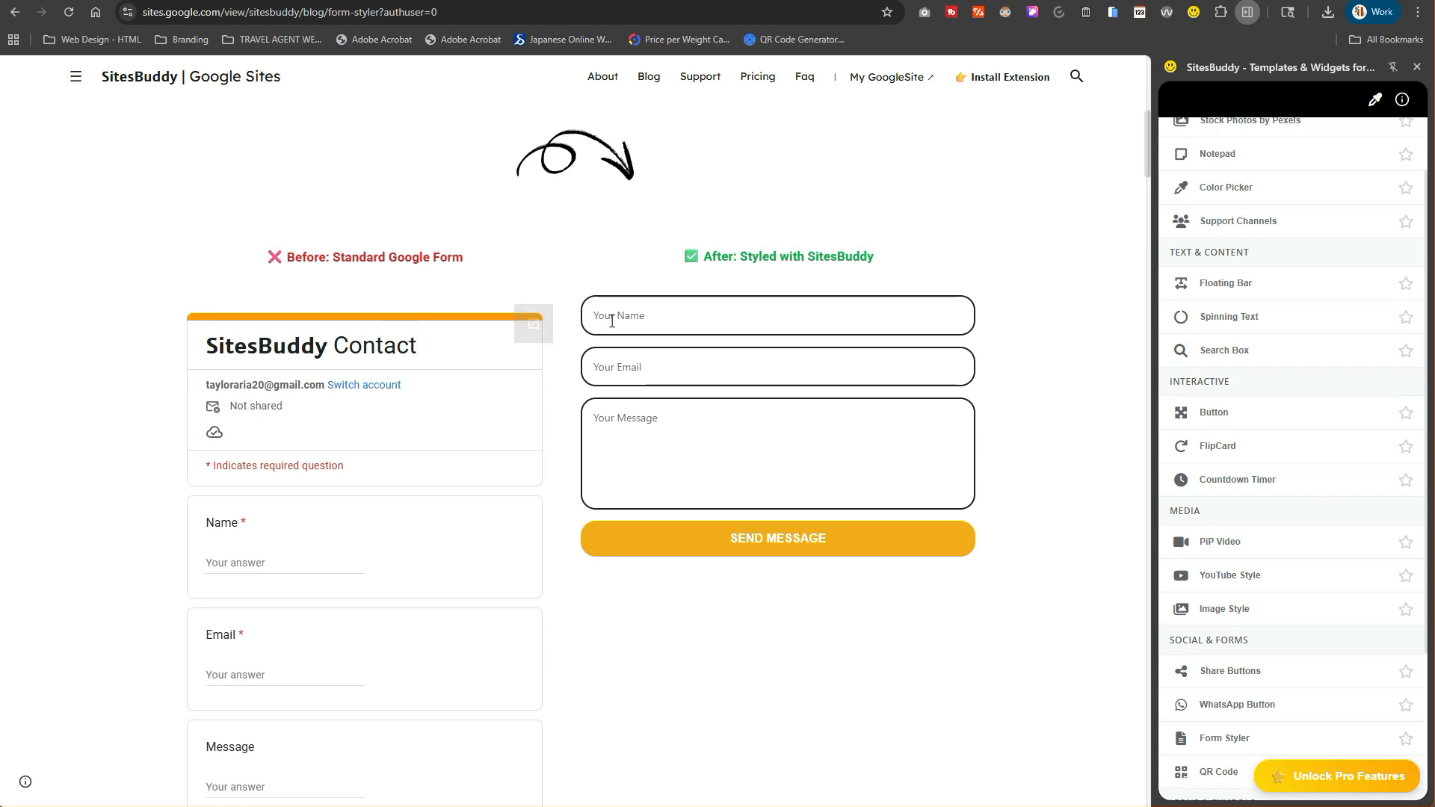
pyautogui.scroll(-3)
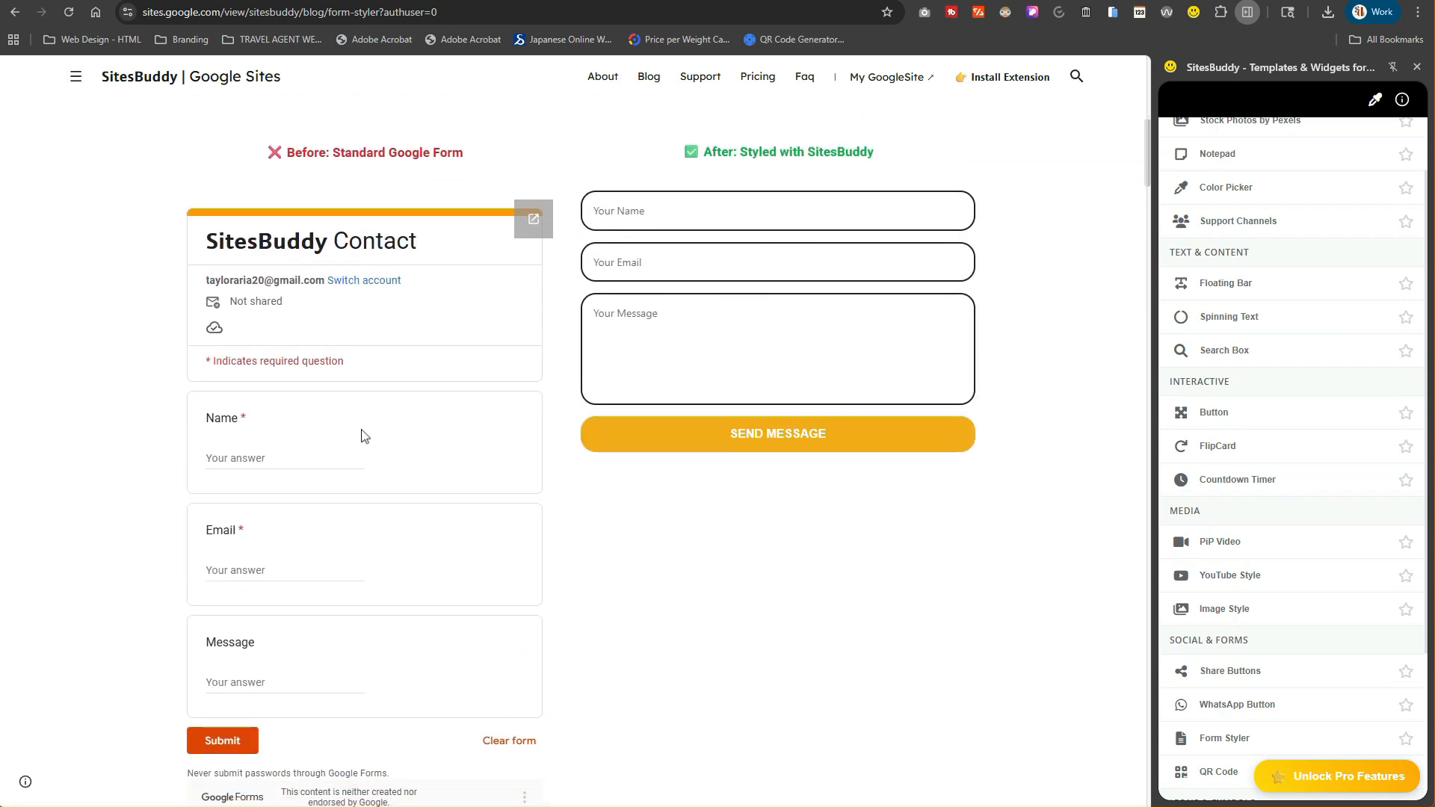
pyautogui.scroll(-3)
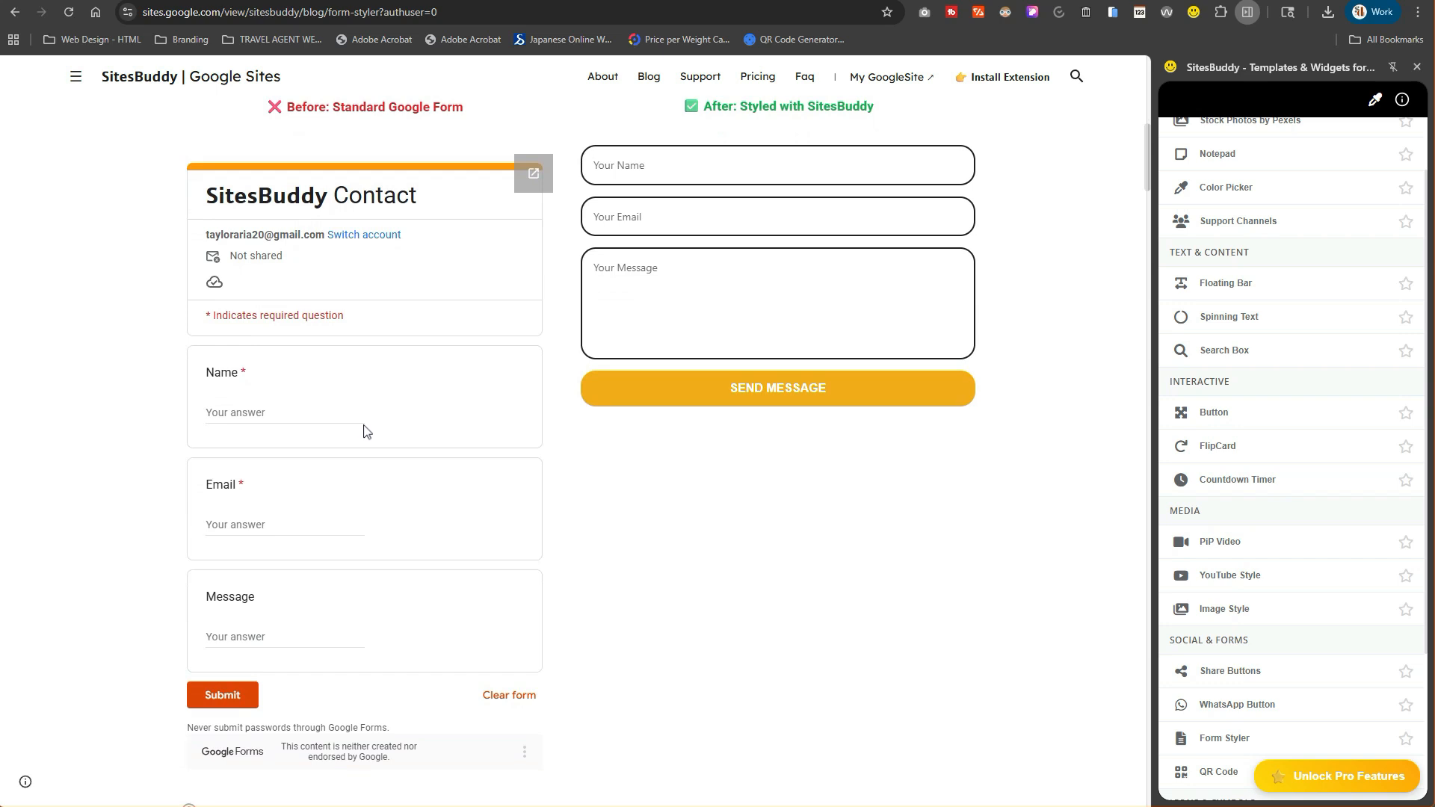
pyautogui.moveTo(1061, 432)
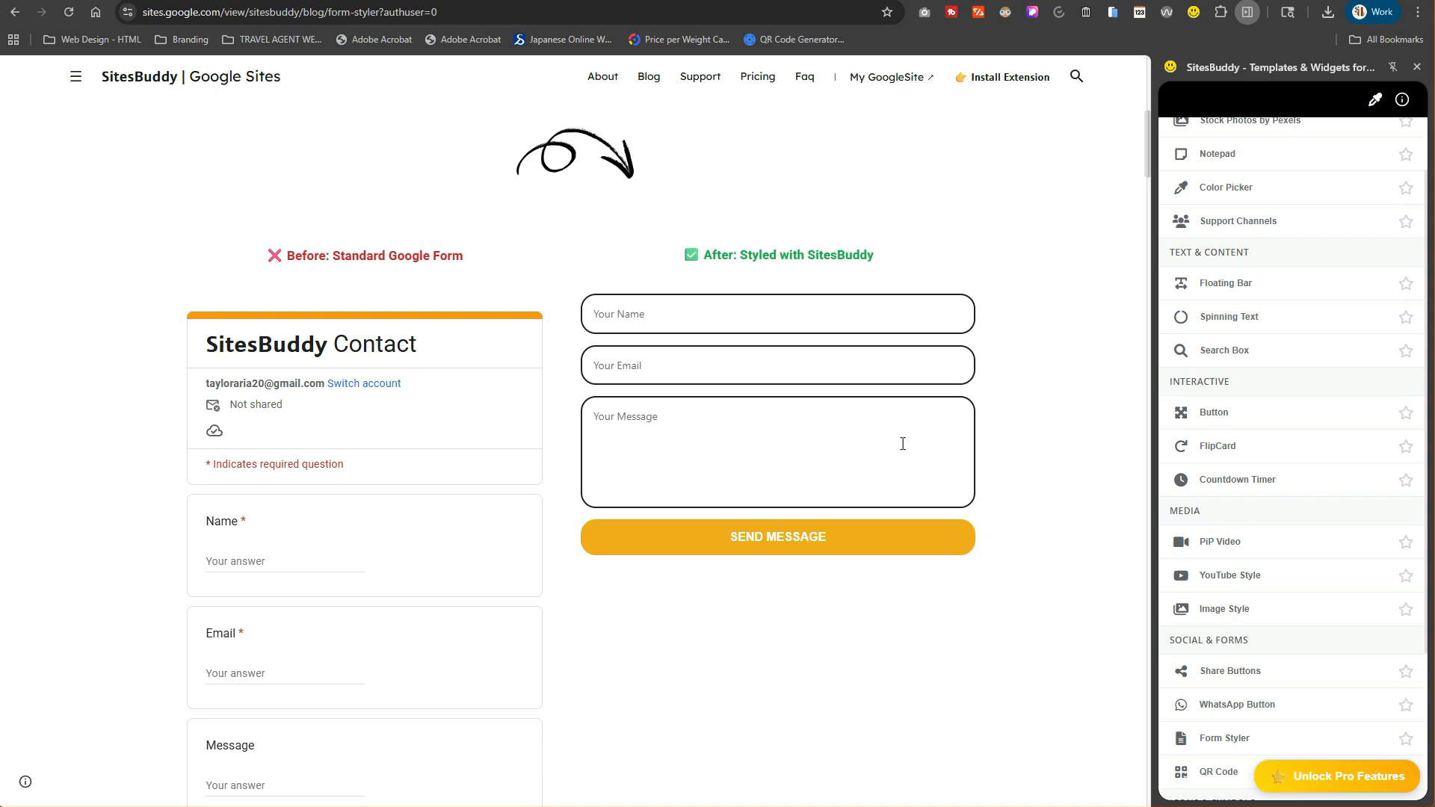
pyautogui.moveTo(846, 447)
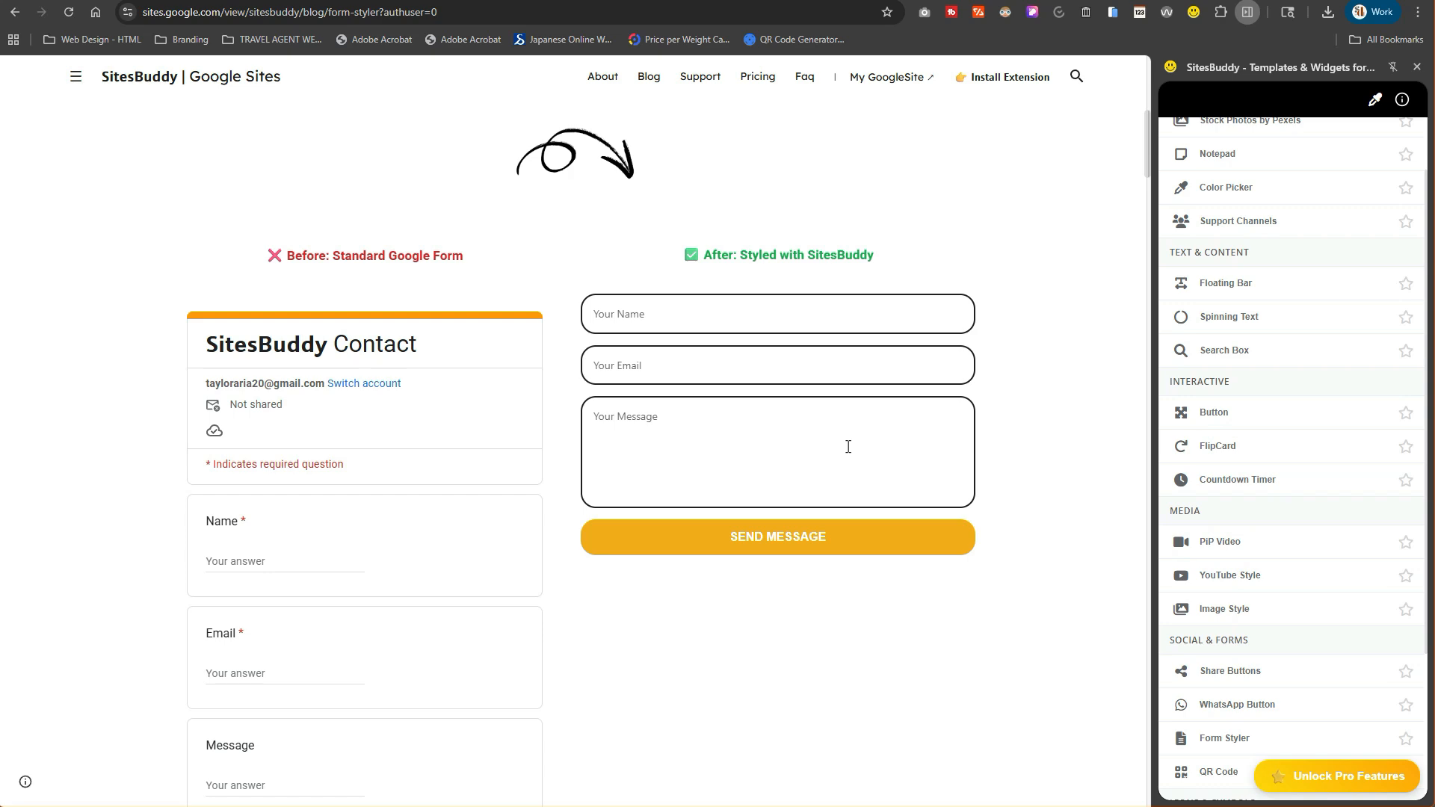
pyautogui.scroll(-3)
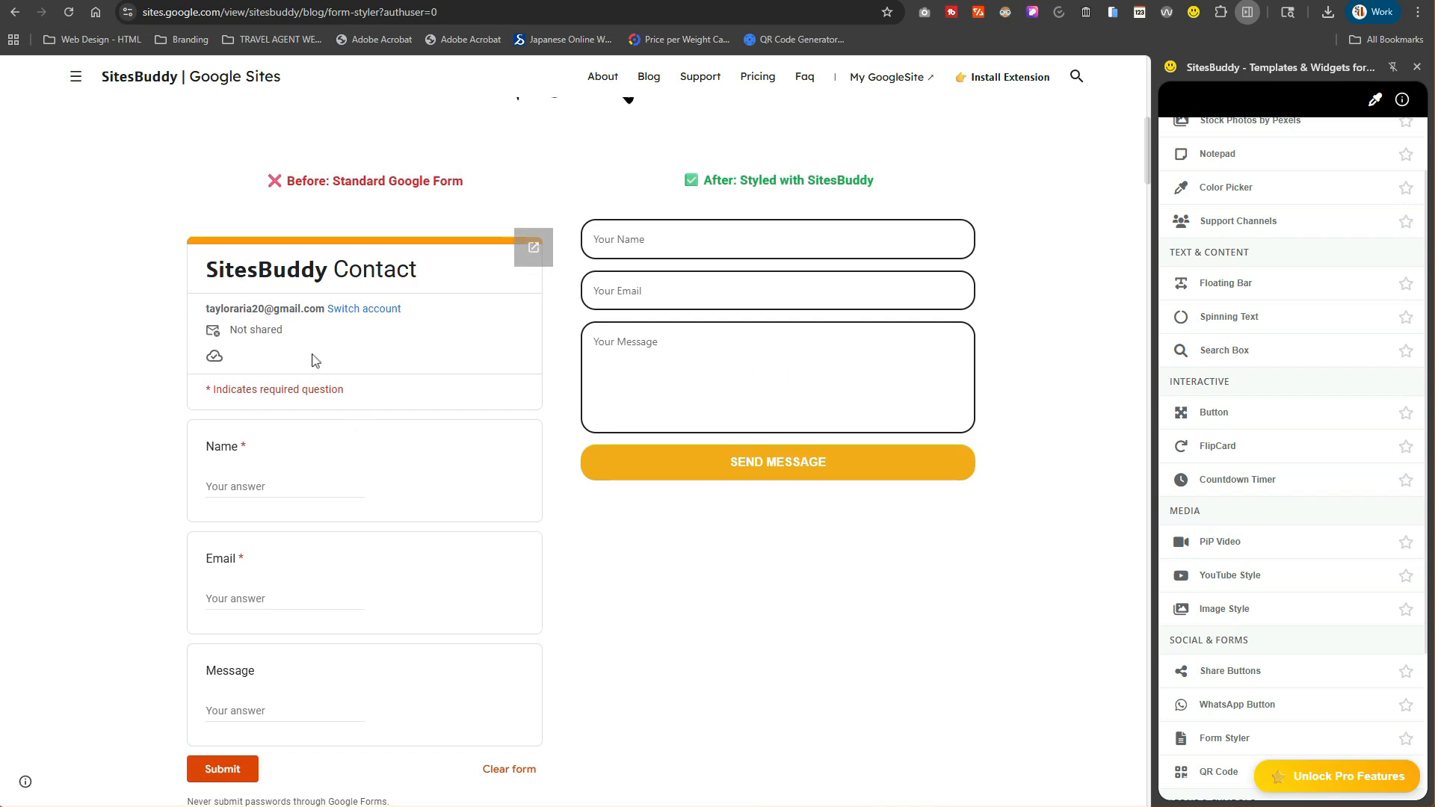
pyautogui.moveTo(782, 186)
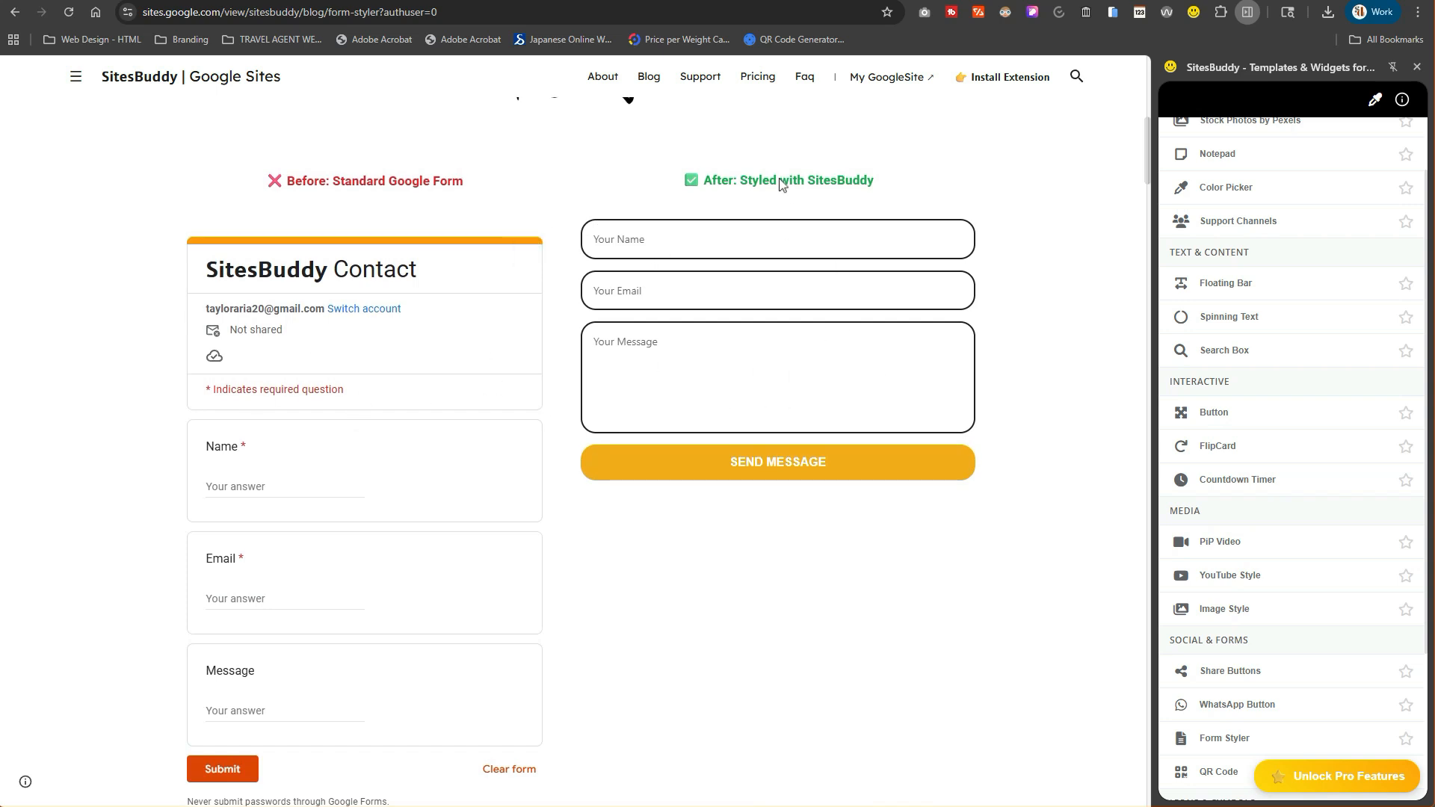
pyautogui.moveTo(948, 110)
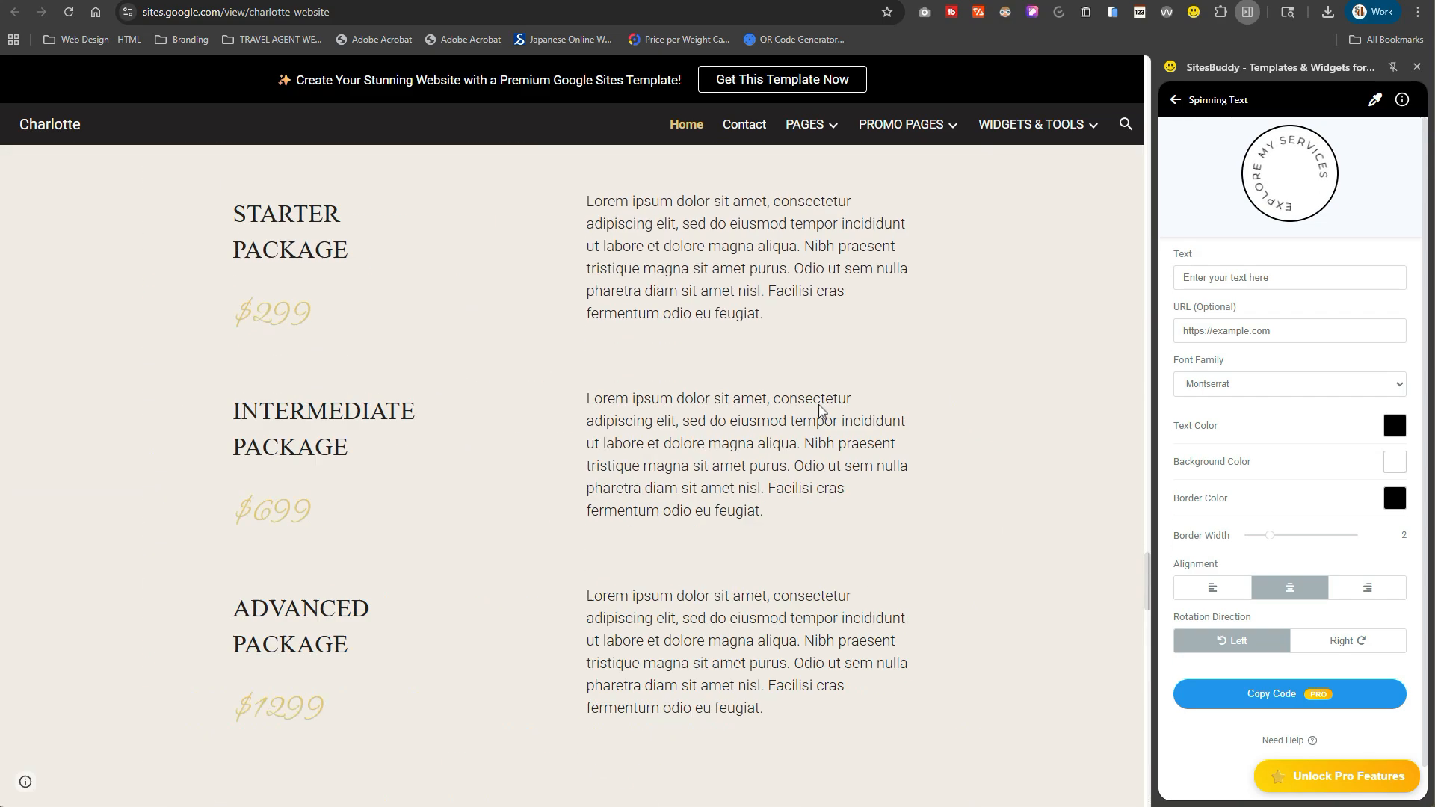
# Scroll Charlotte's site up to the spinning 'Explore my services' badge.
pyautogui.scroll(-3)
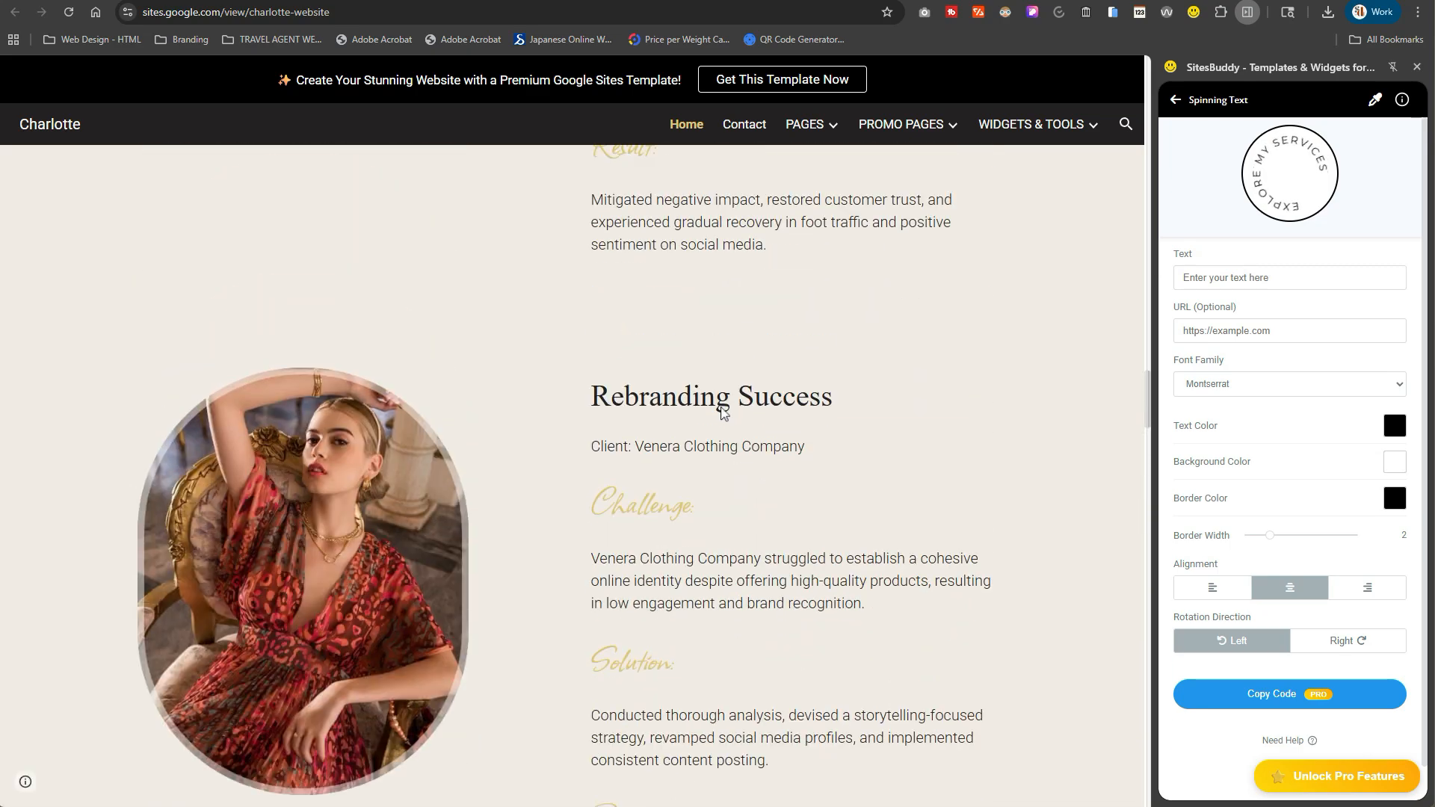
pyautogui.scroll(3)
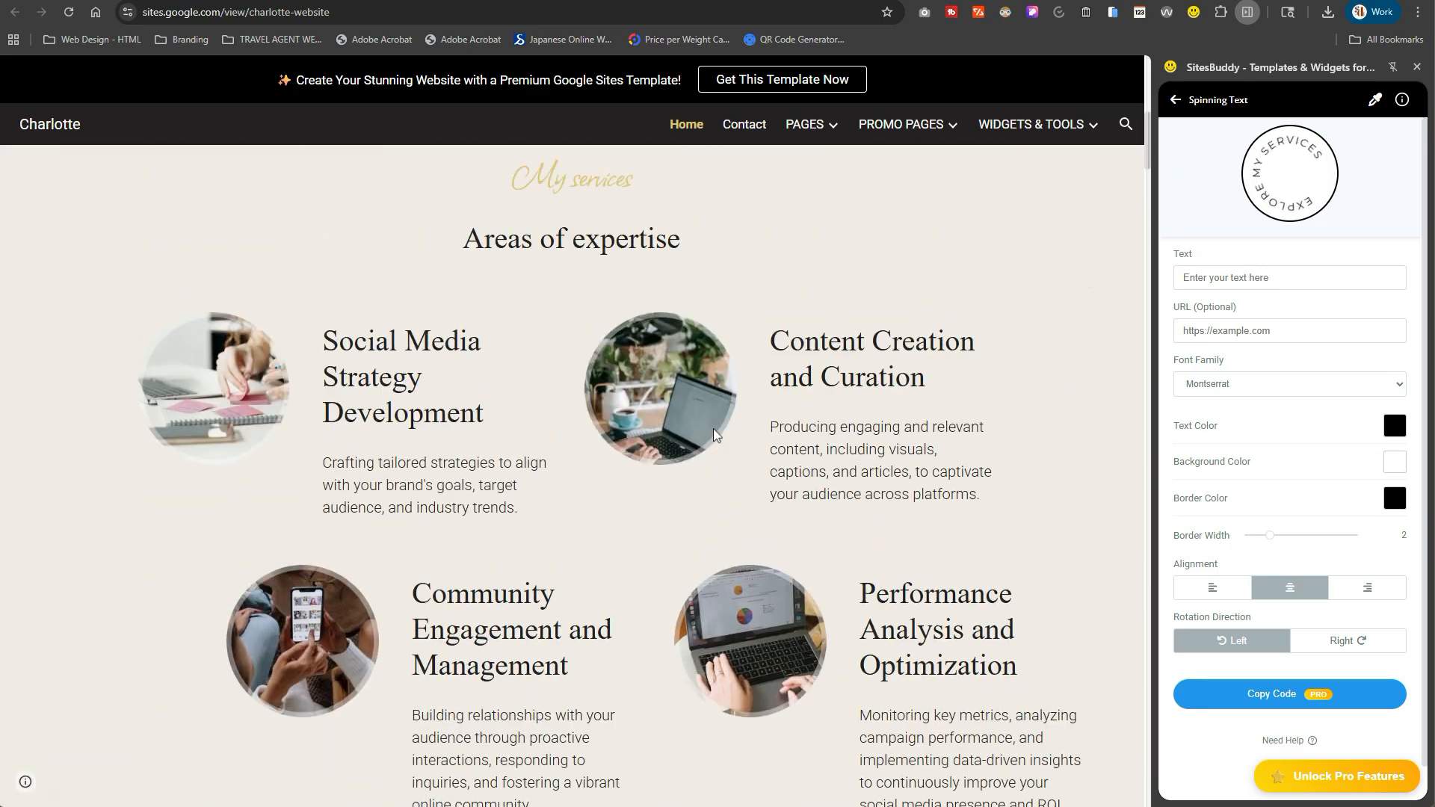
pyautogui.scroll(3)
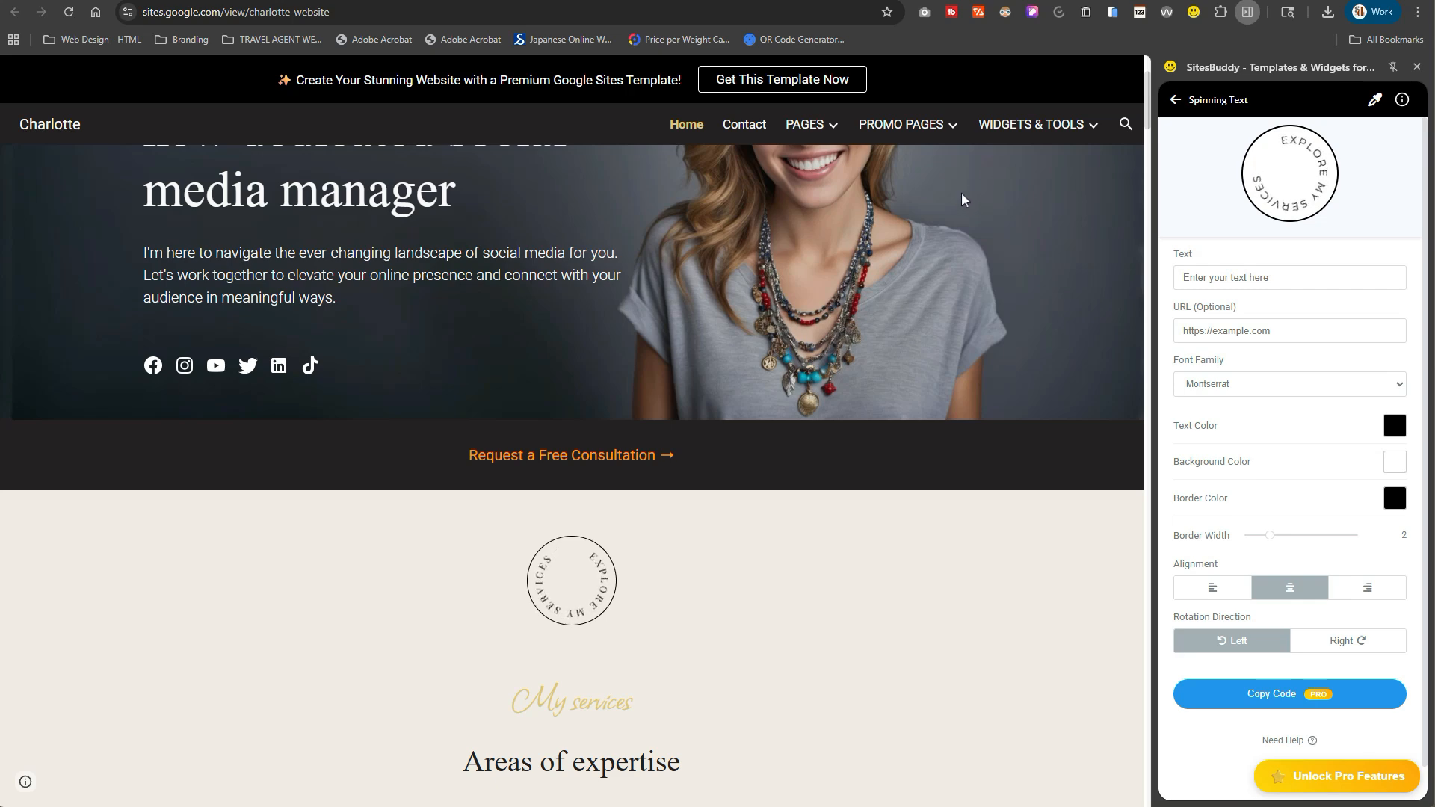
pyautogui.moveTo(820, 221)
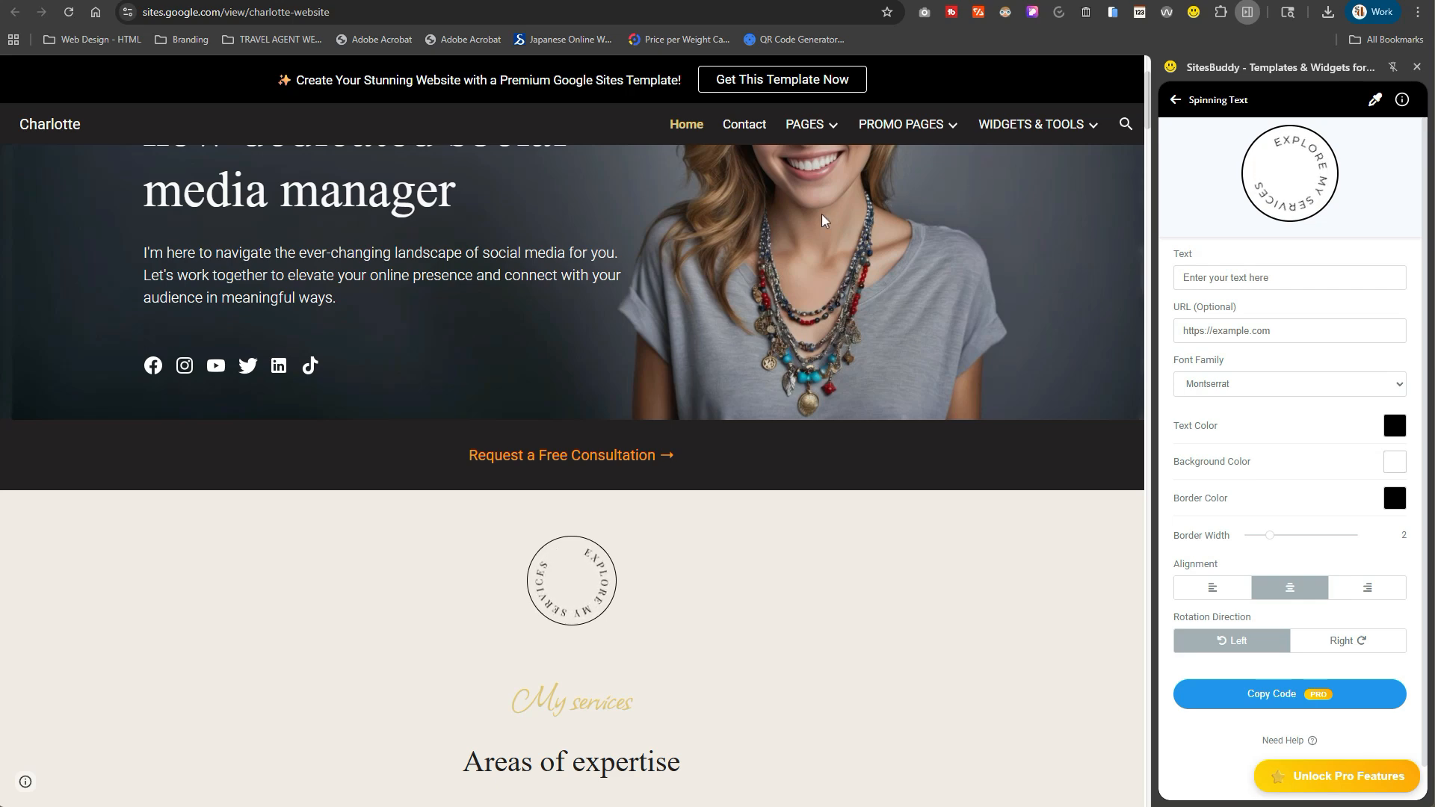
pyautogui.moveTo(794, 267)
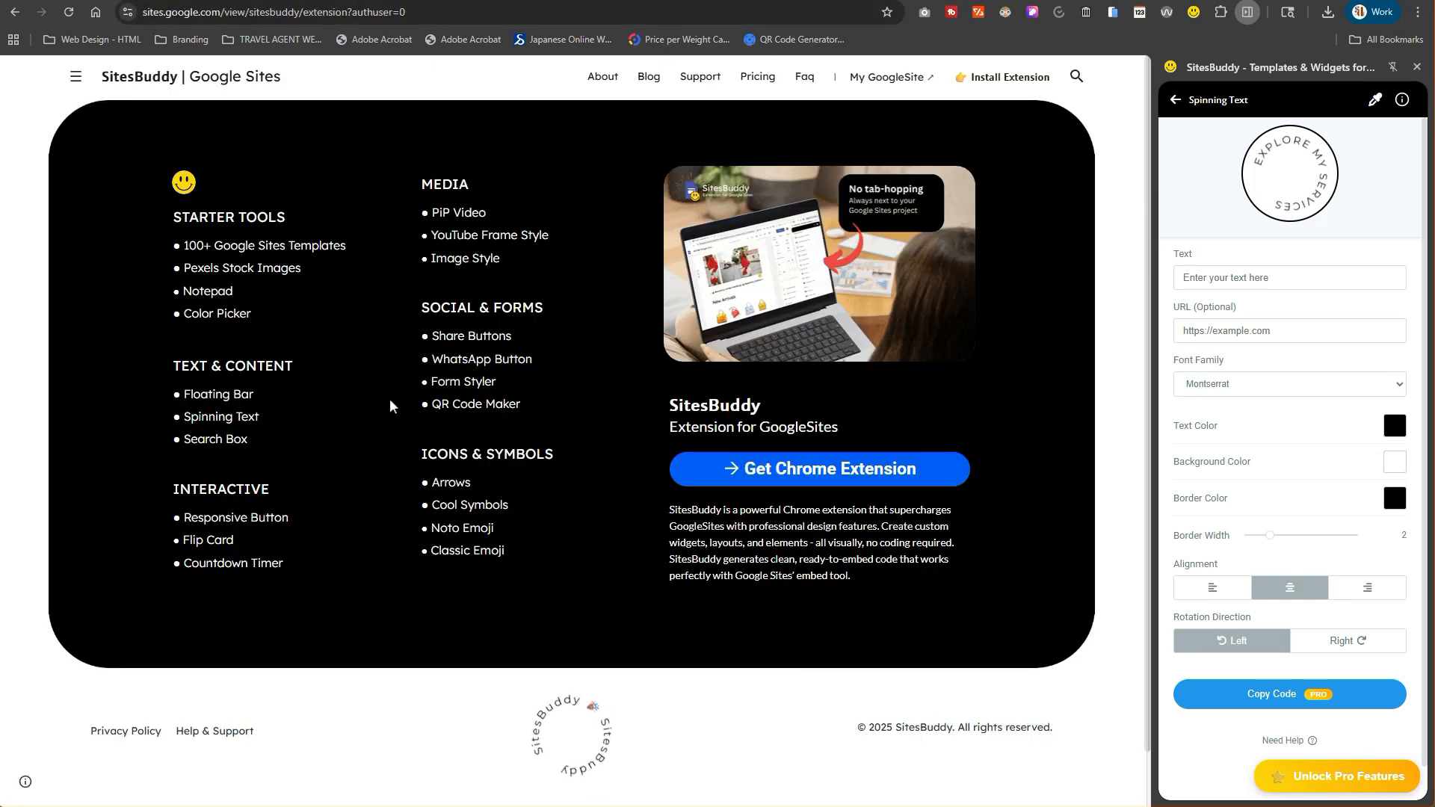
pyautogui.moveTo(586, 350)
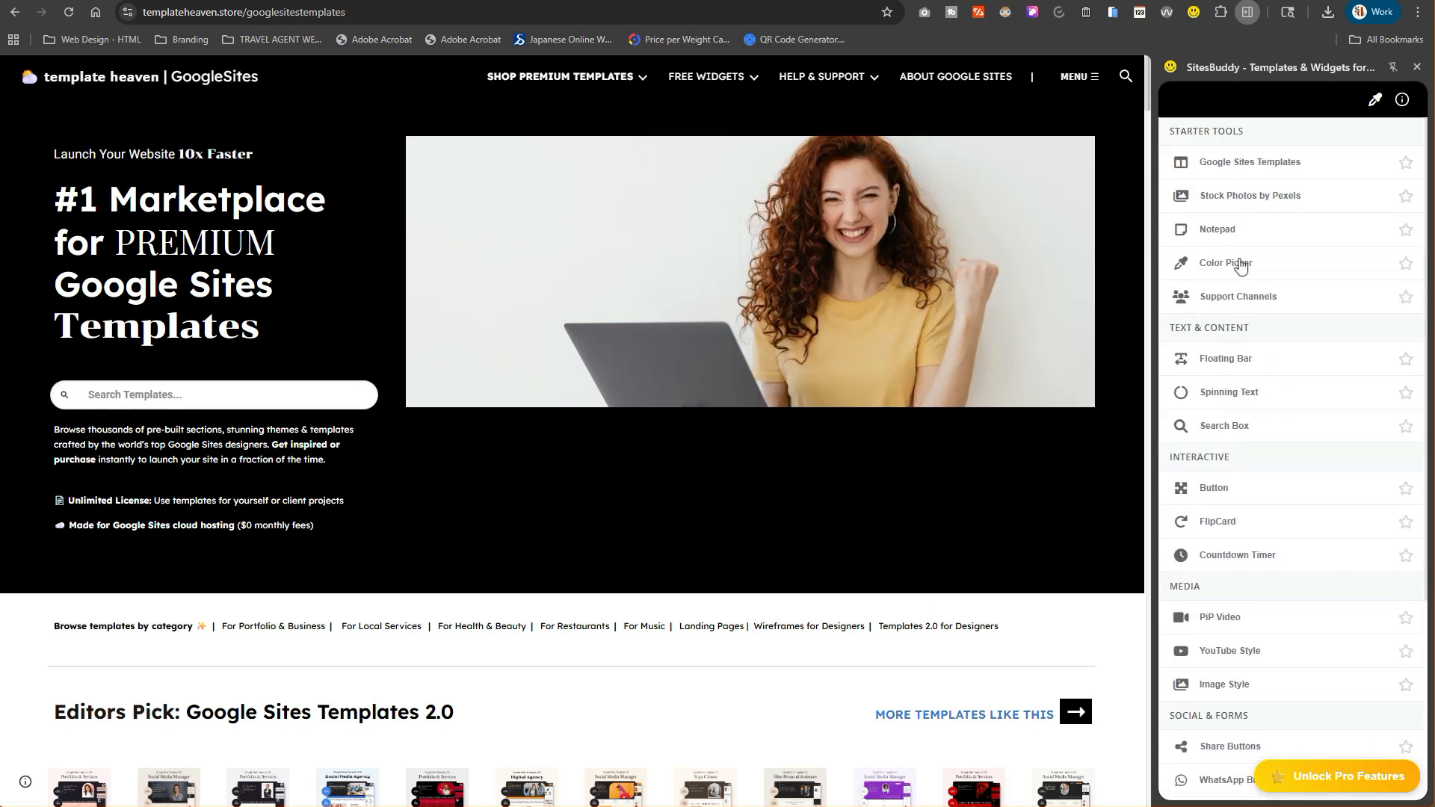
# Open Search Box under Text & Content in the SitesBuddy panel.
pyautogui.click(1224, 426)
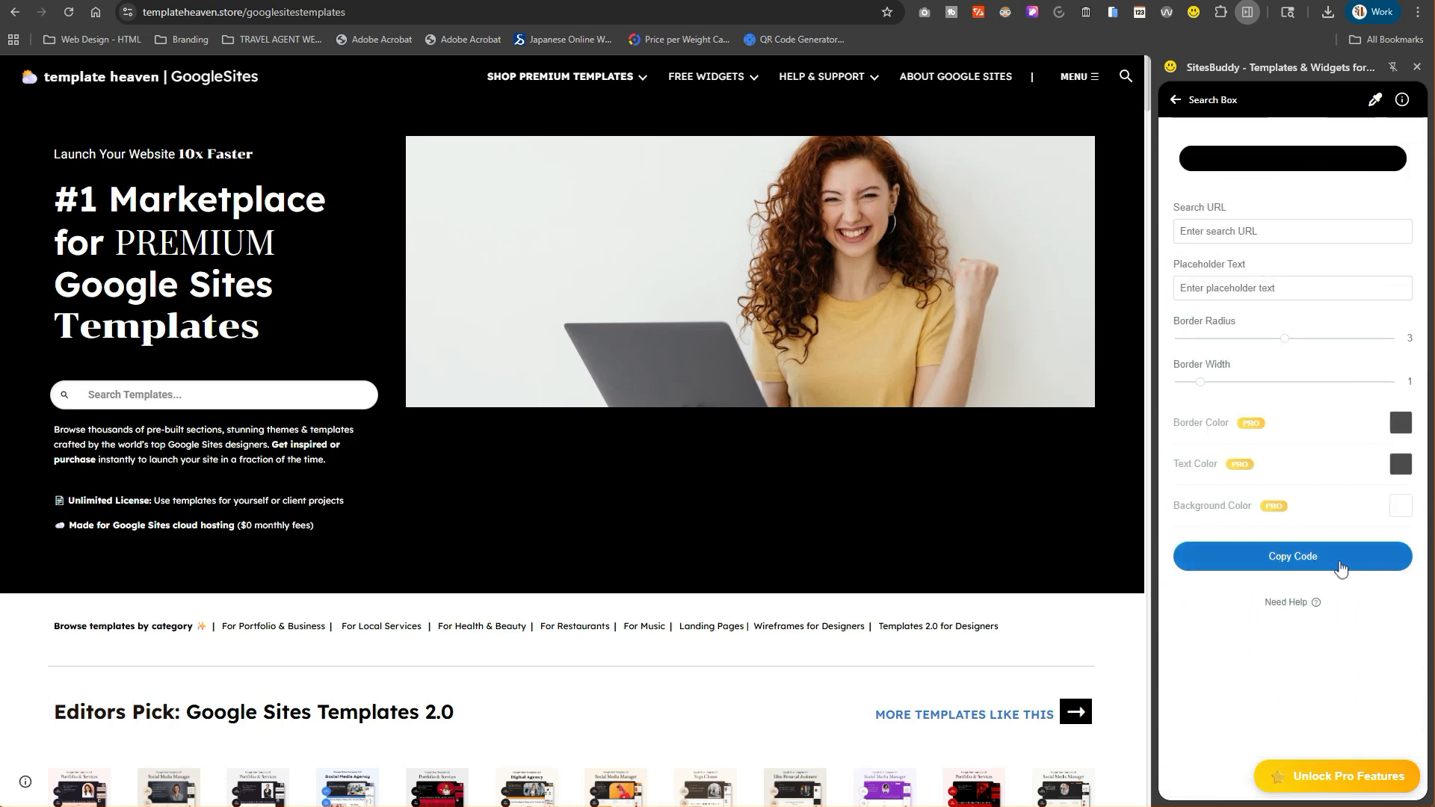
pyautogui.moveTo(1346, 511)
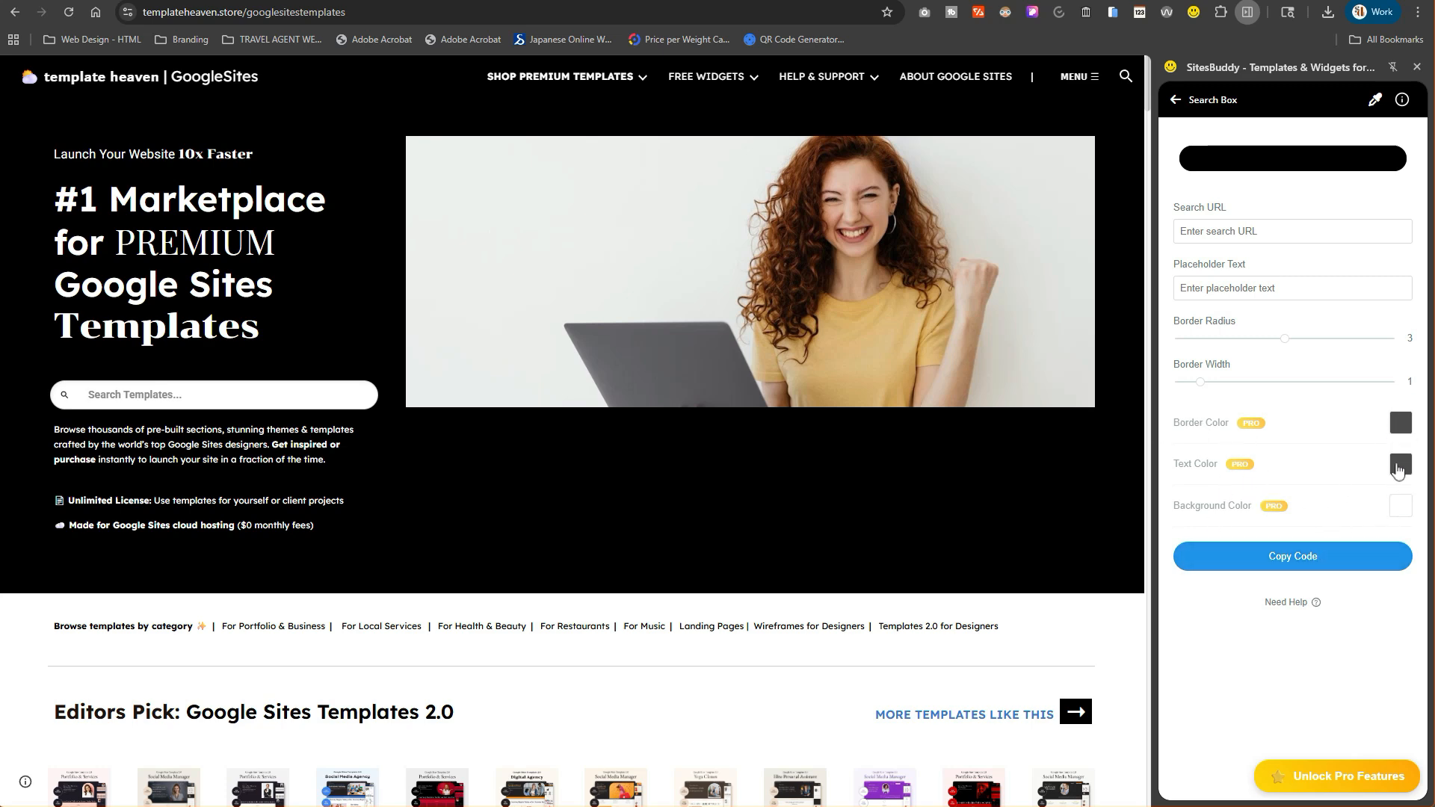
pyautogui.moveTo(1335, 774)
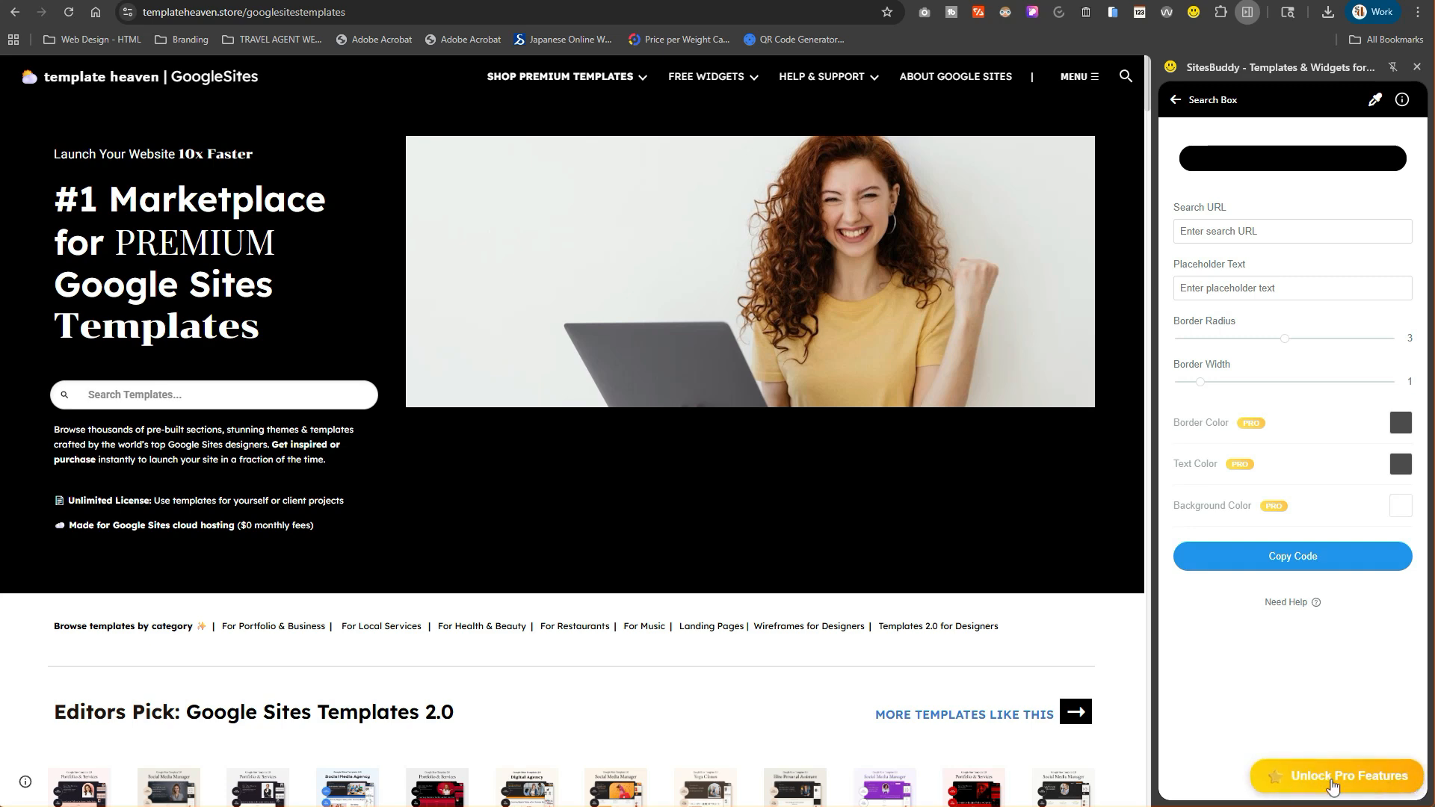
pyautogui.moveTo(909, 405)
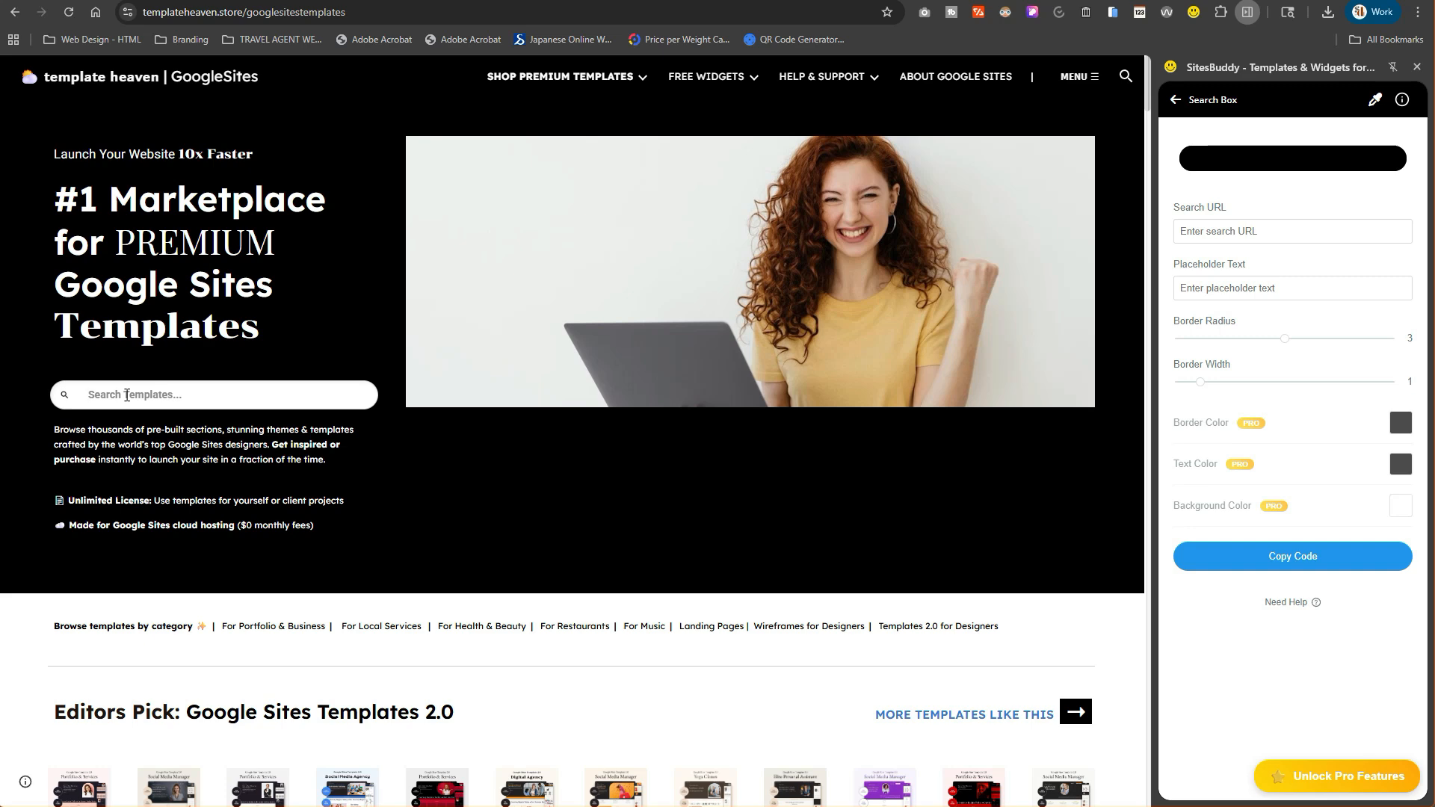
pyautogui.moveTo(157, 402)
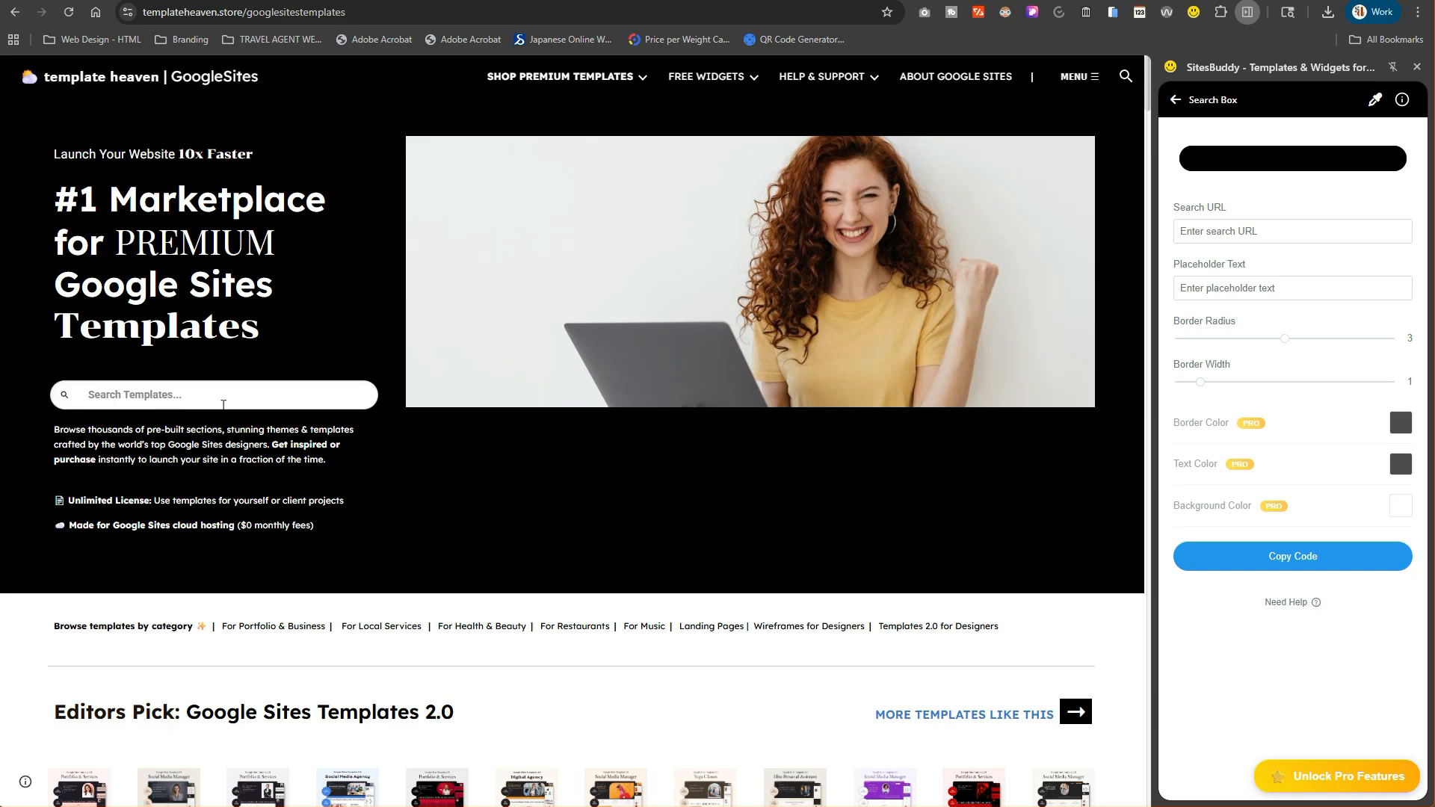
# Search Template Heaven for 'lana', check Embedded files, then return to the homepage.
pyautogui.scroll(-3)
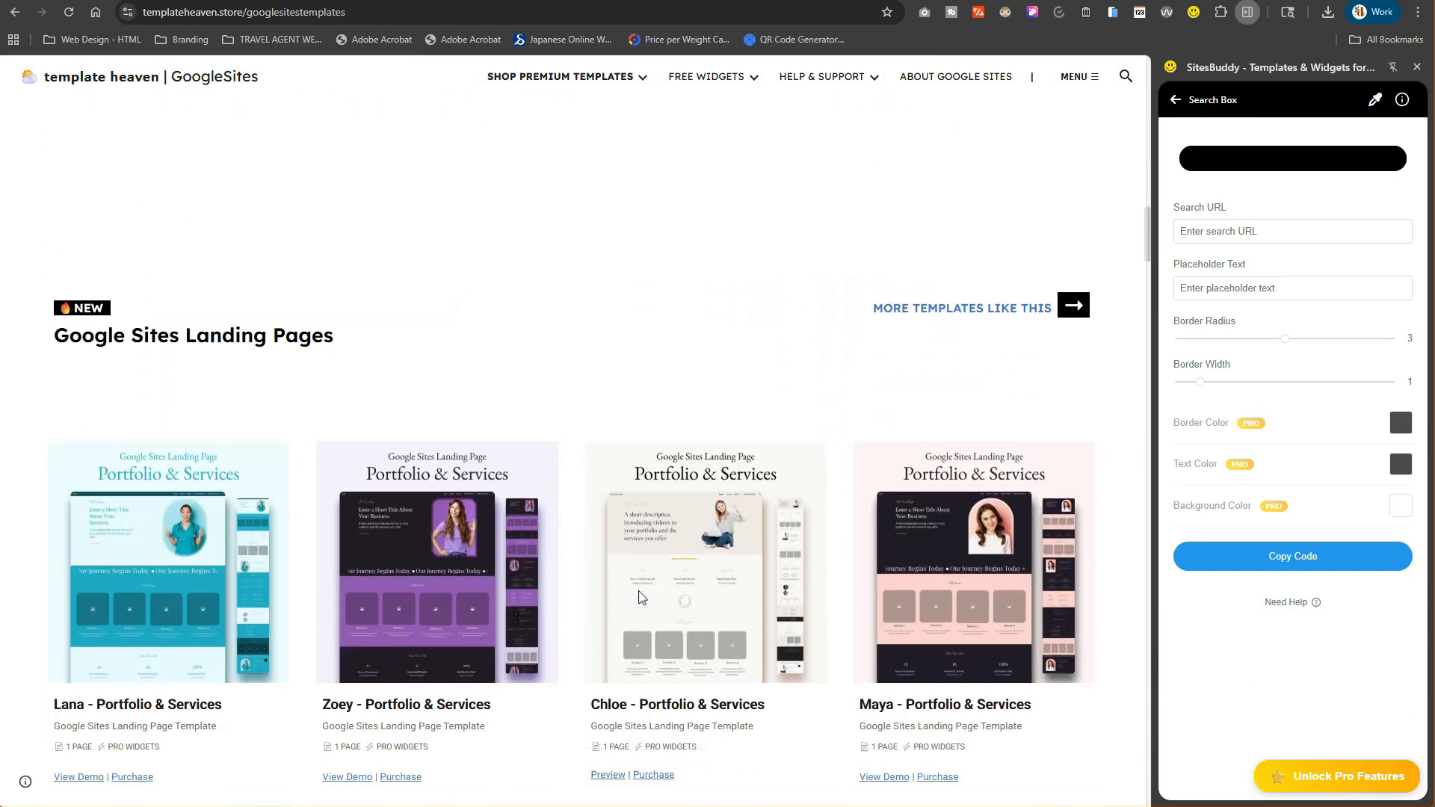
pyautogui.scroll(-3)
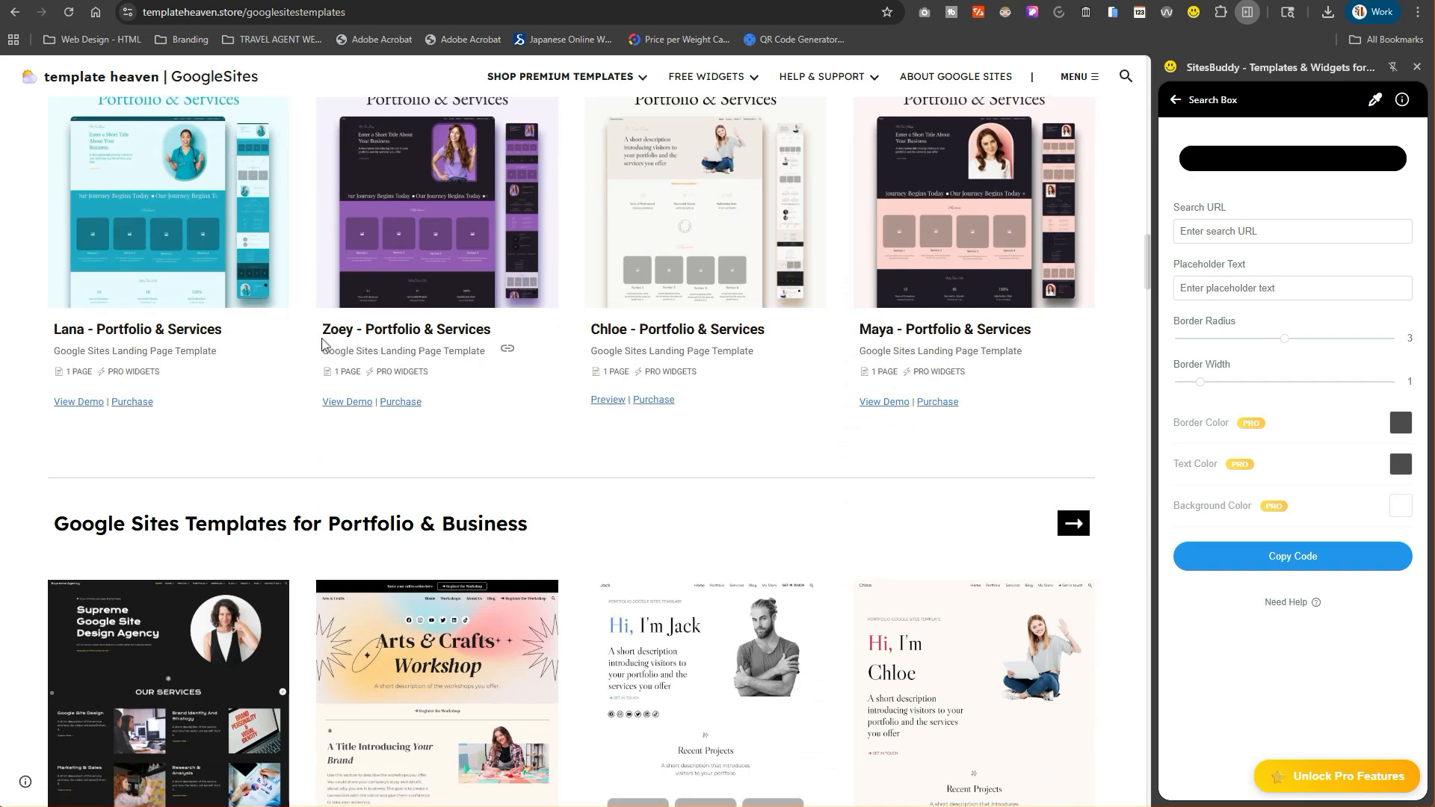
pyautogui.scroll(3)
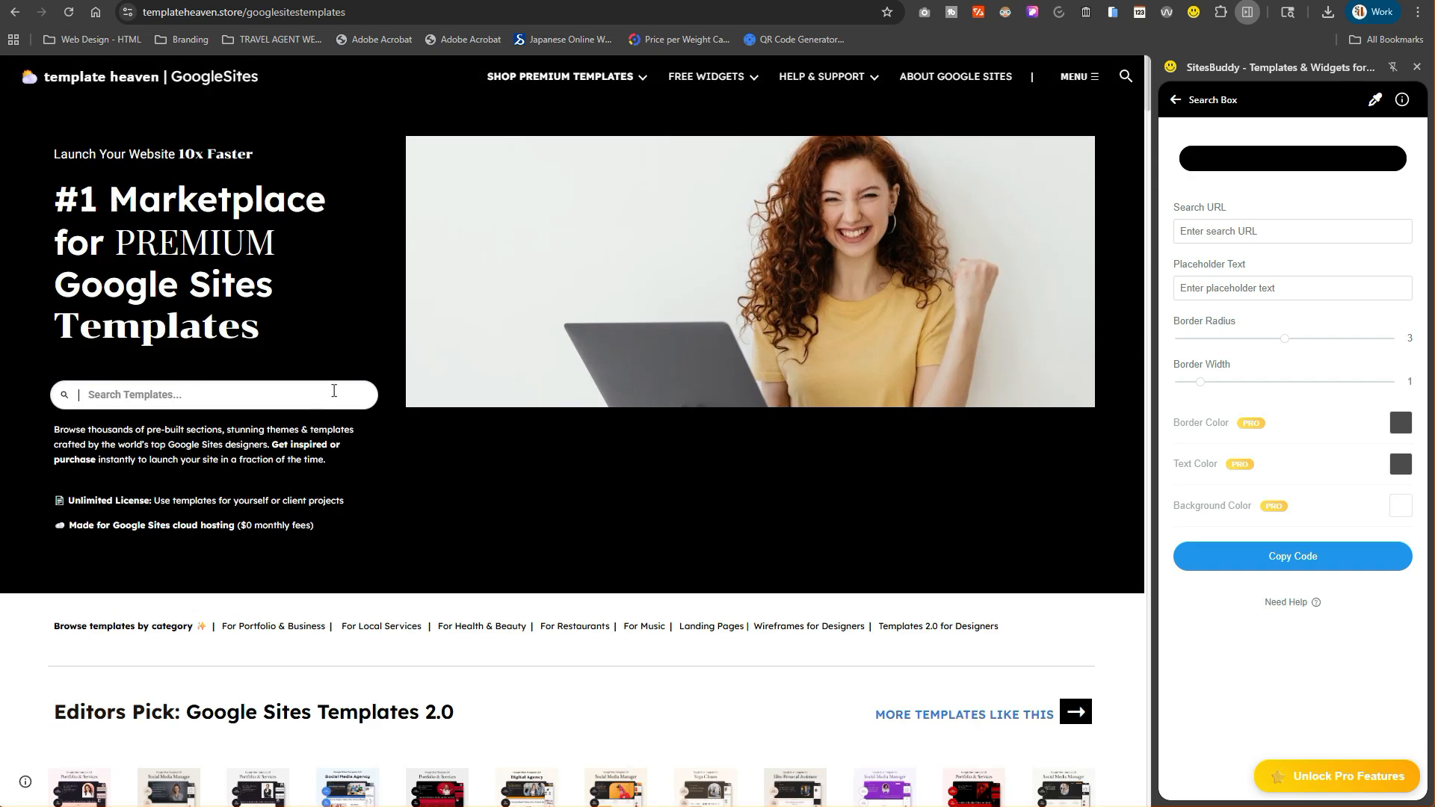
pyautogui.click(214, 394)
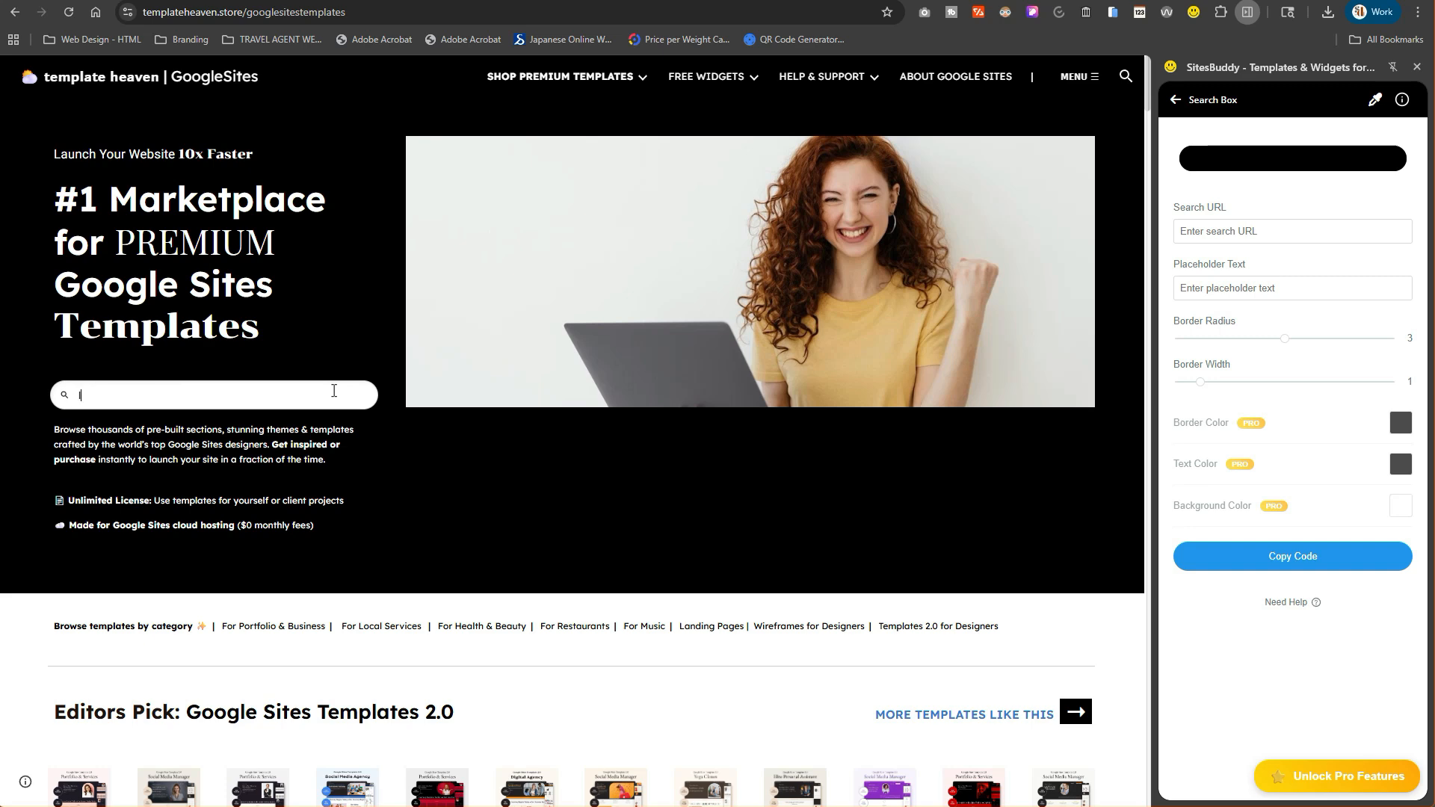
pyautogui.write('lana')
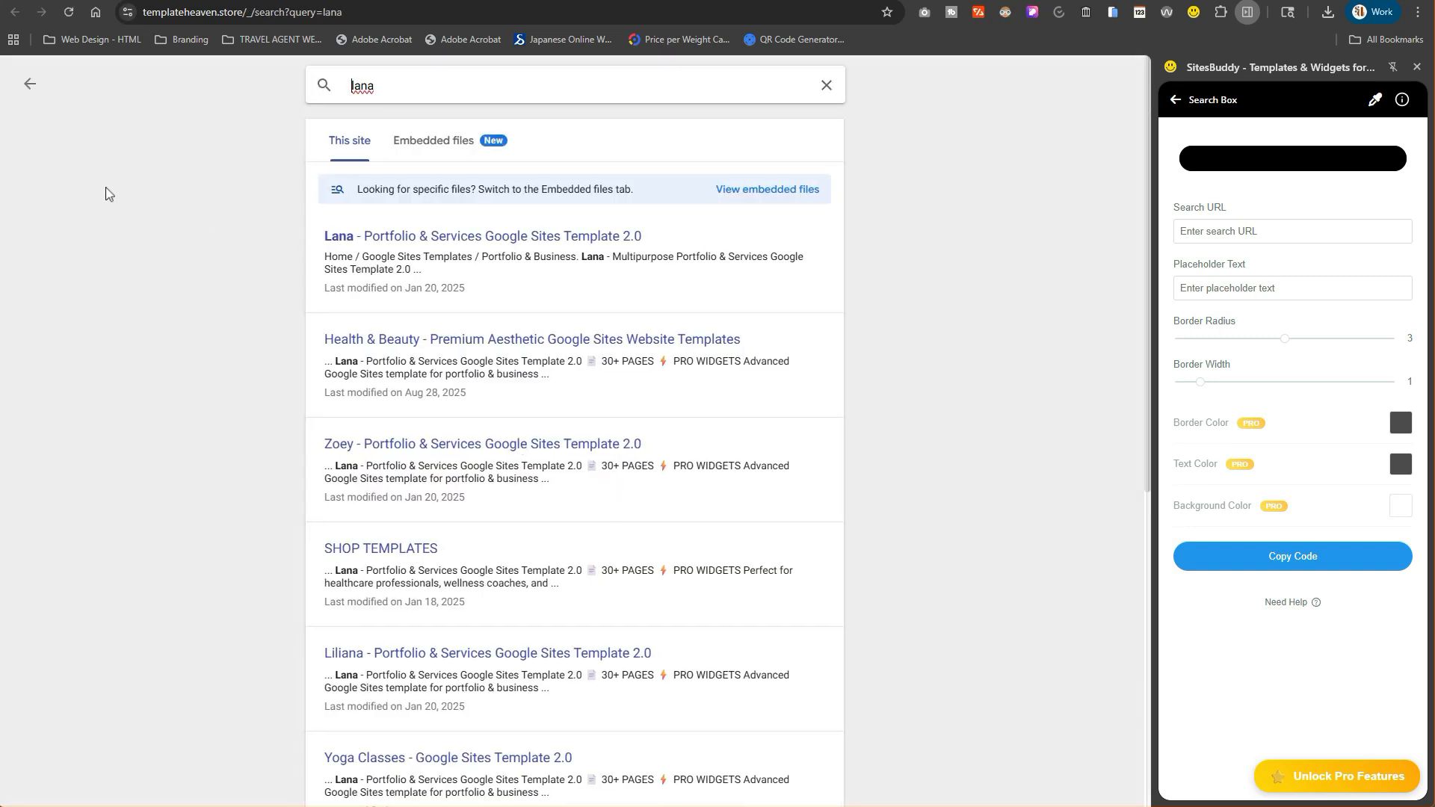
pyautogui.moveTo(475, 208)
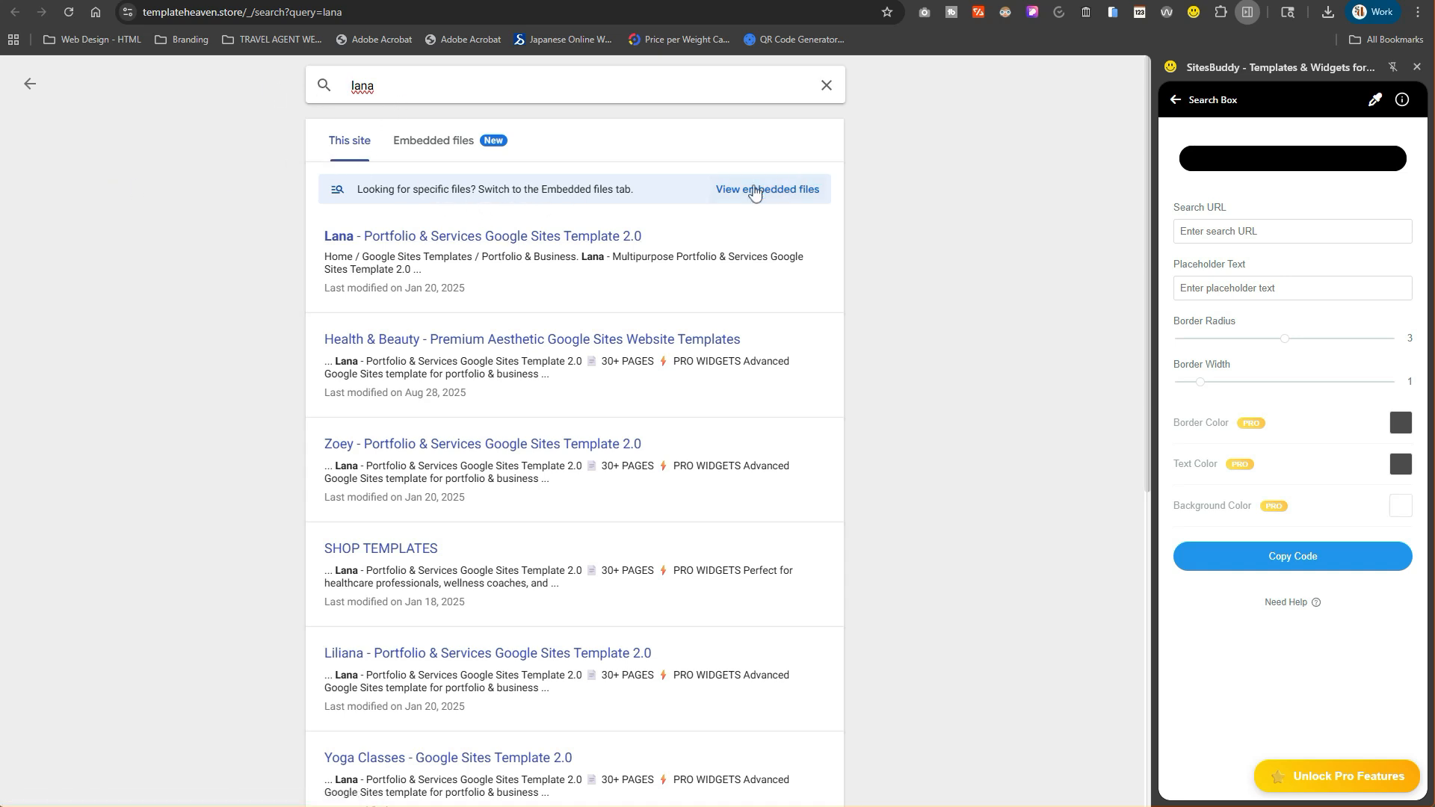
pyautogui.moveTo(503, 152)
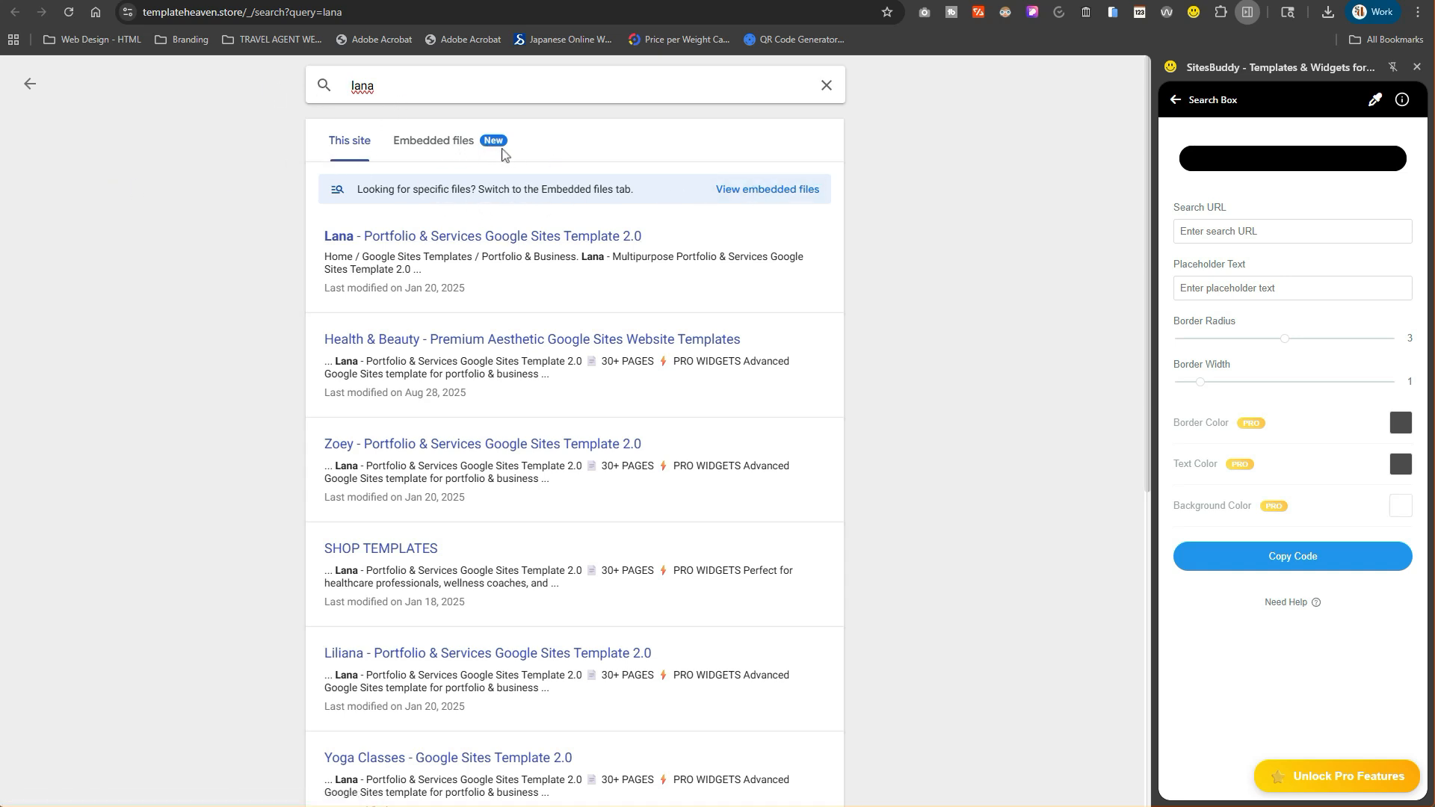
pyautogui.moveTo(509, 148)
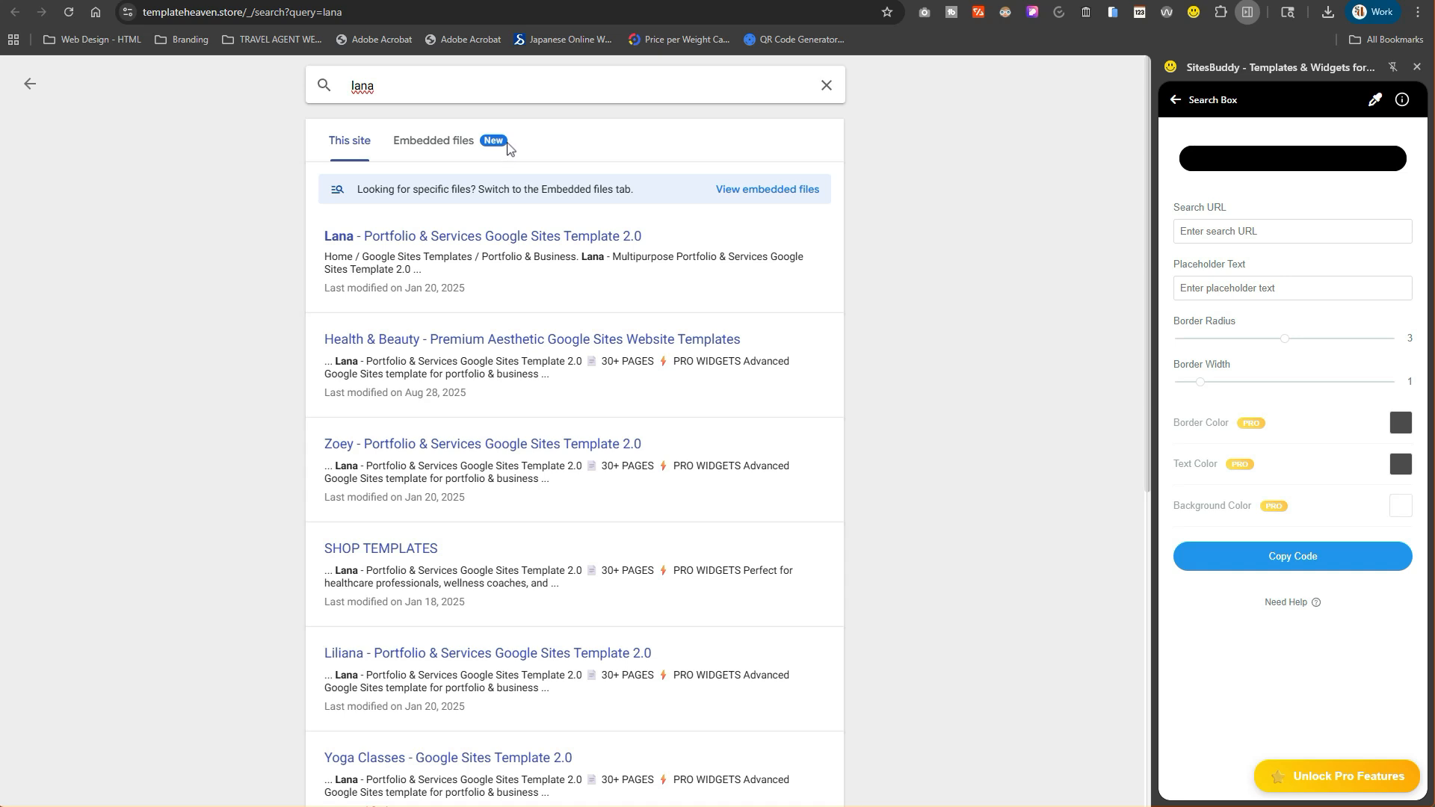
pyautogui.moveTo(469, 148)
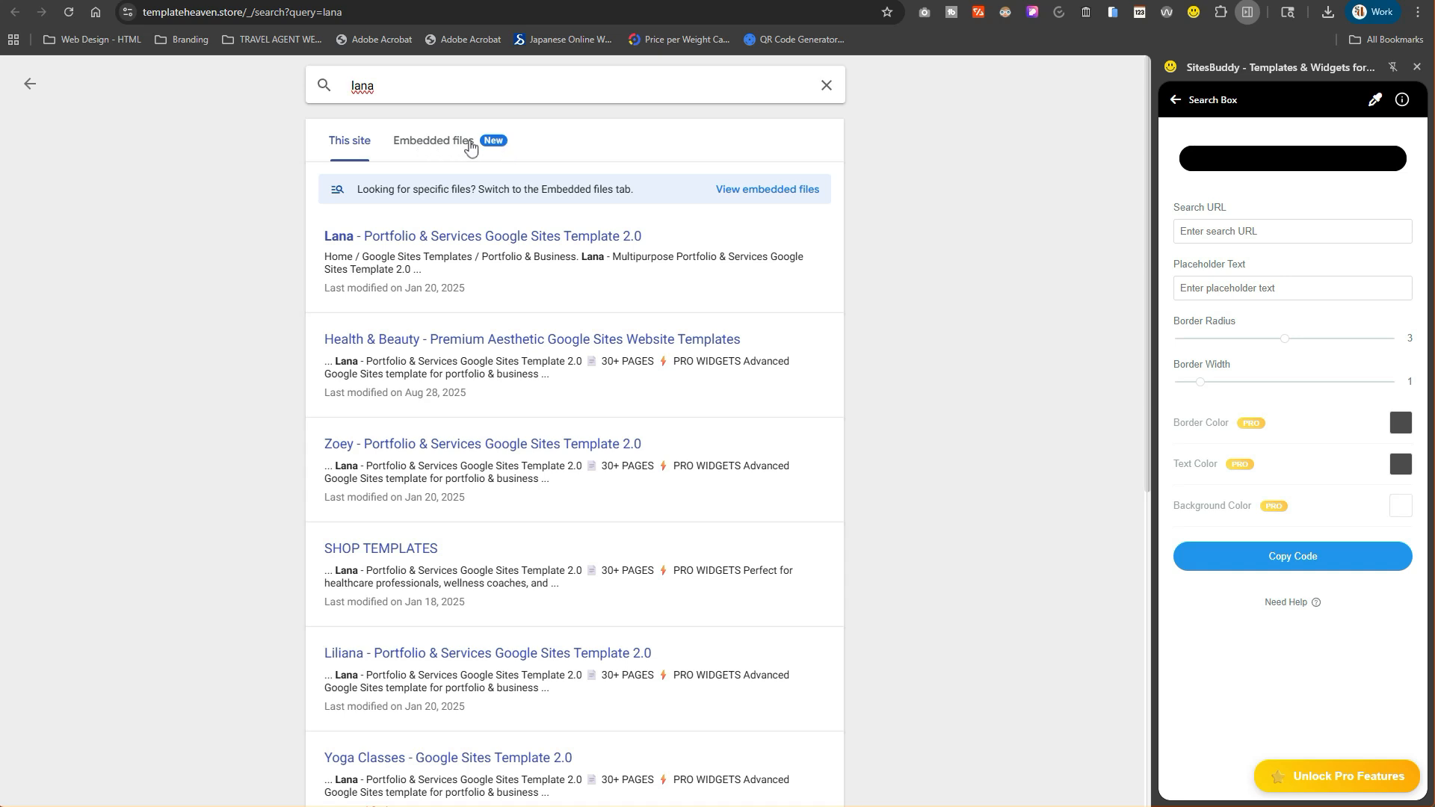
pyautogui.click(432, 139)
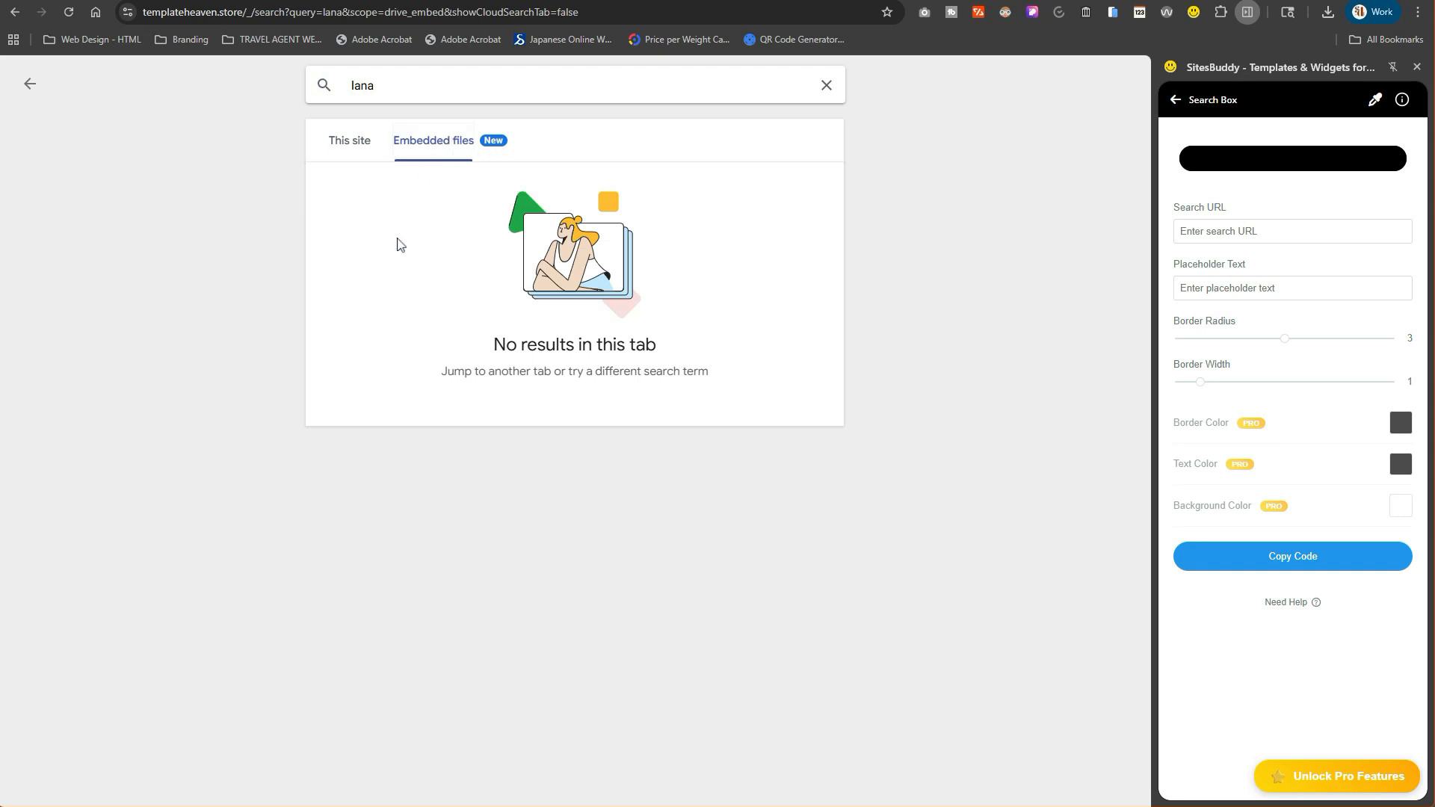
pyautogui.click(349, 140)
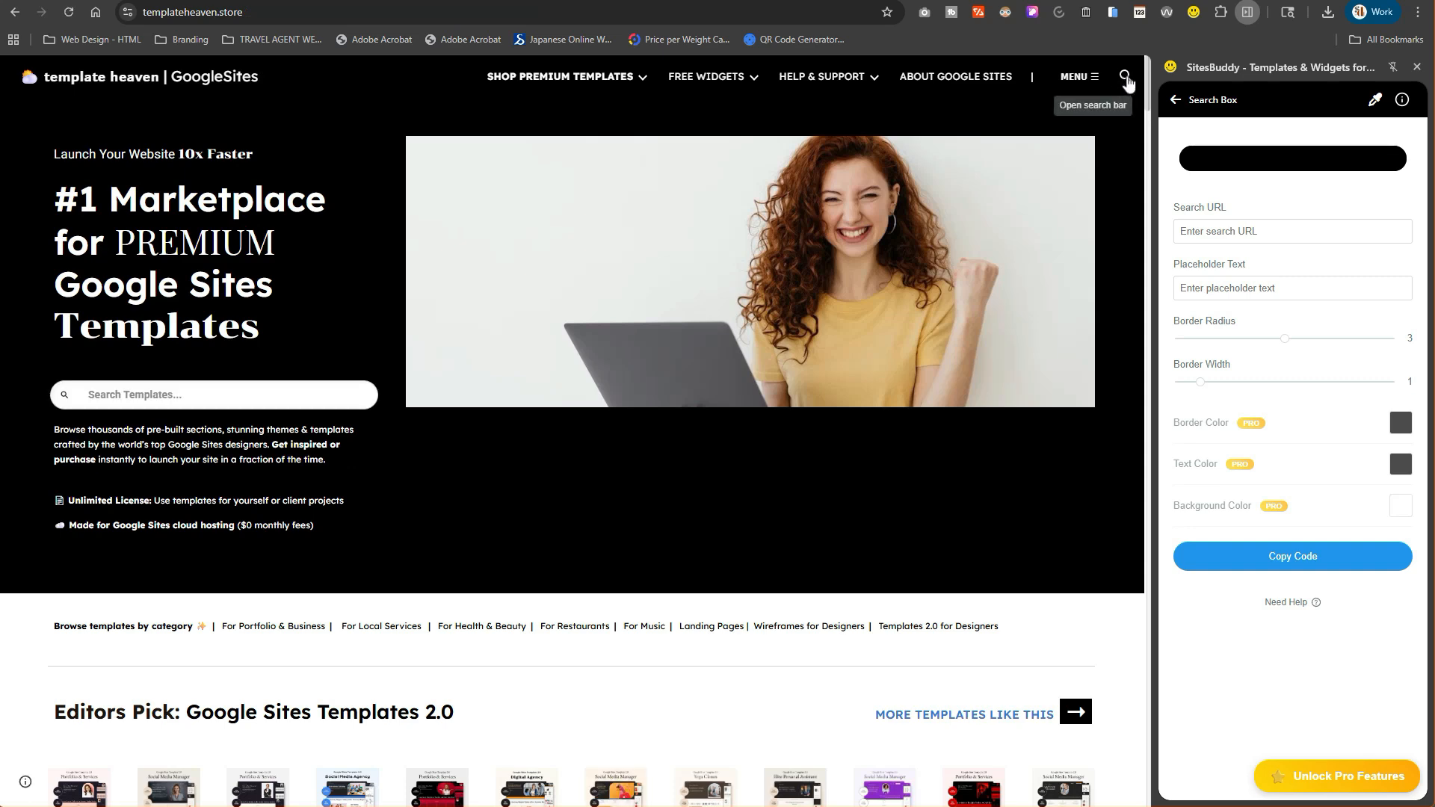
pyautogui.moveTo(1128, 83)
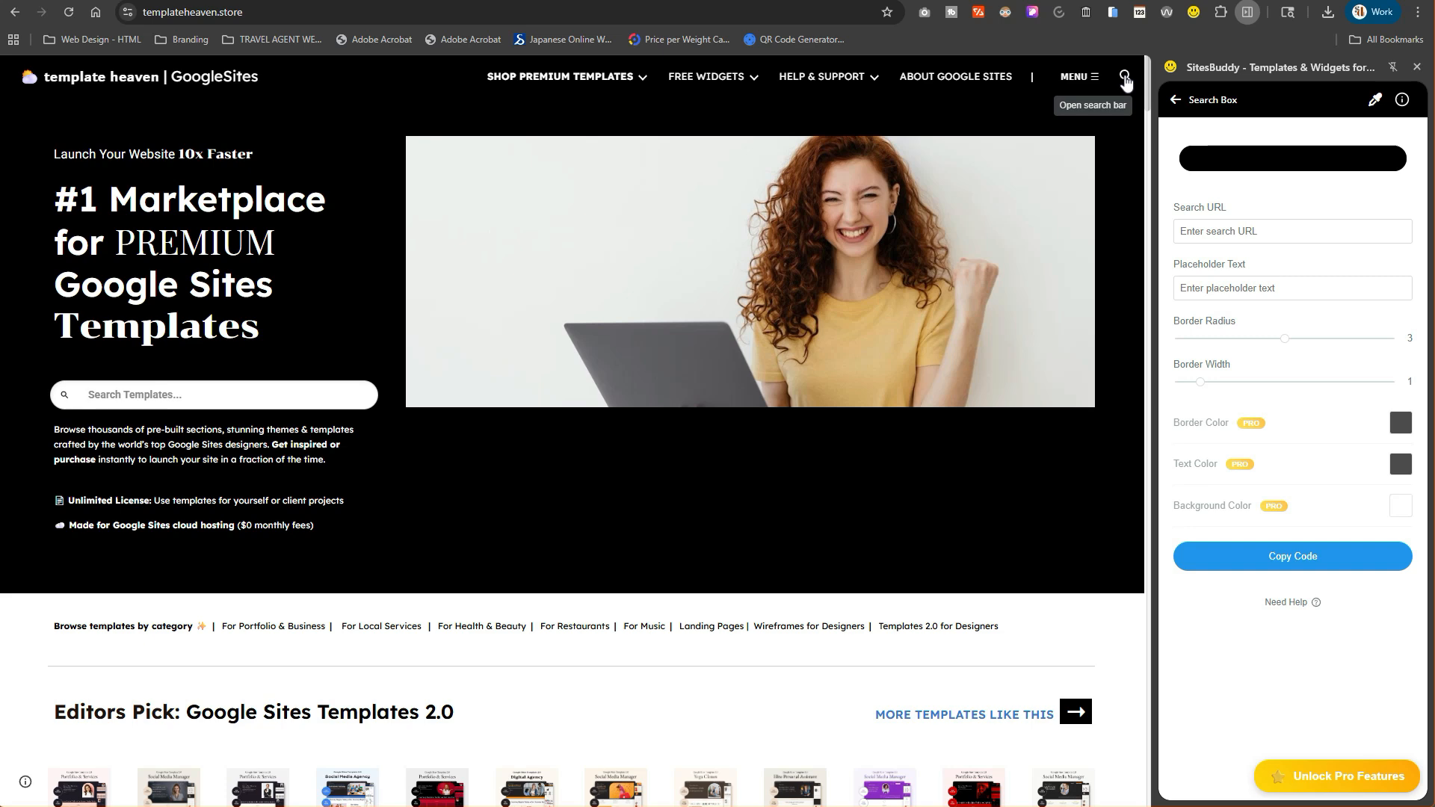
pyautogui.moveTo(1118, 87)
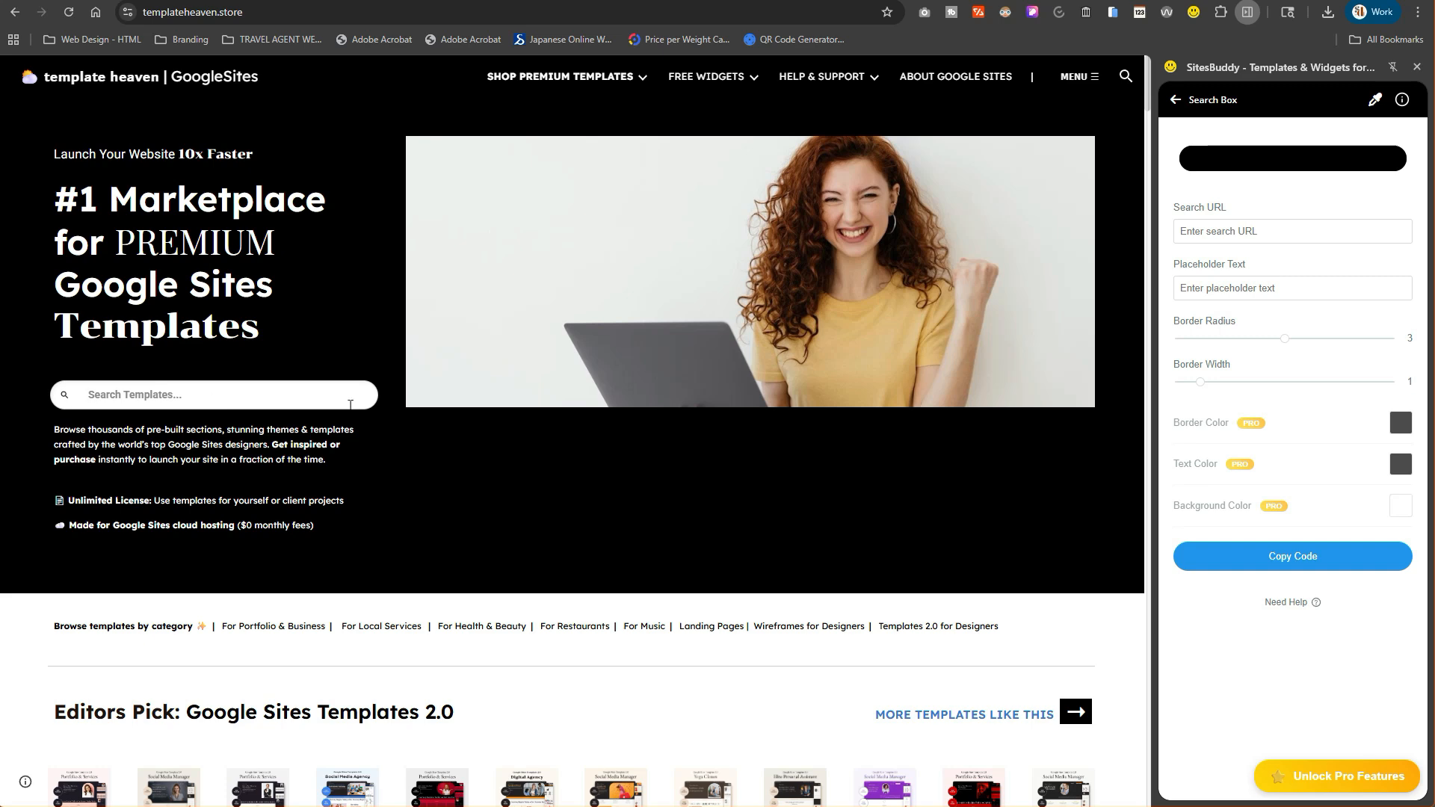
pyautogui.click(559, 77)
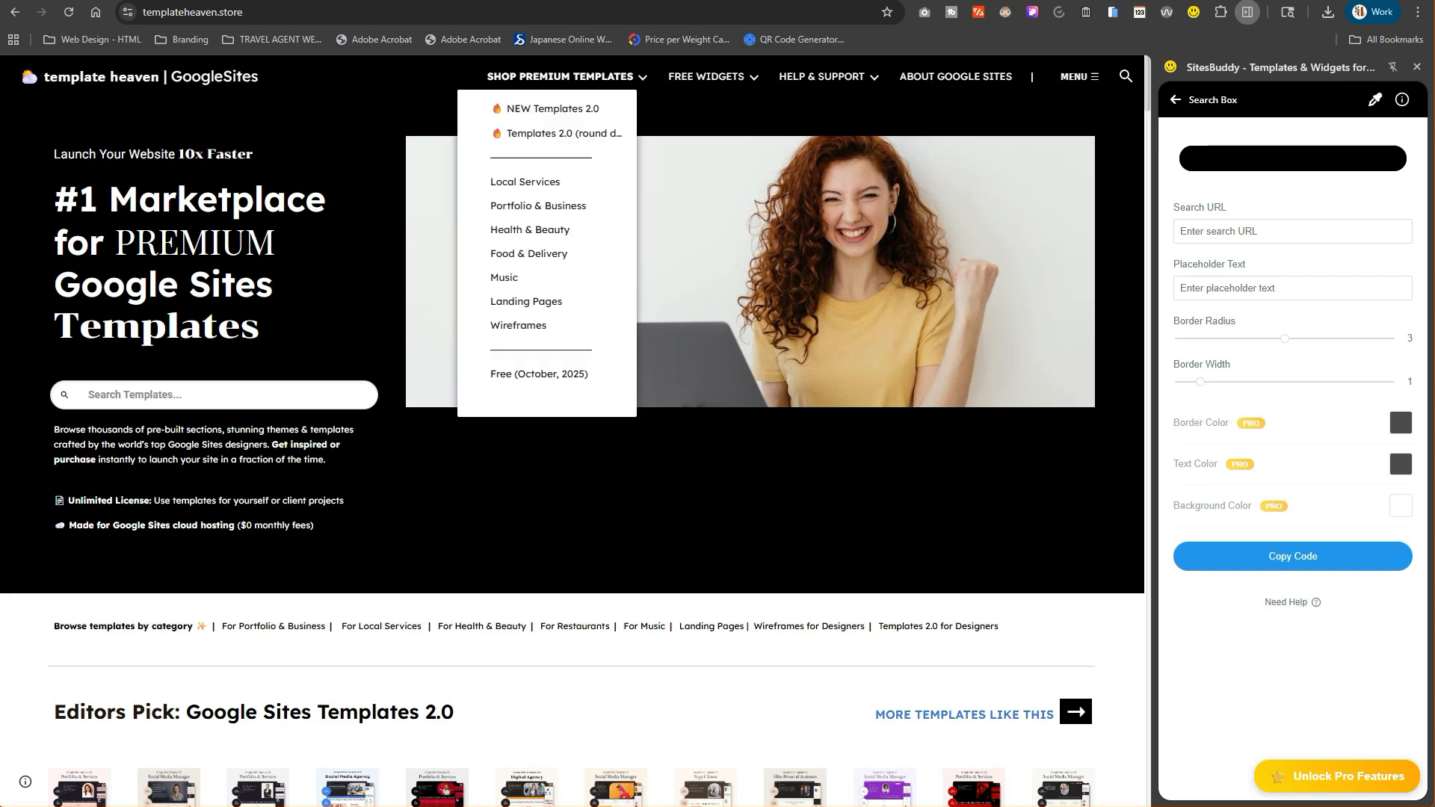
pyautogui.click(559, 76)
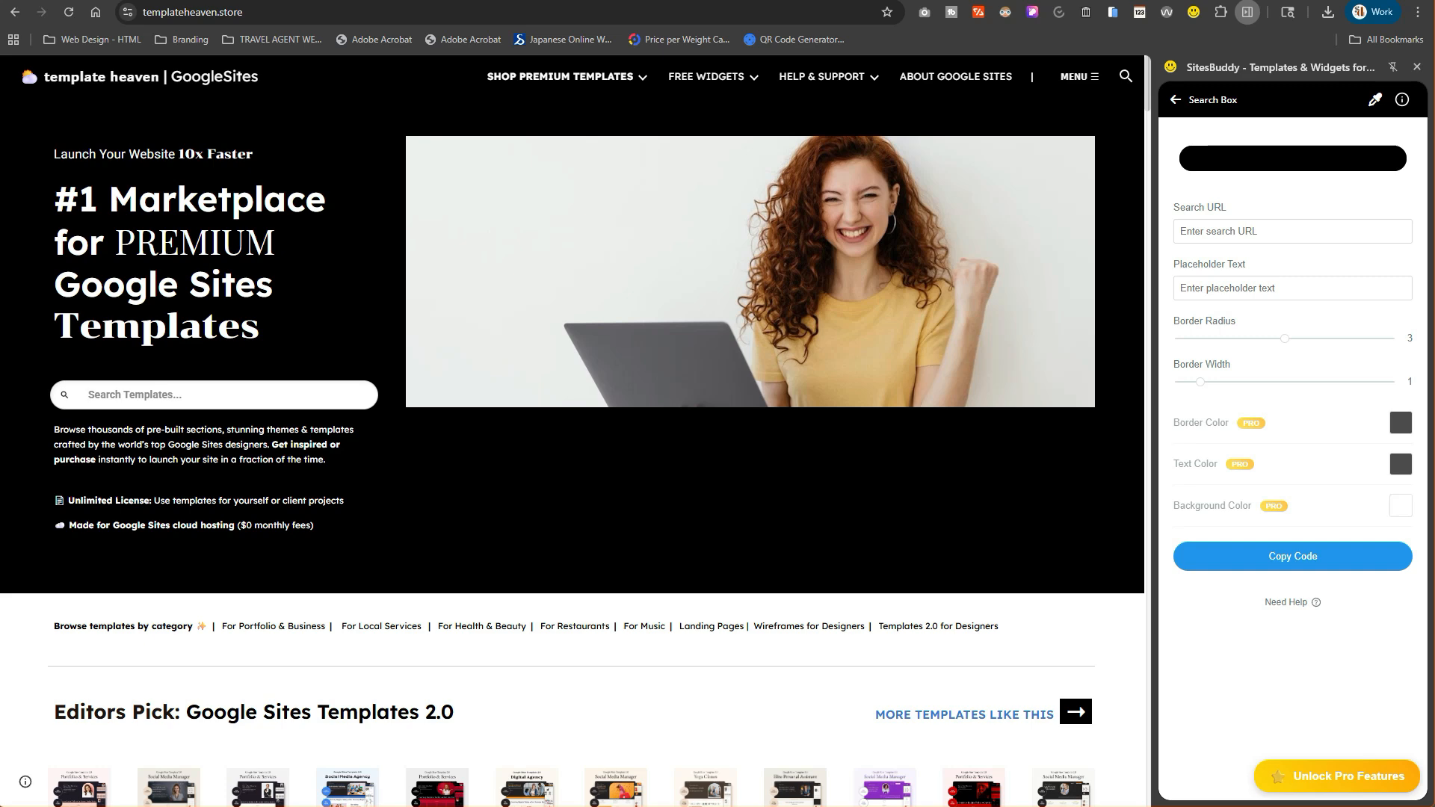
pyautogui.click(559, 77)
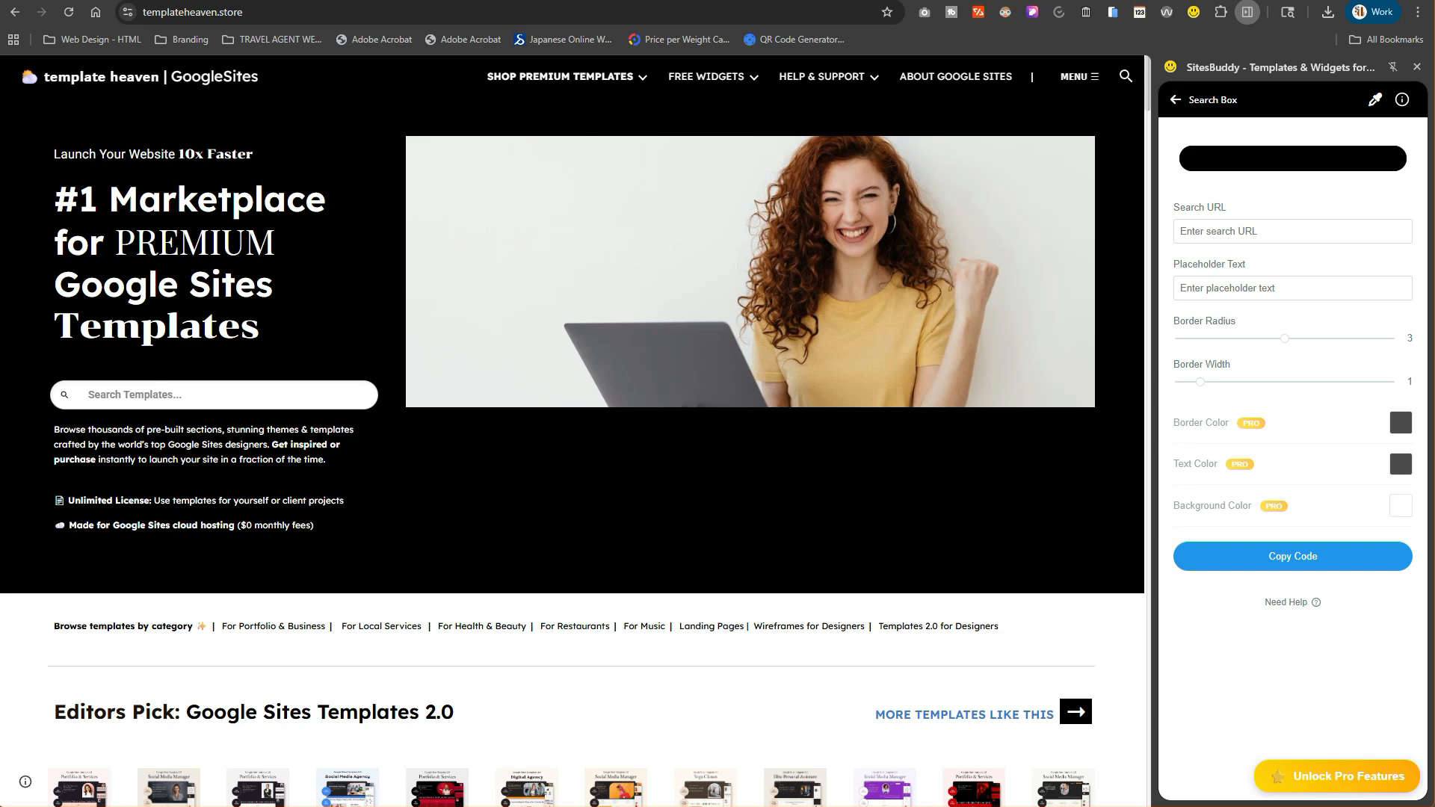
# Open Template Heaven's Free Widgets dropdown, listing Google Form Styler PRO through Promo Bars.
pyautogui.click(706, 77)
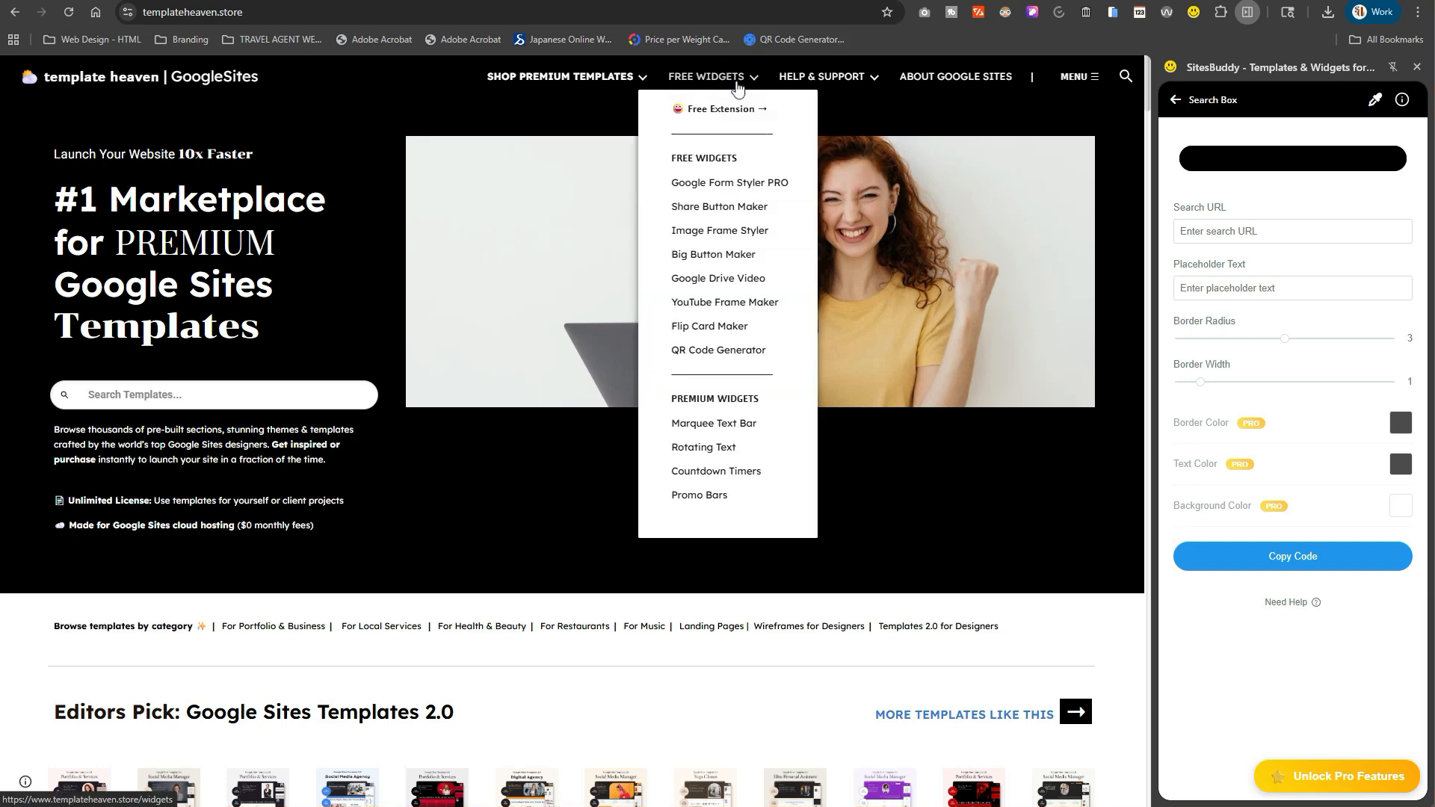
pyautogui.moveTo(693, 181)
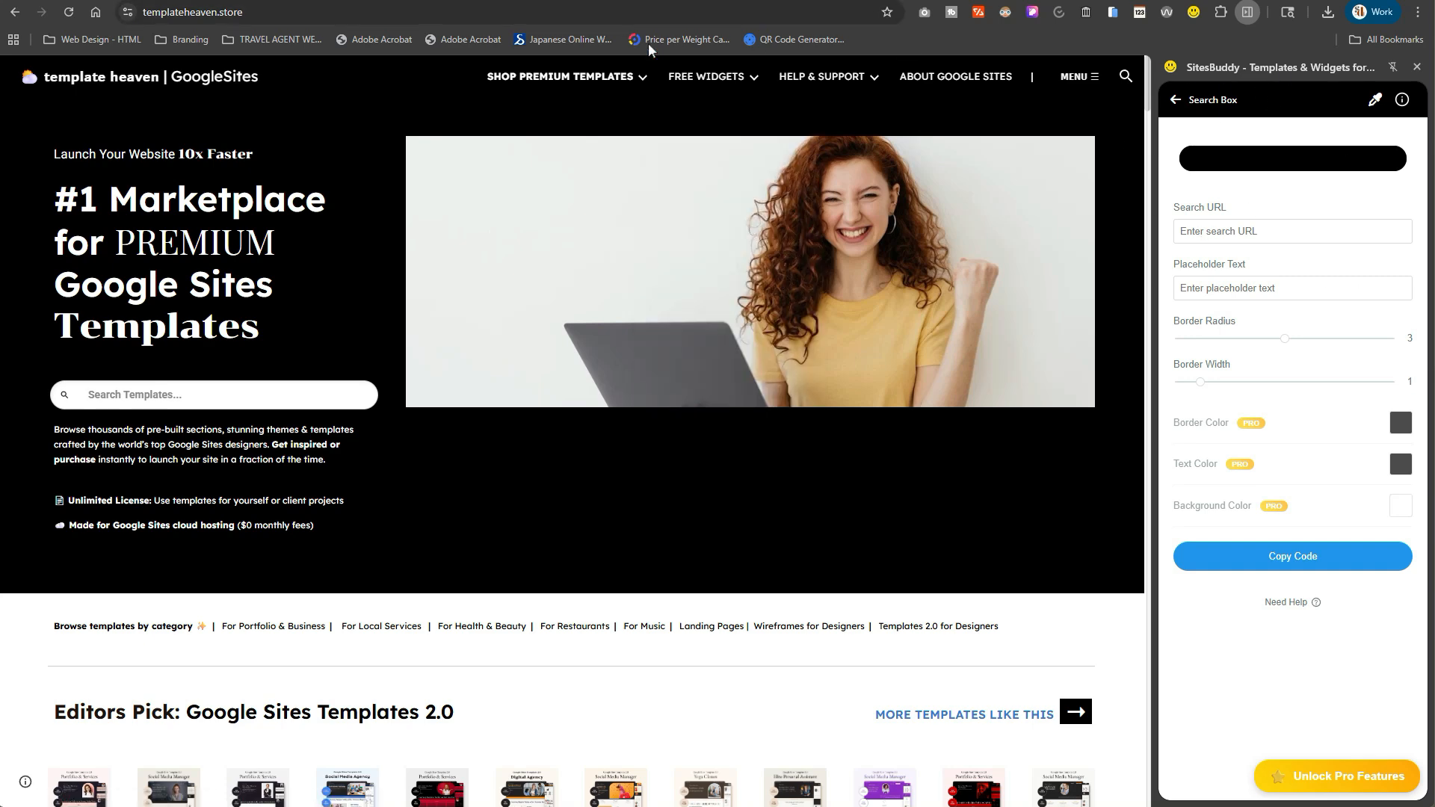
pyautogui.click(706, 77)
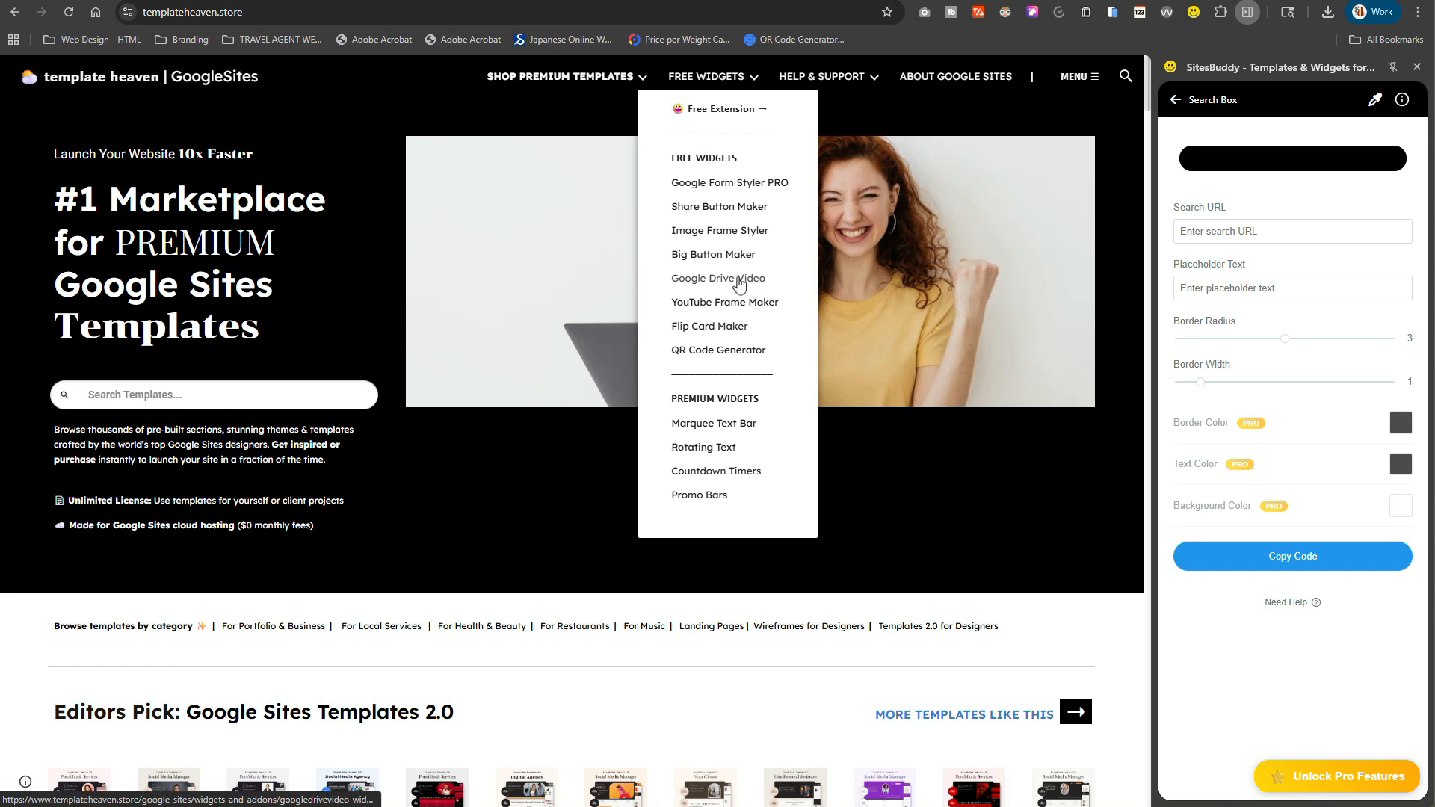
pyautogui.moveTo(728, 285)
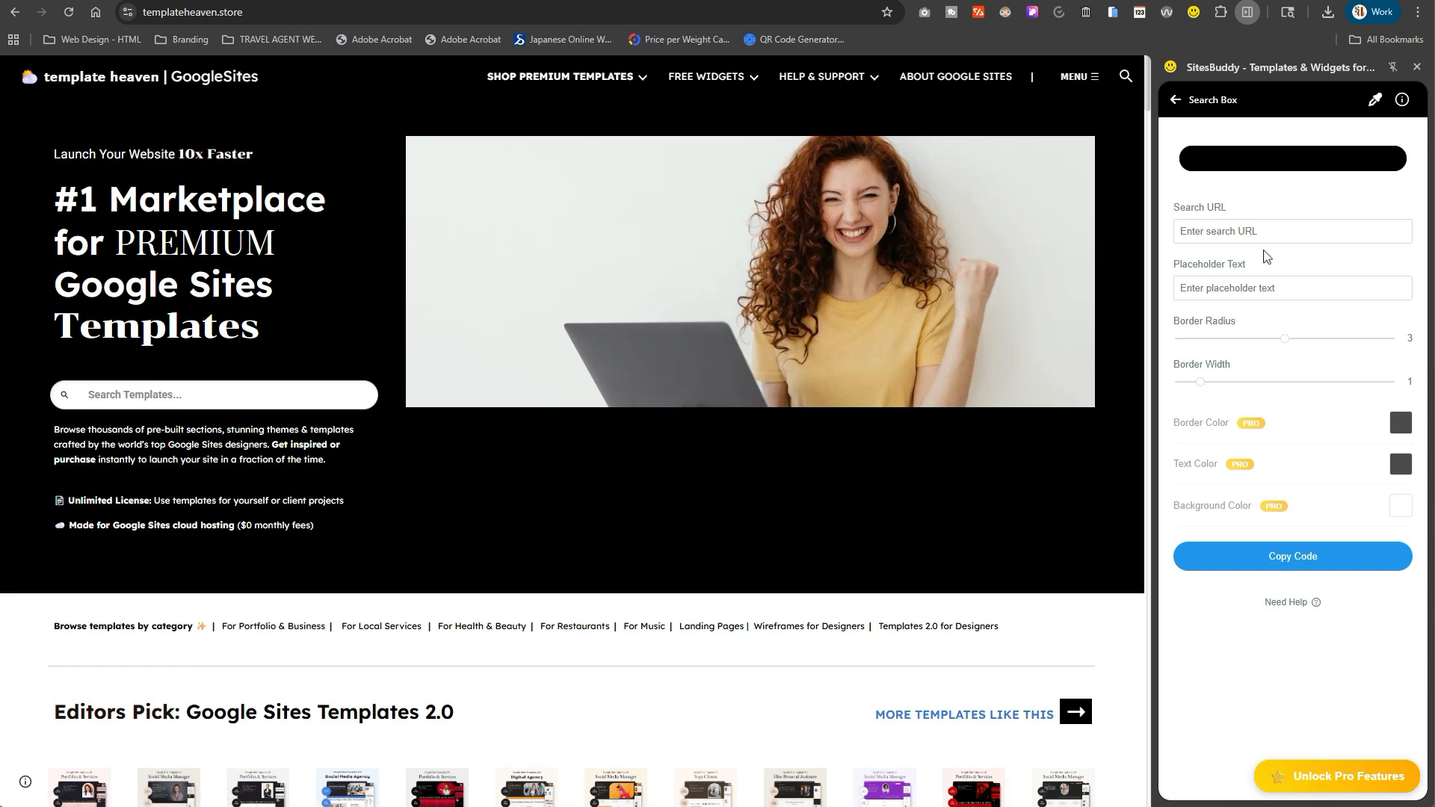
pyautogui.click(705, 77)
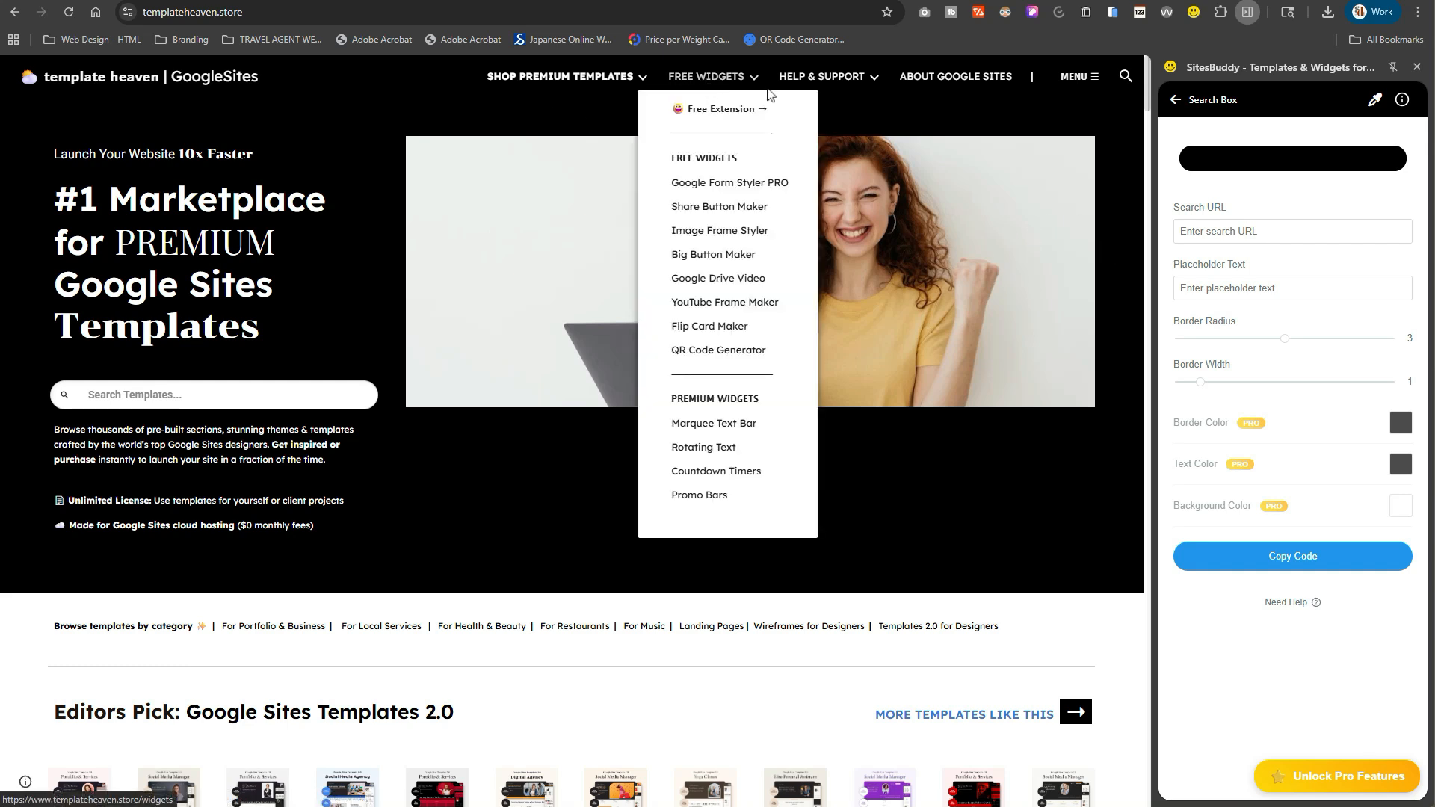
pyautogui.moveTo(720, 229)
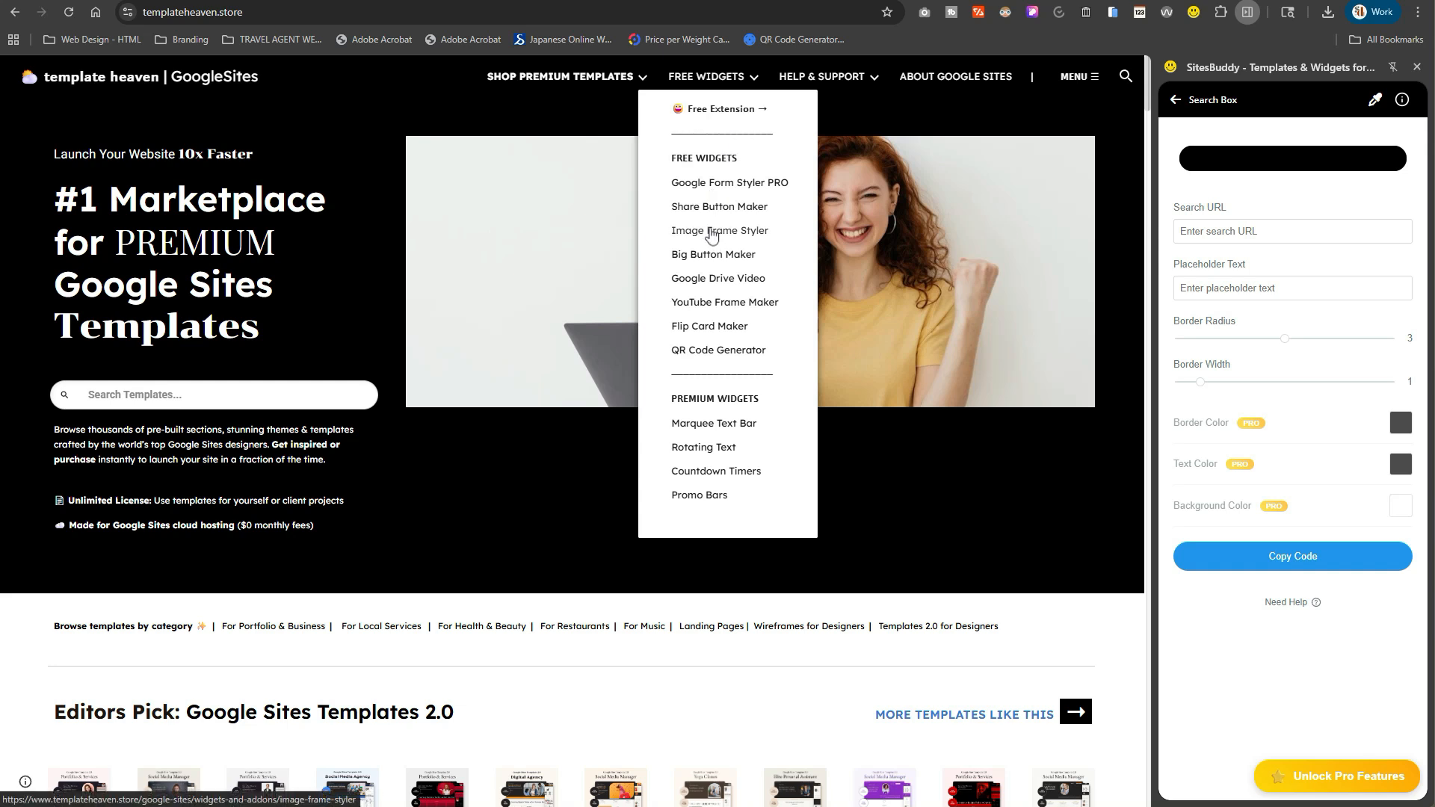
pyautogui.moveTo(718, 227)
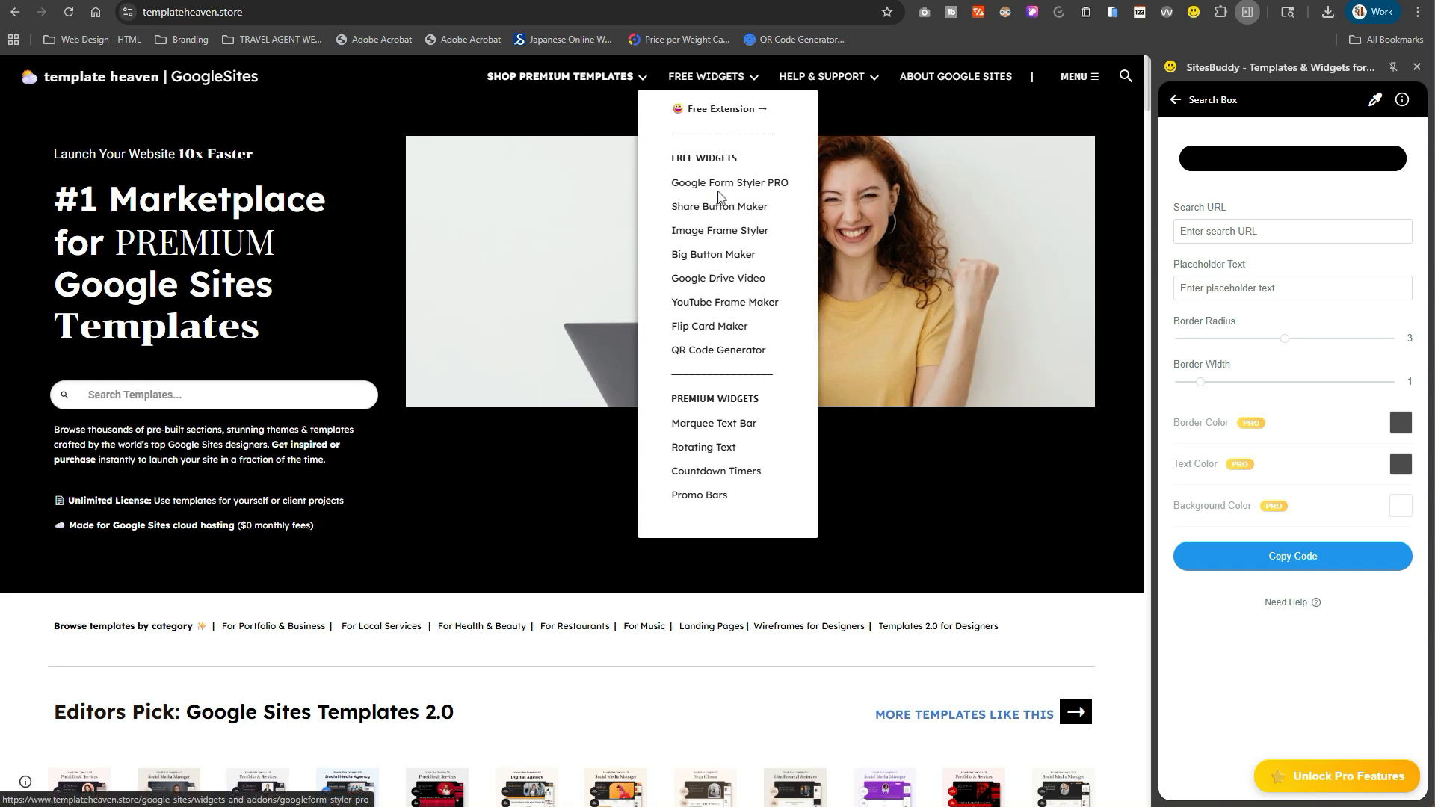
pyautogui.moveTo(762, 203)
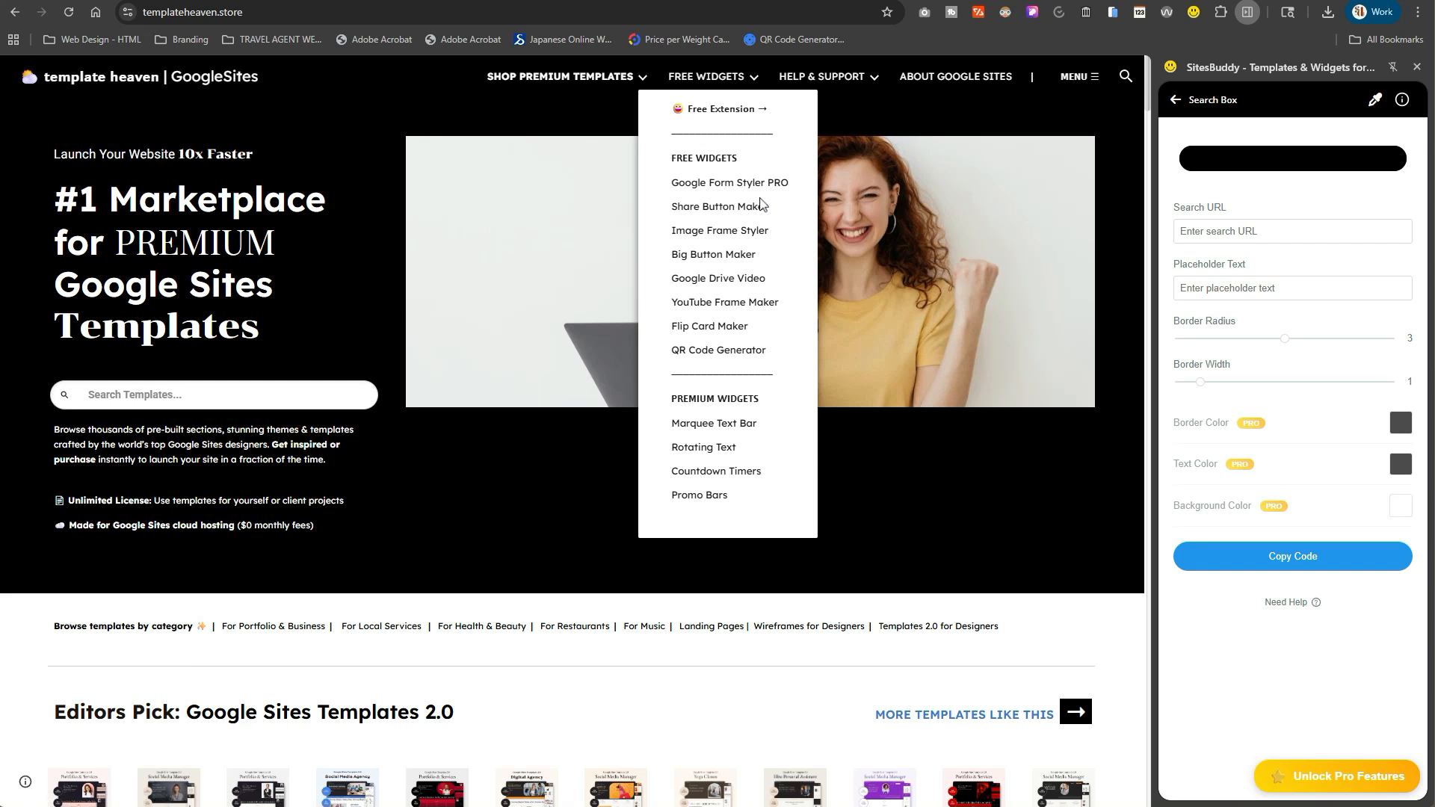